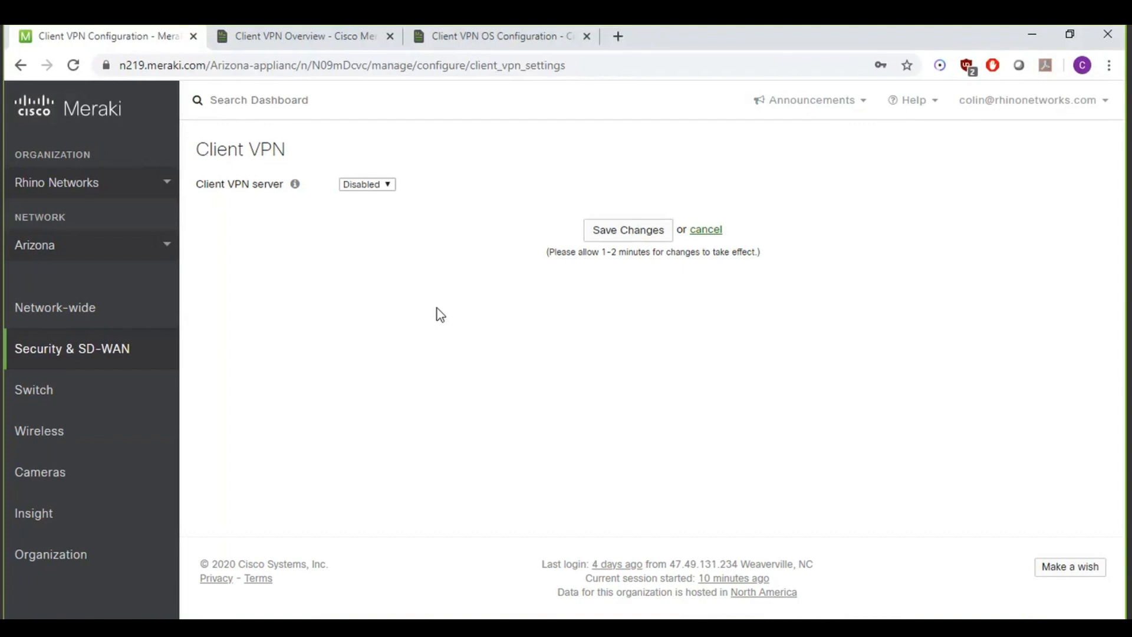
mouse_move(358, 157)
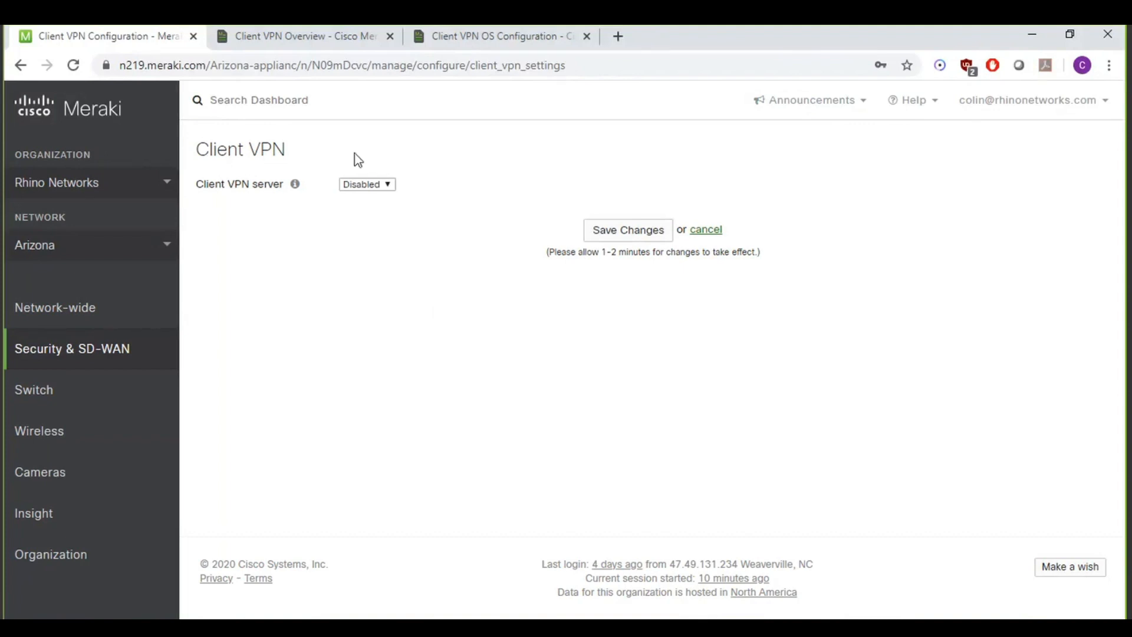
mouse_move(303, 42)
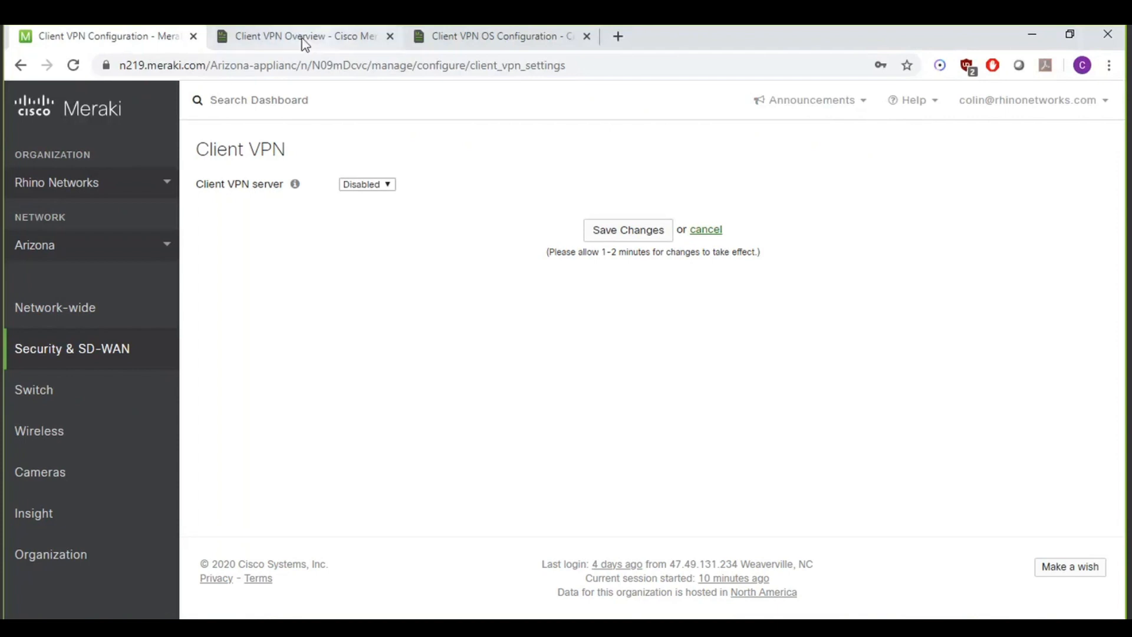
mouse_move(303, 36)
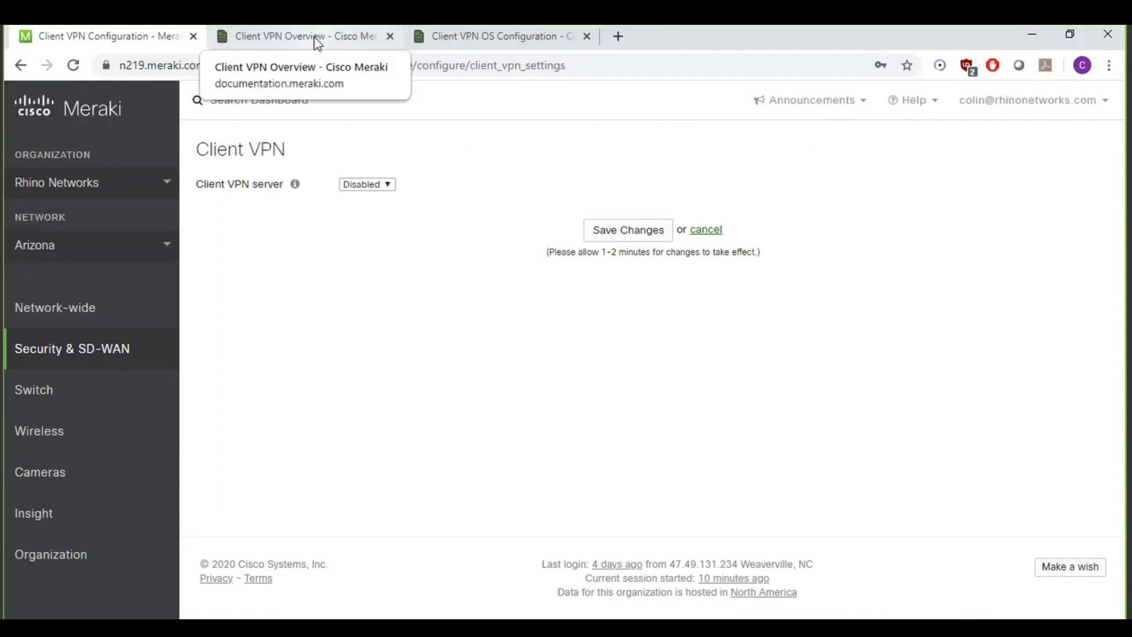
Compare the Client VPN Overview and OS Configuration articles, ending at the Windows 10 setup section.
left_click(296, 36)
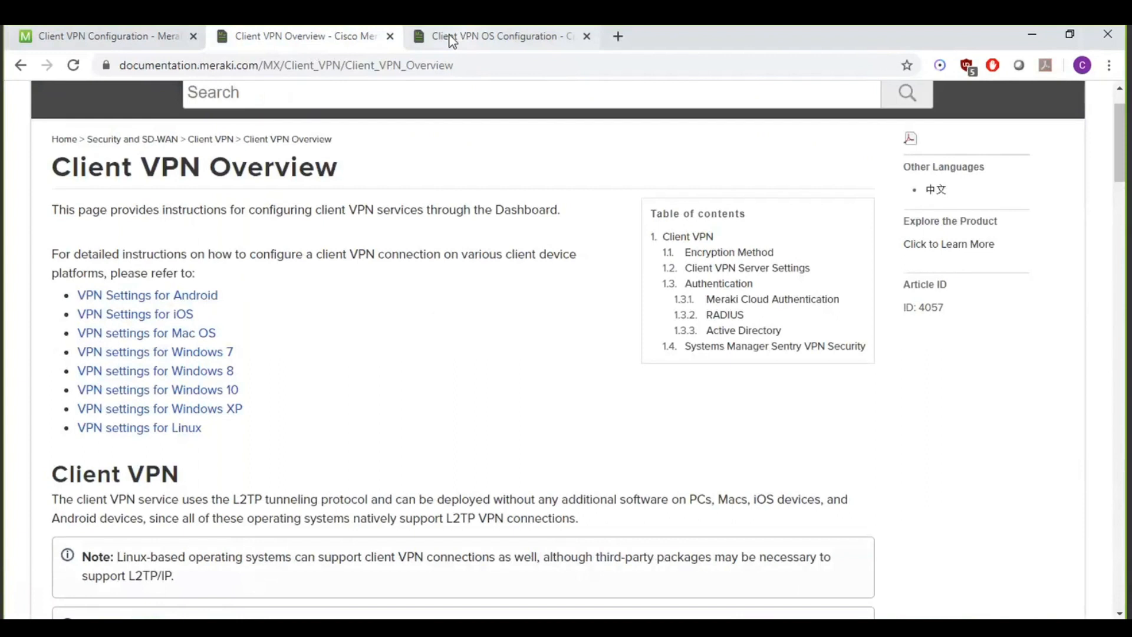
left_click(497, 36)
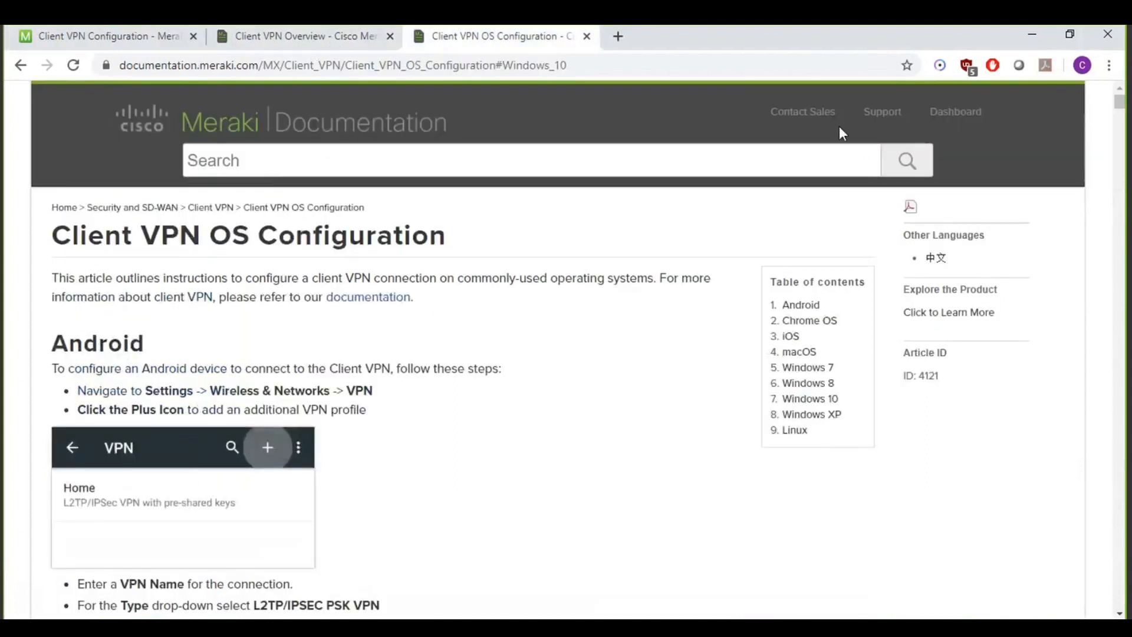
mouse_move(482, 250)
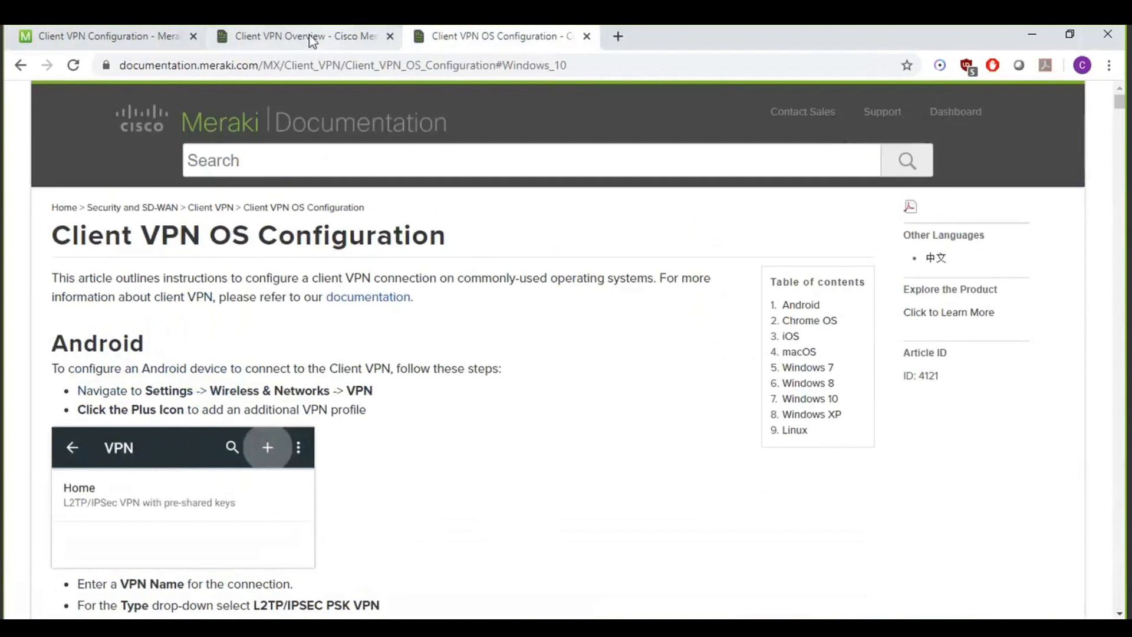
left_click(303, 37)
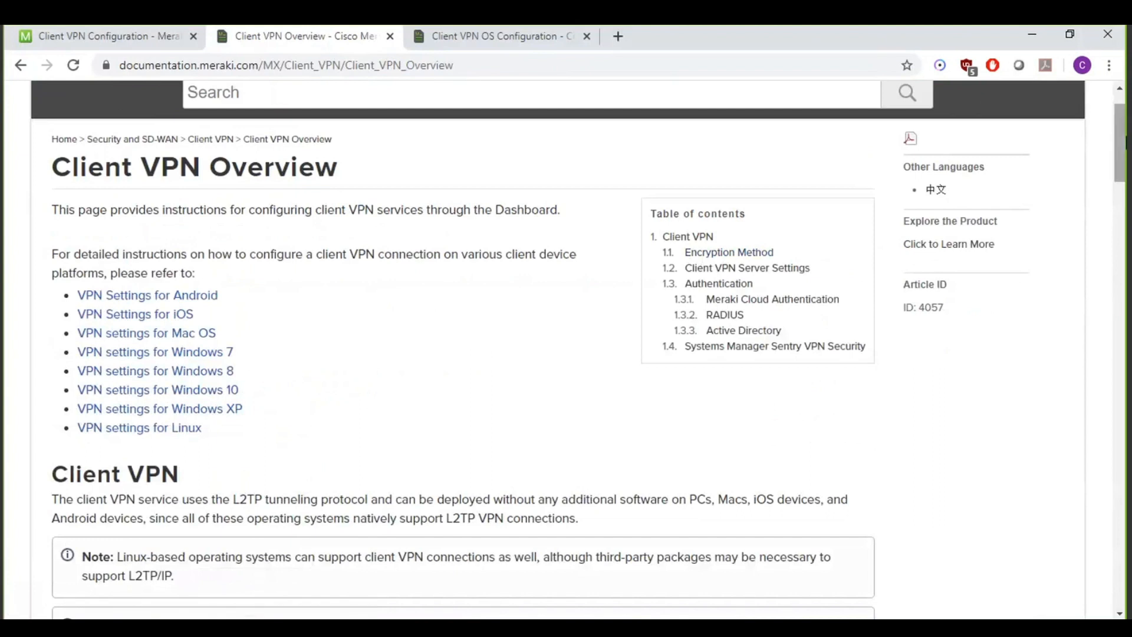
mouse_move(846, 33)
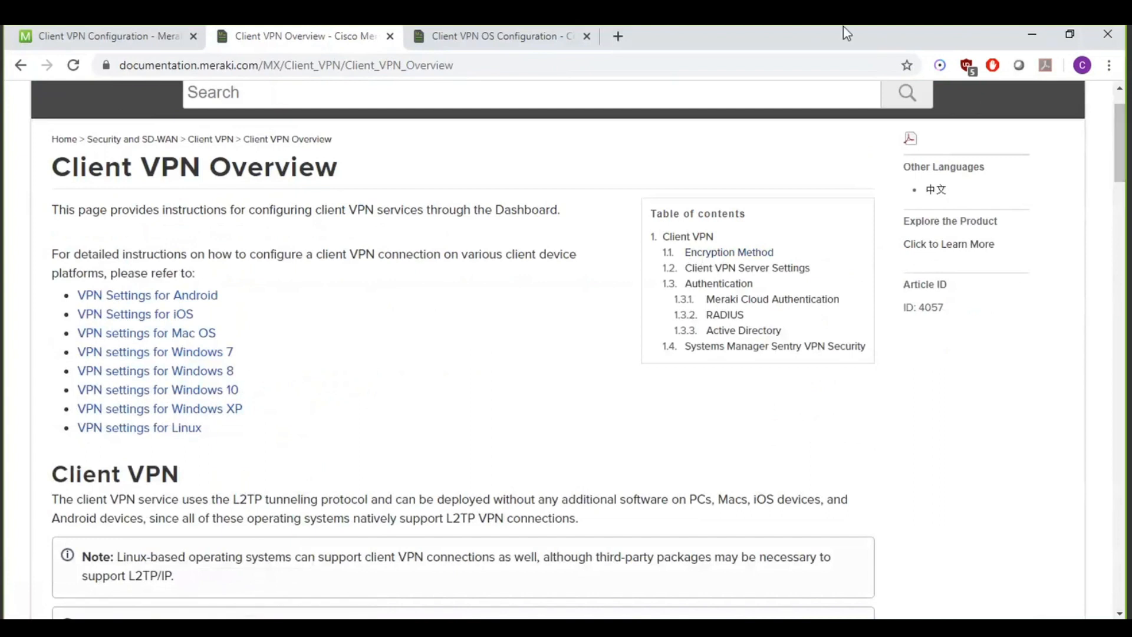
mouse_move(471, 181)
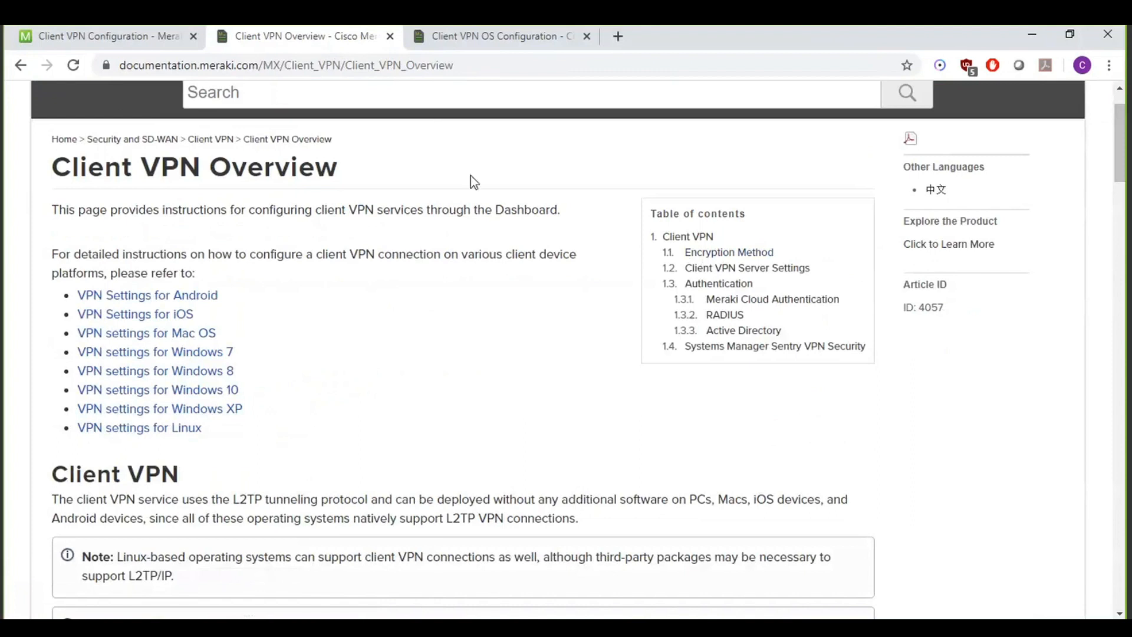
mouse_move(448, 52)
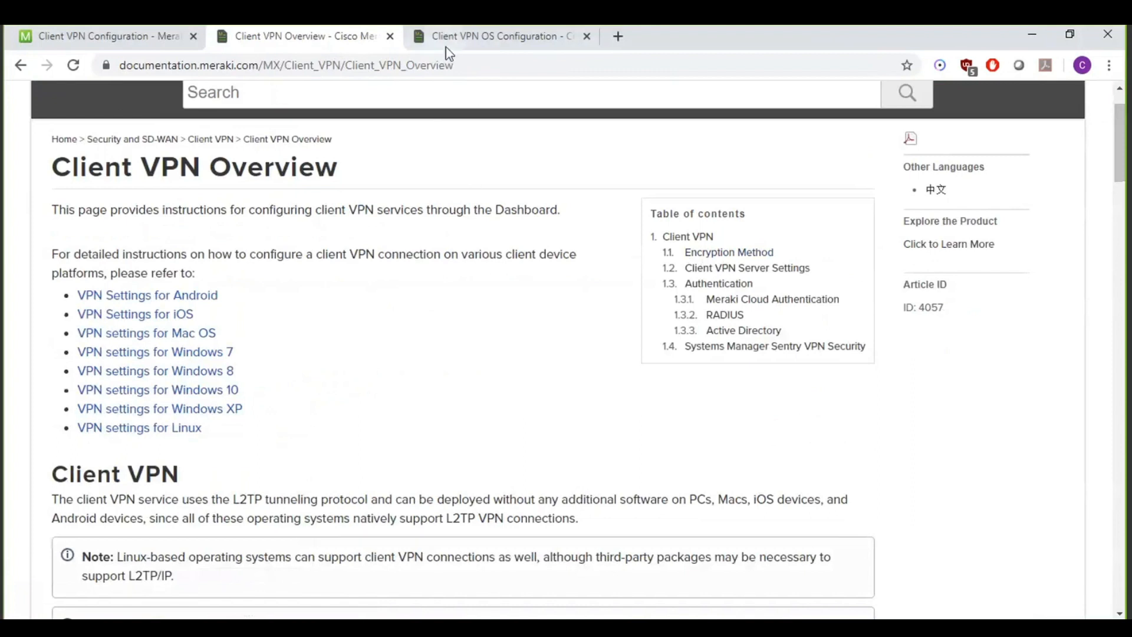
left_click(498, 37)
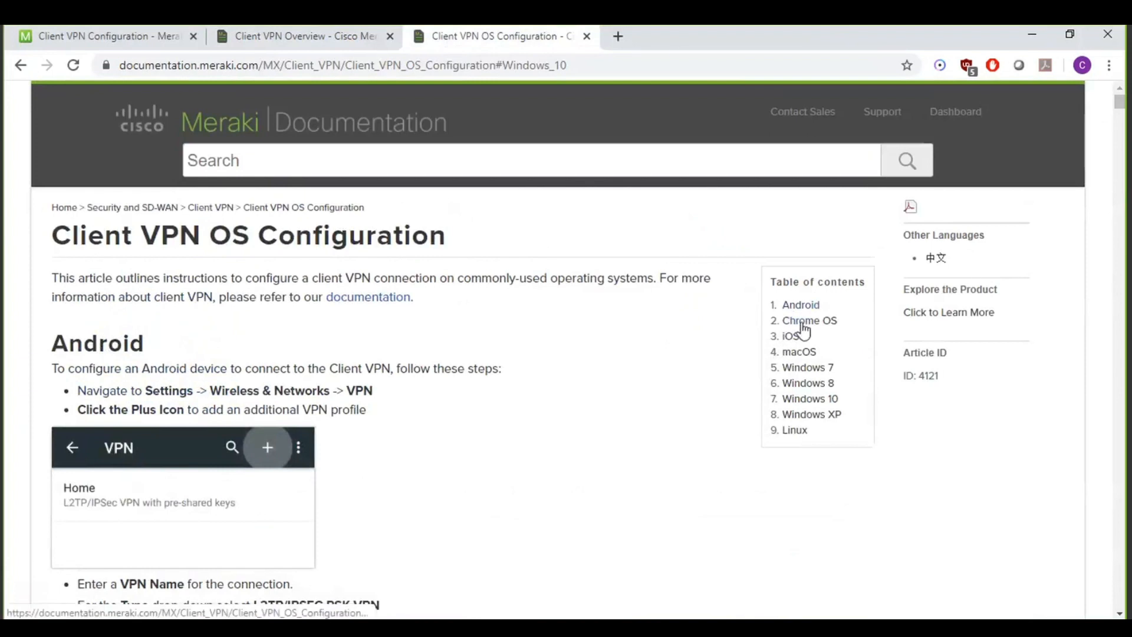
mouse_move(794, 370)
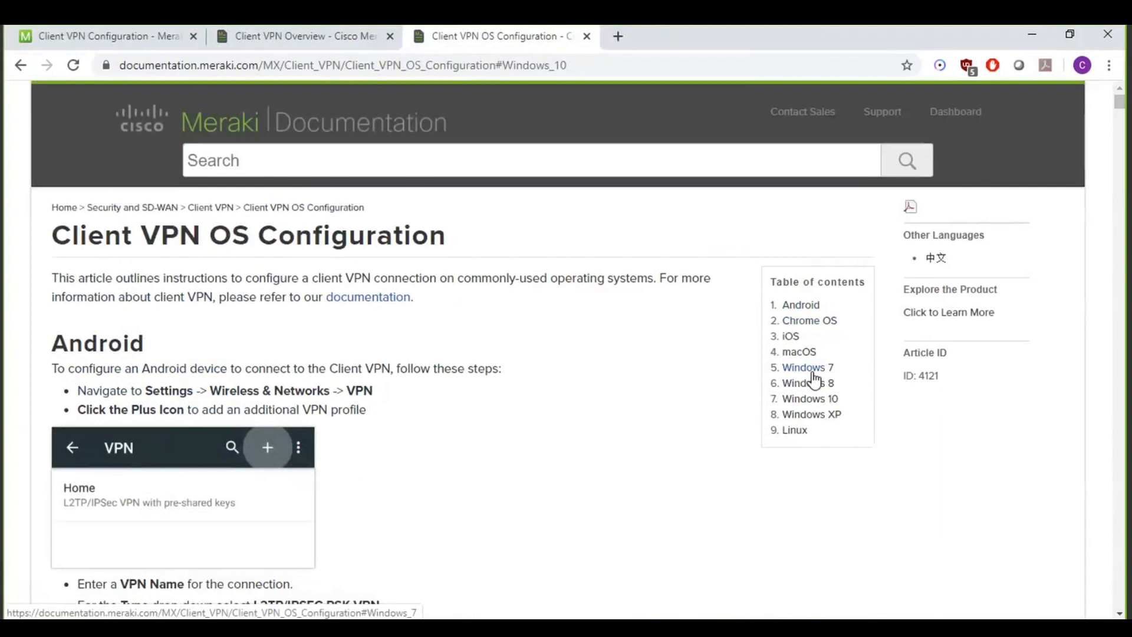
mouse_move(737, 346)
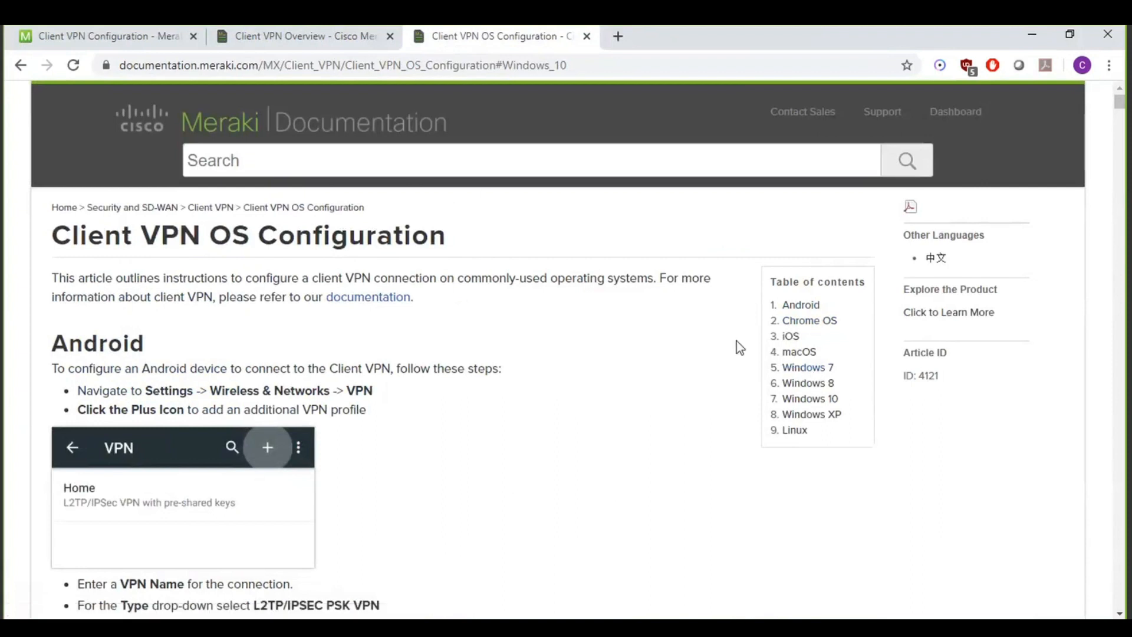
mouse_move(368, 297)
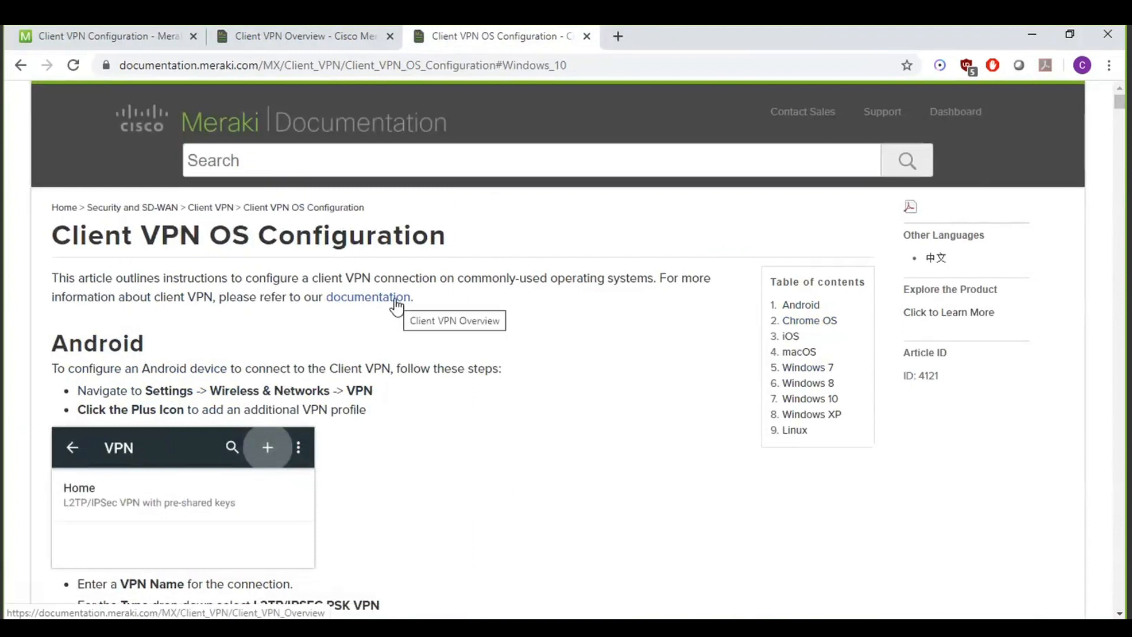
mouse_move(274, 316)
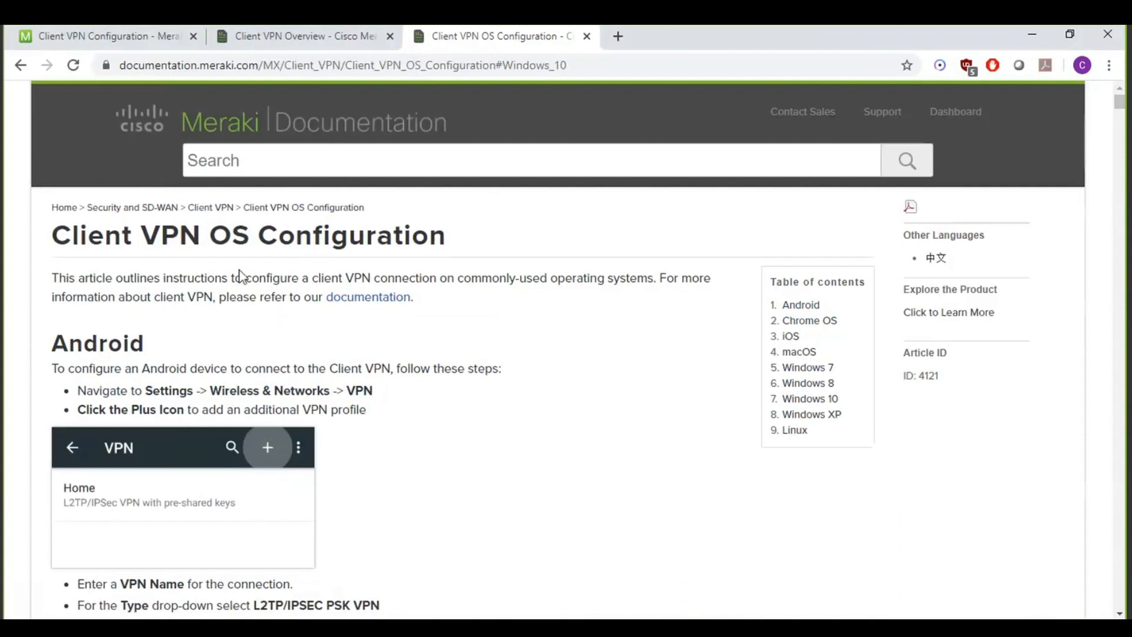
mouse_move(594, 335)
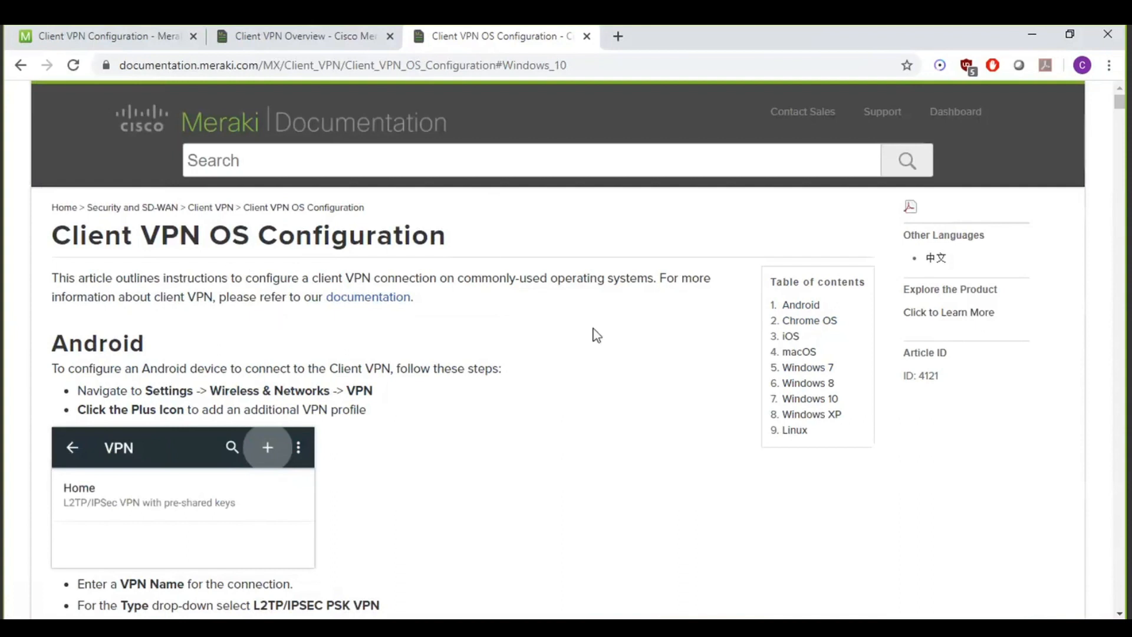
scroll("down", 3)
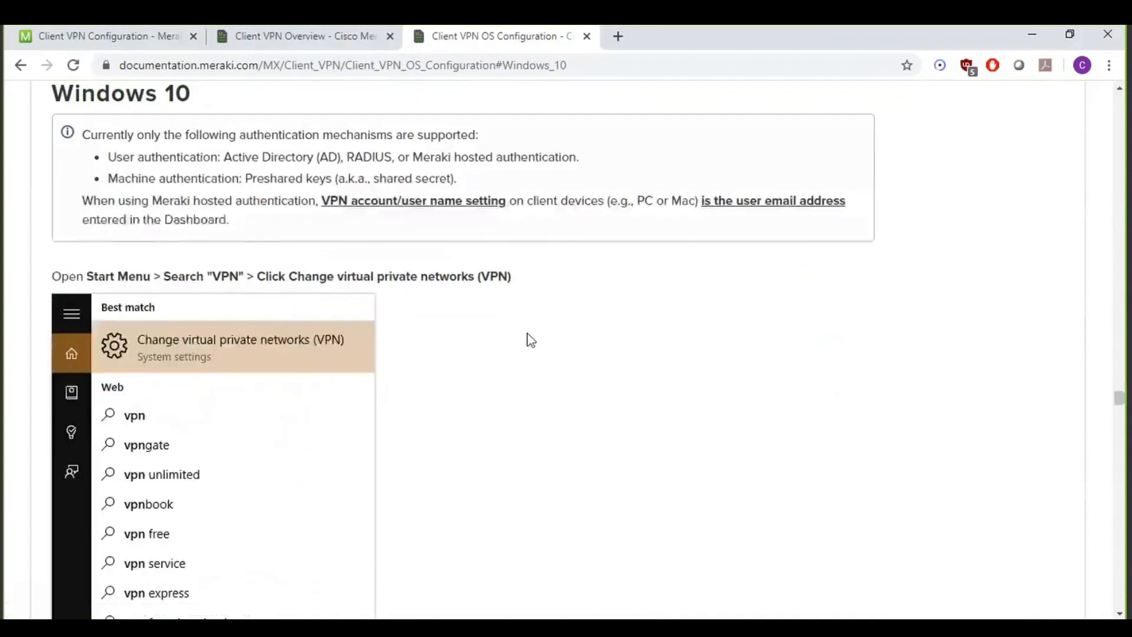
mouse_move(105, 37)
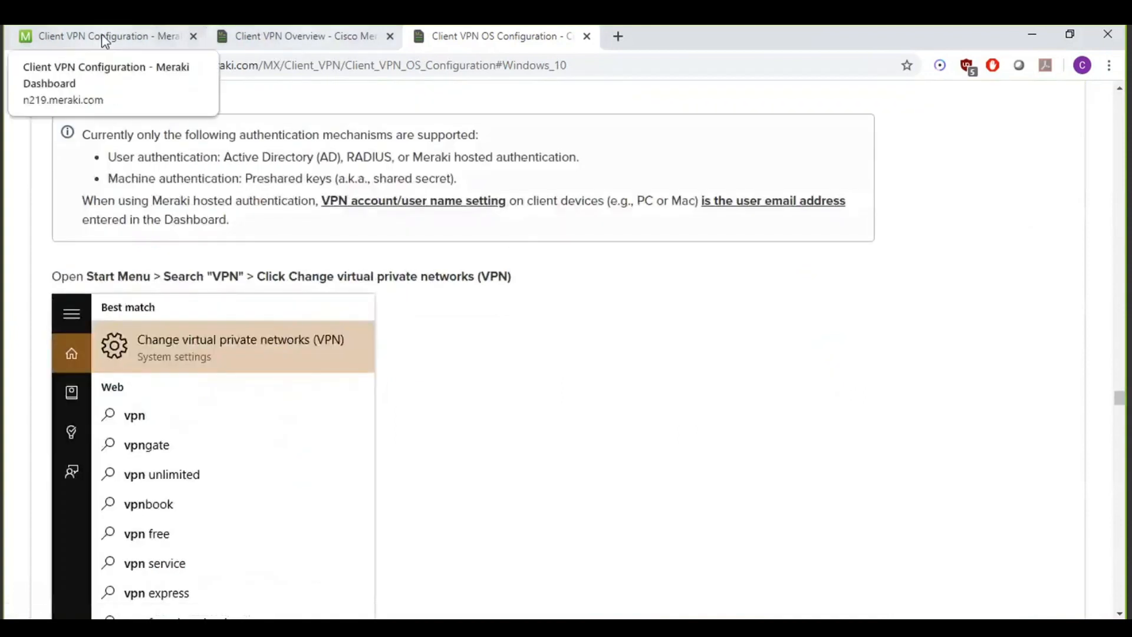
Return to the dashboard Client VPN settings and expand the Client VPN server state choices.
left_click(109, 36)
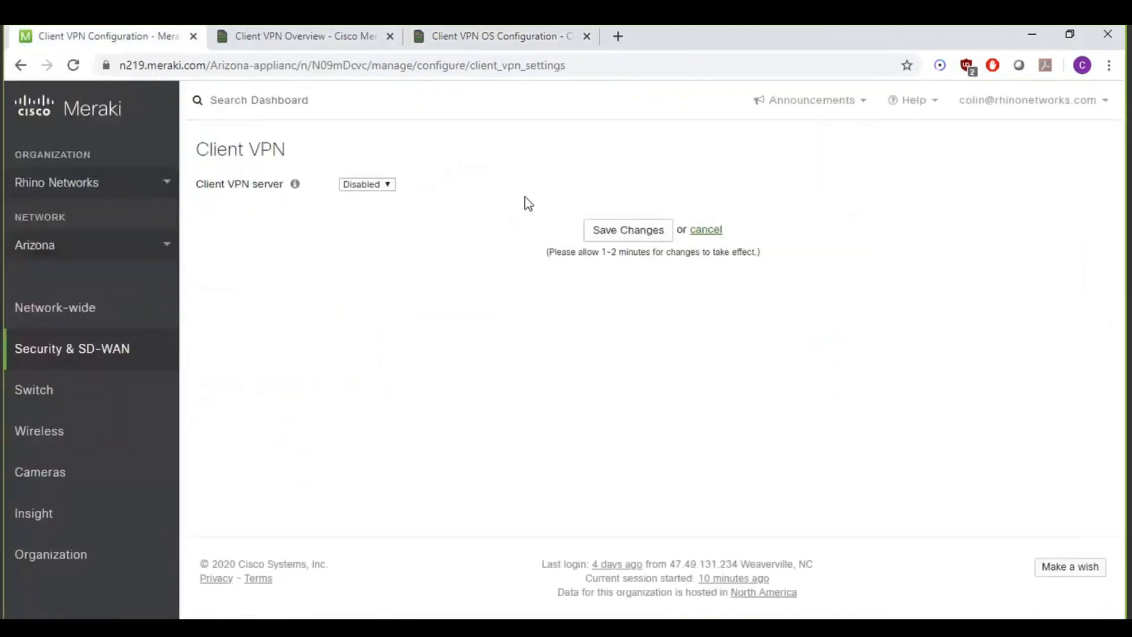
mouse_move(323, 287)
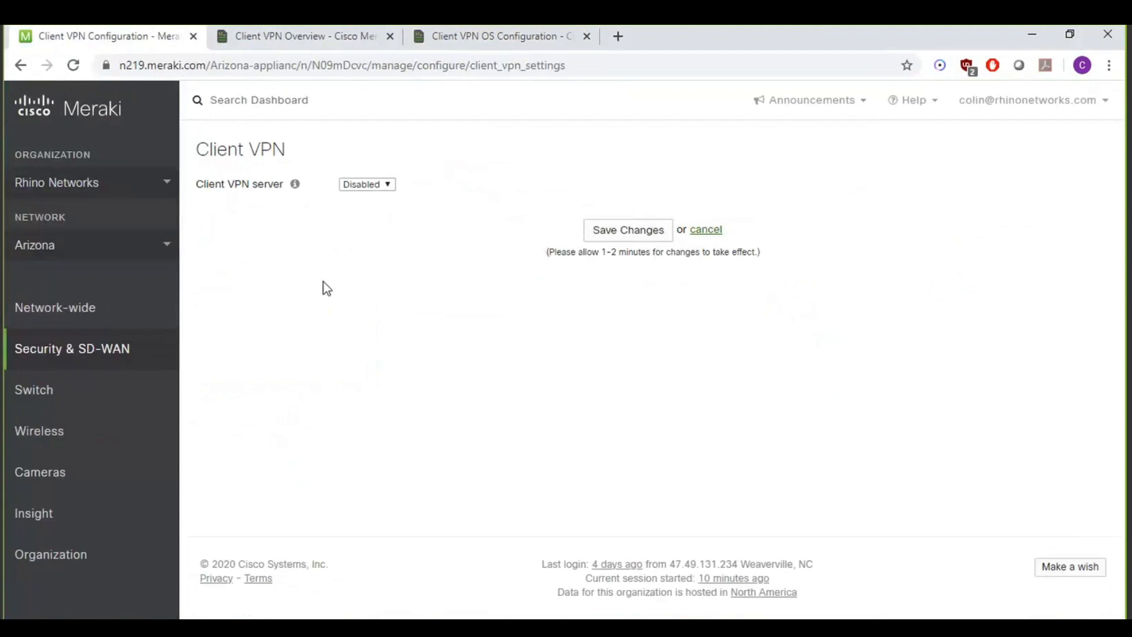
mouse_move(197, 294)
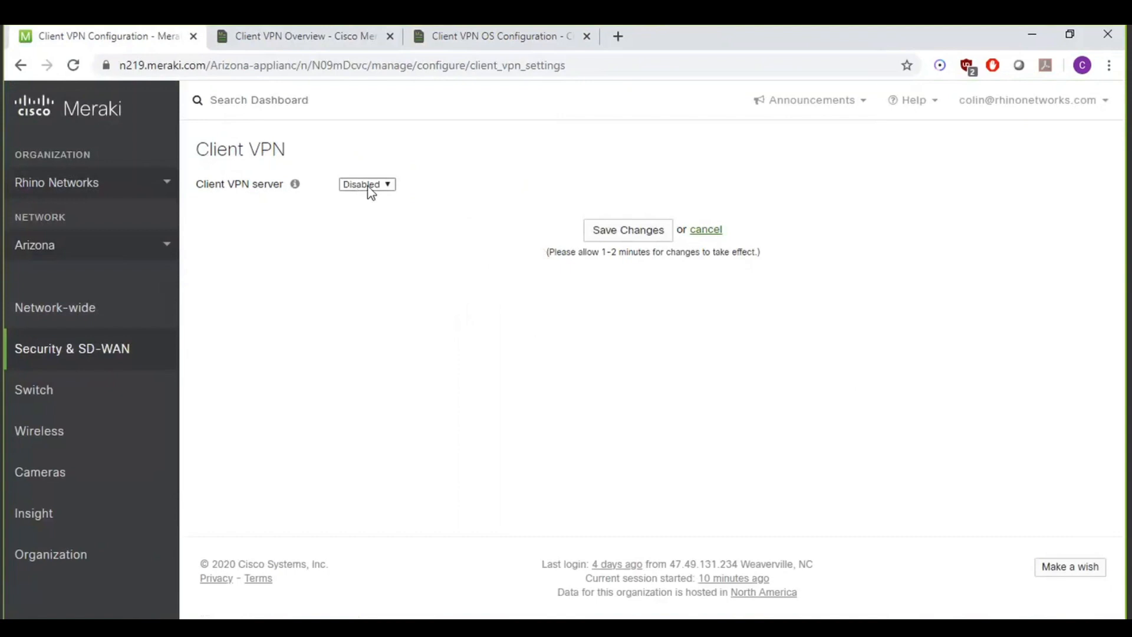
left_click(365, 183)
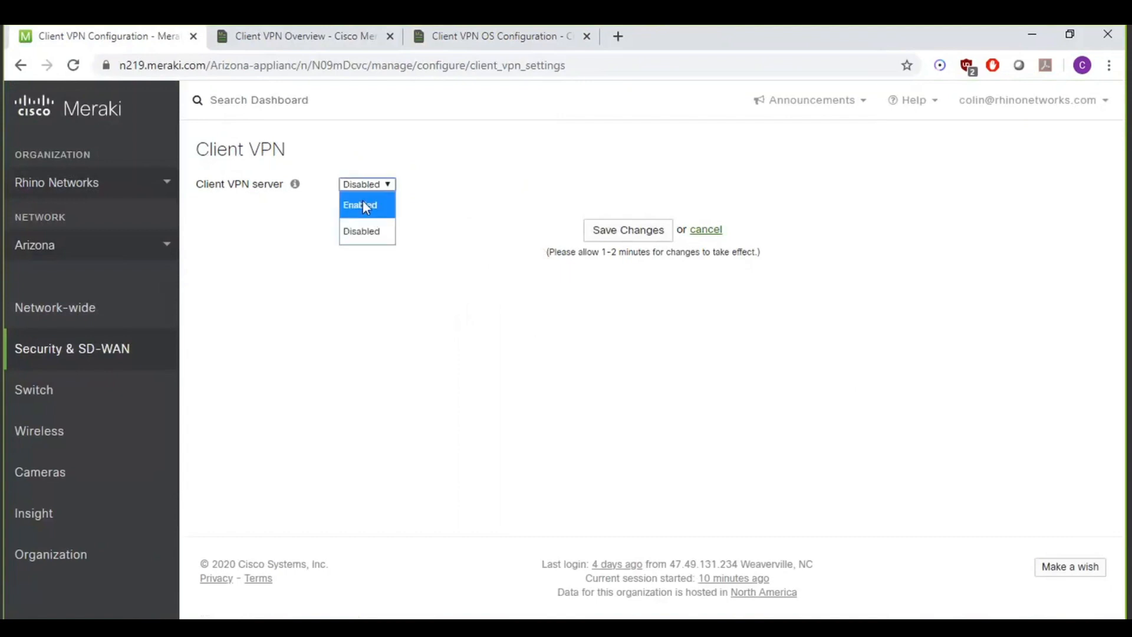
left_click(359, 205)
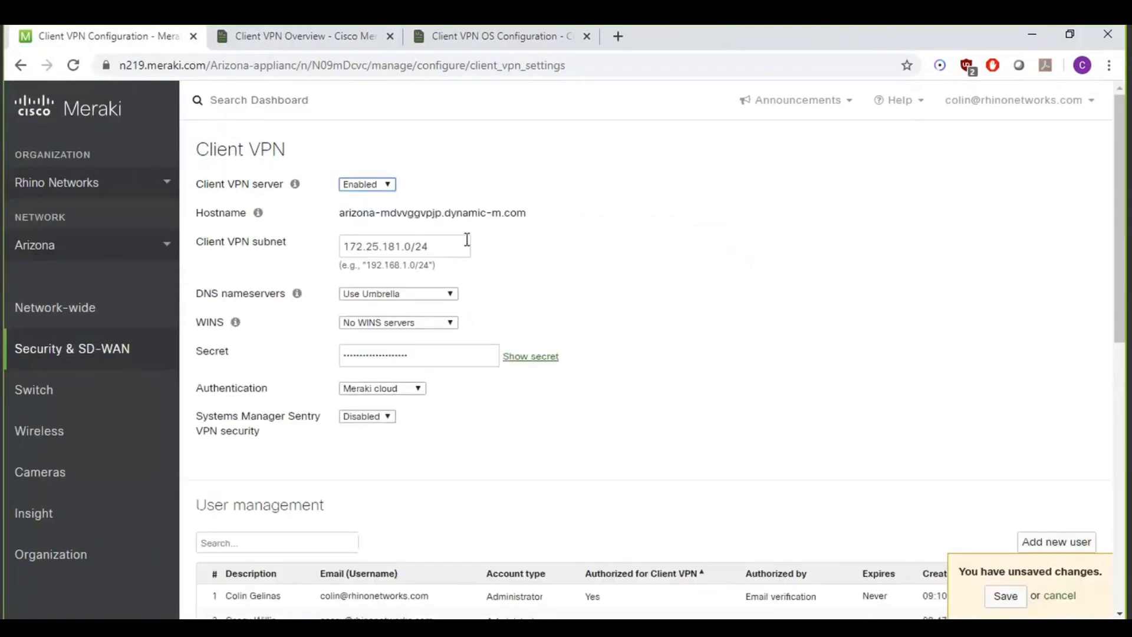
left_click(403, 246)
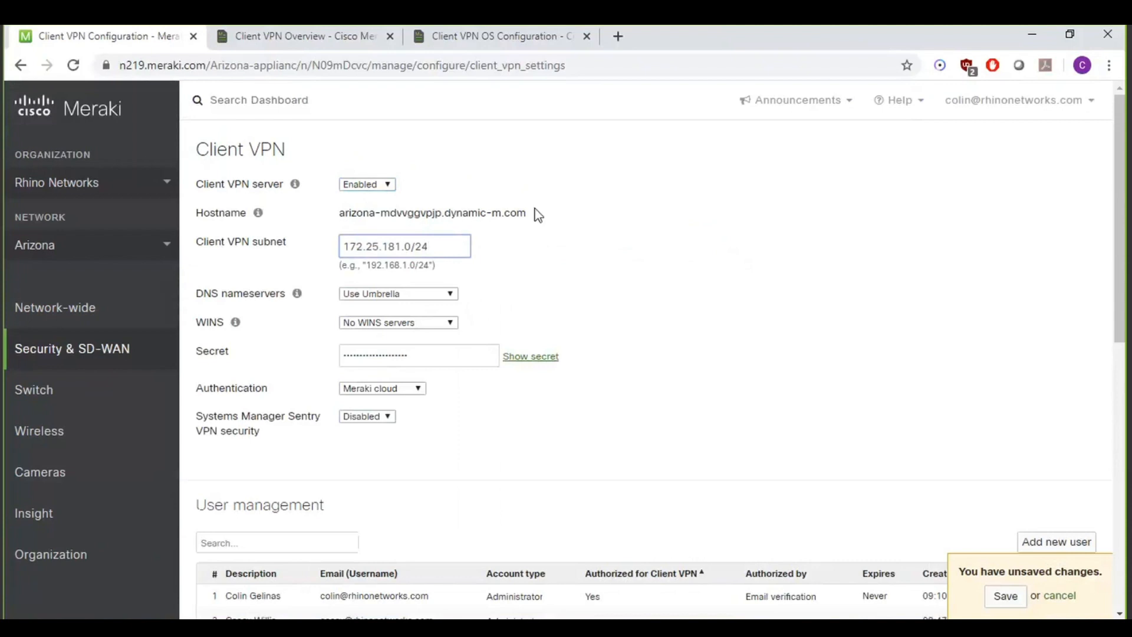
mouse_move(258, 212)
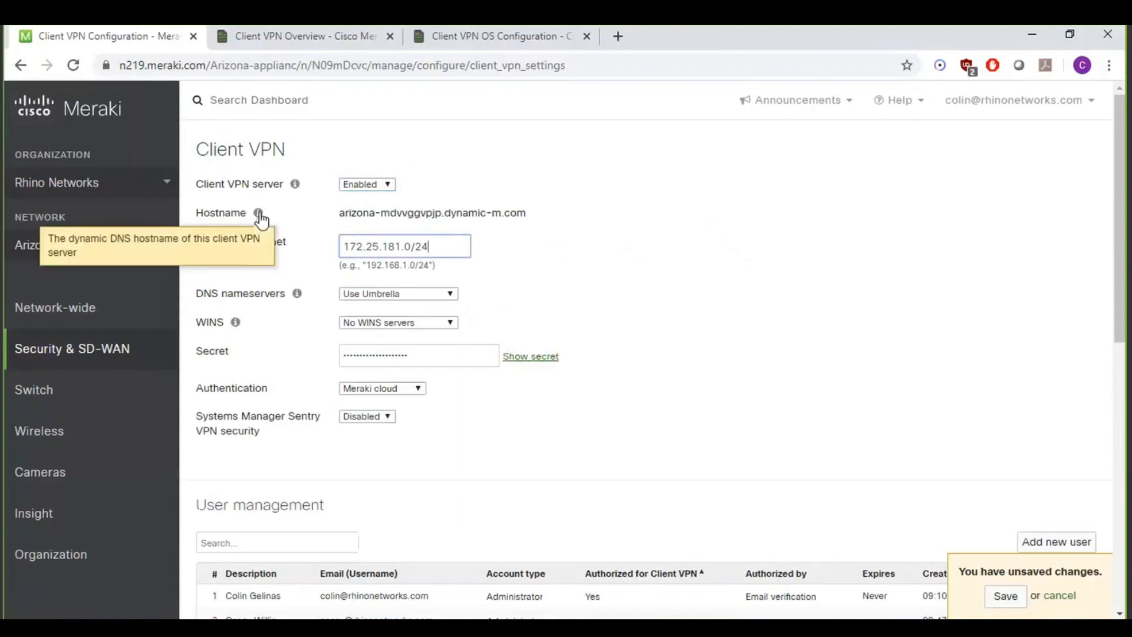
mouse_move(252, 219)
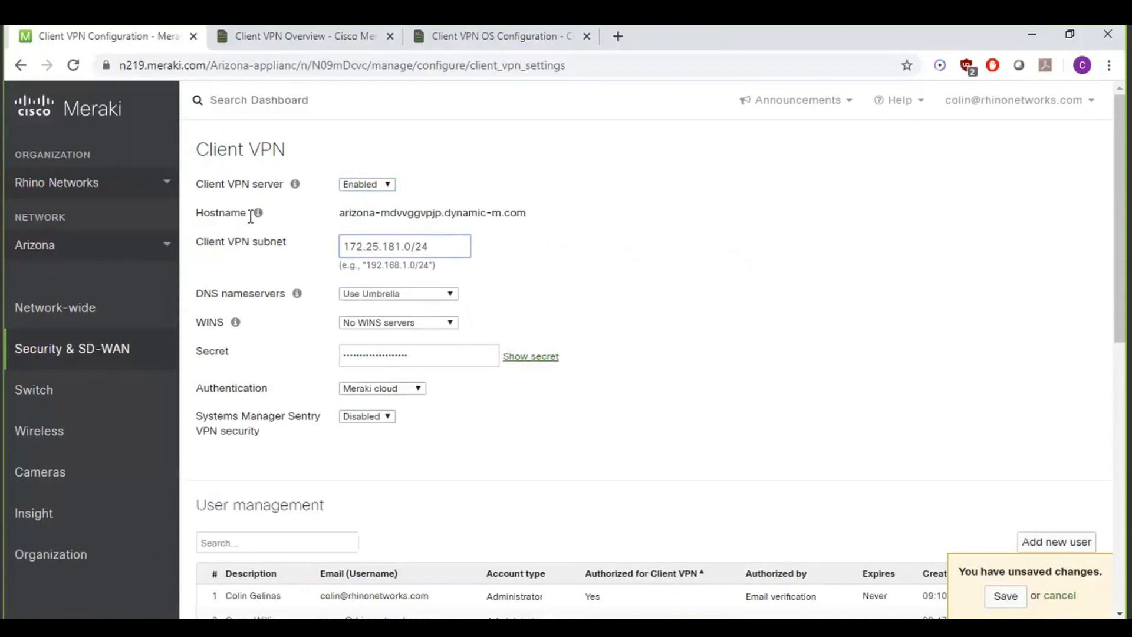
mouse_move(531, 218)
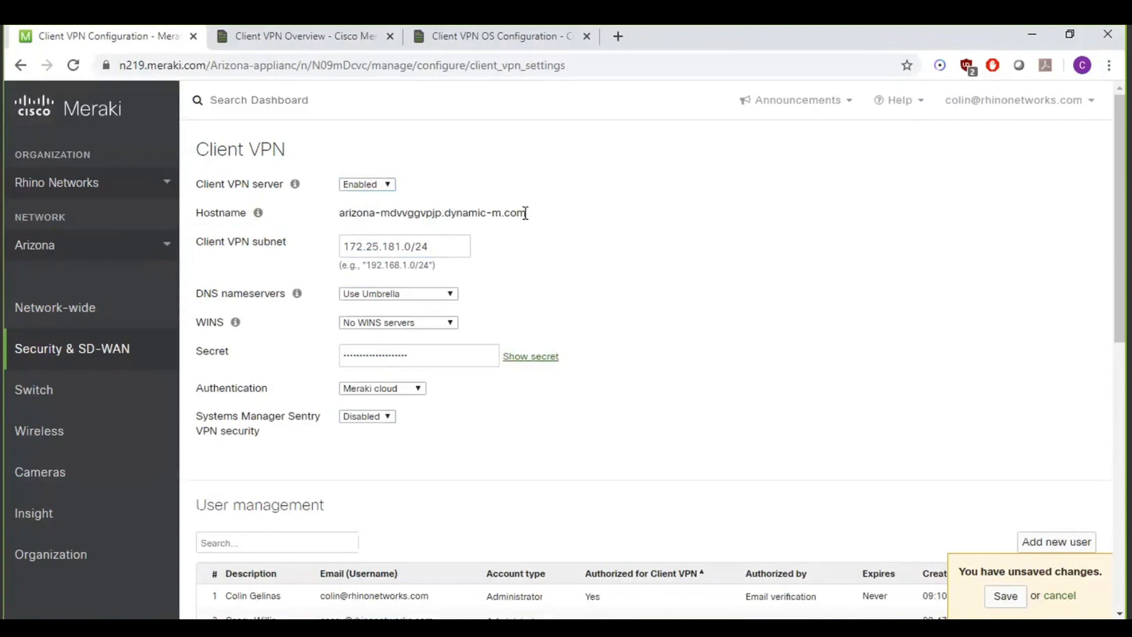
mouse_move(258, 213)
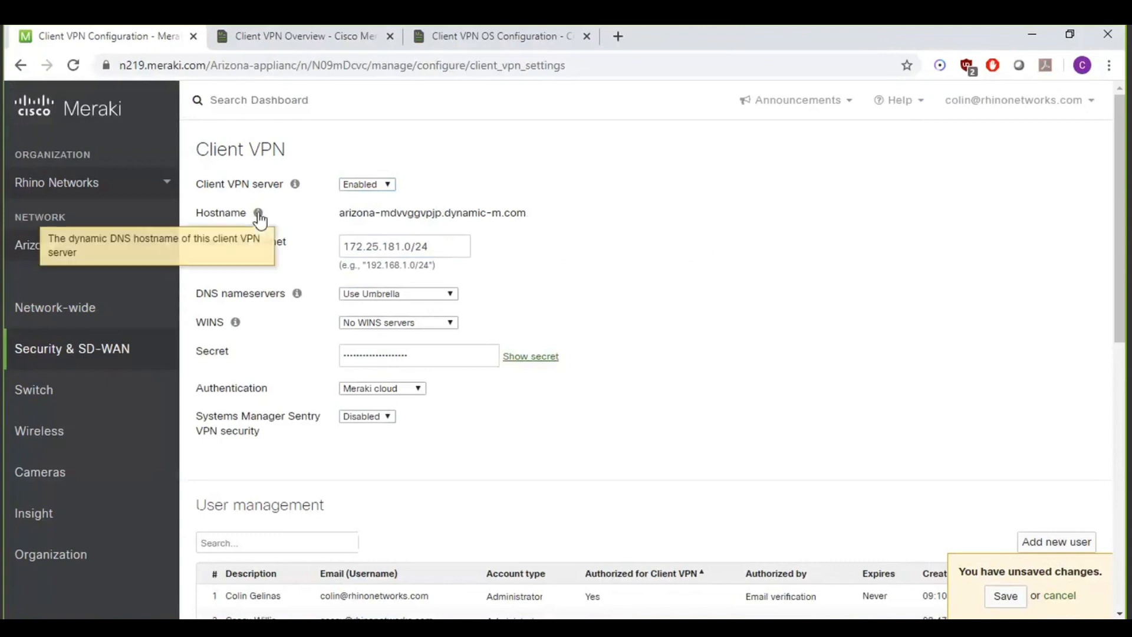
mouse_move(496, 203)
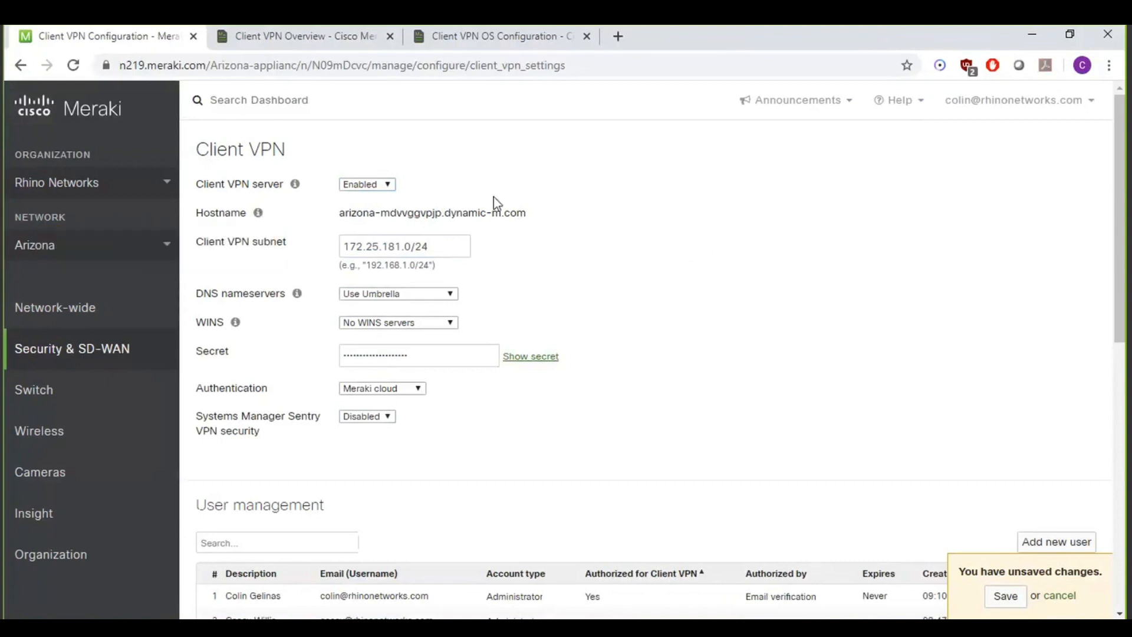
mouse_move(539, 216)
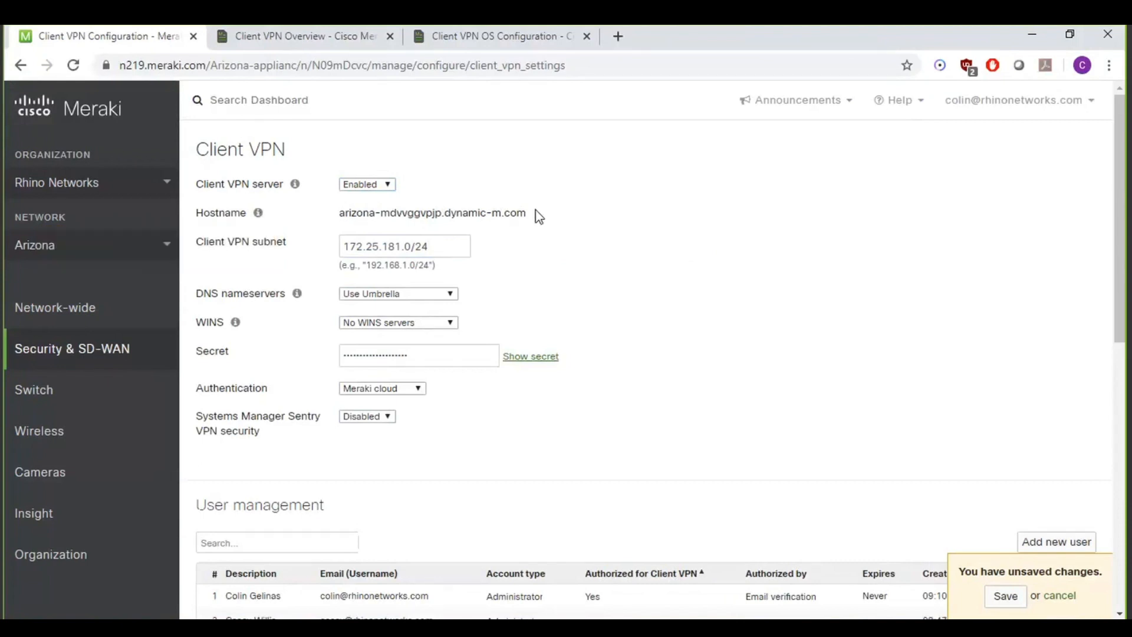
mouse_move(449, 238)
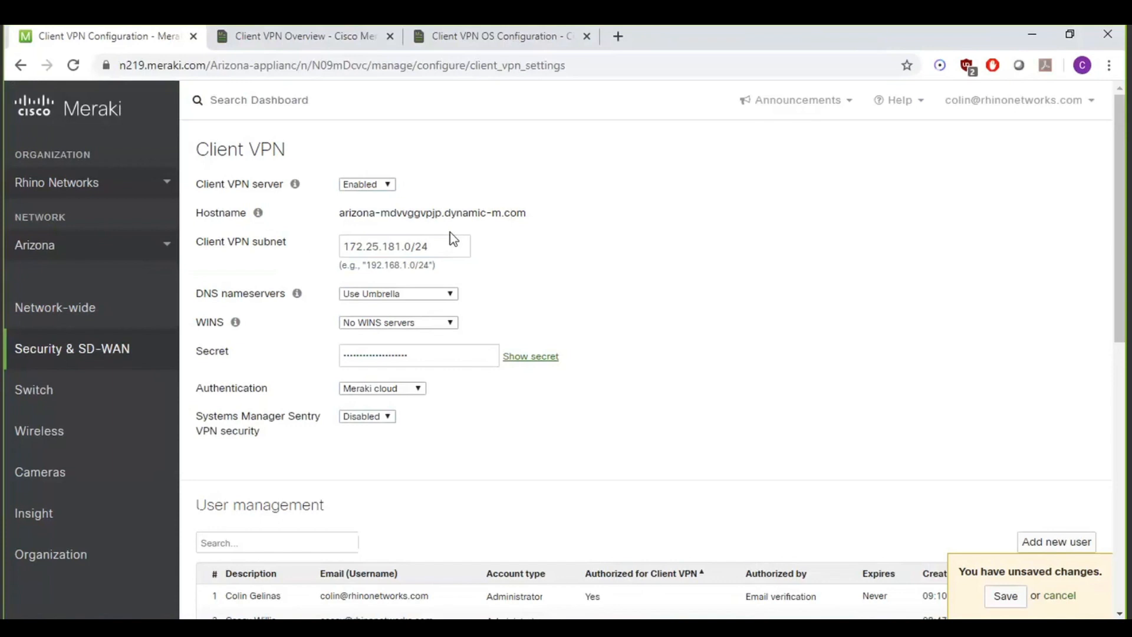
left_click(404, 247)
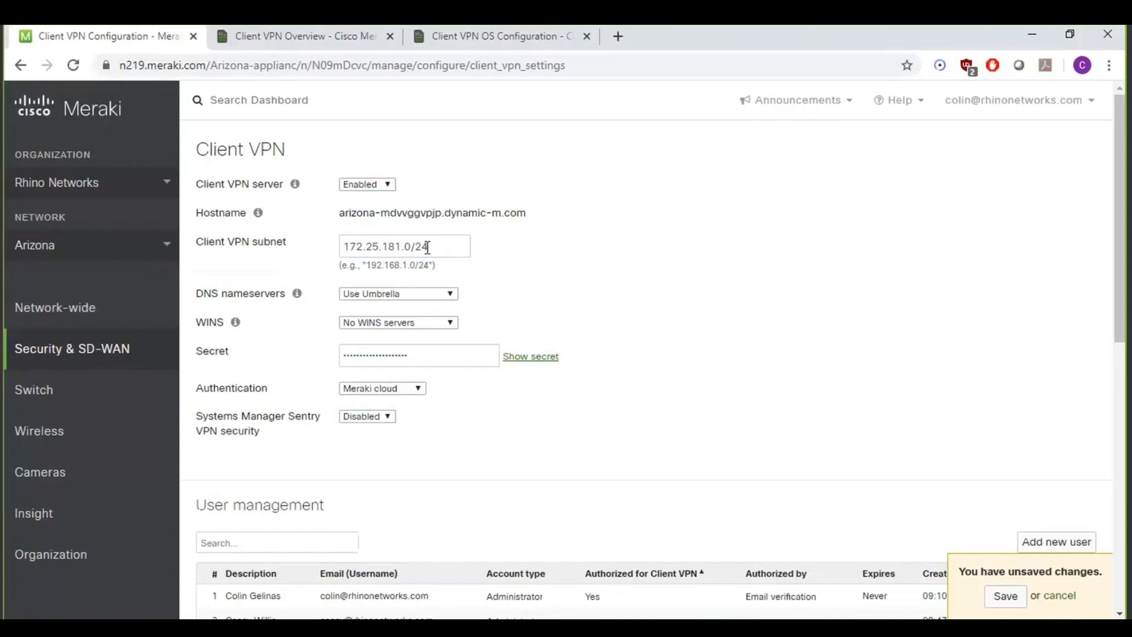
mouse_move(349, 245)
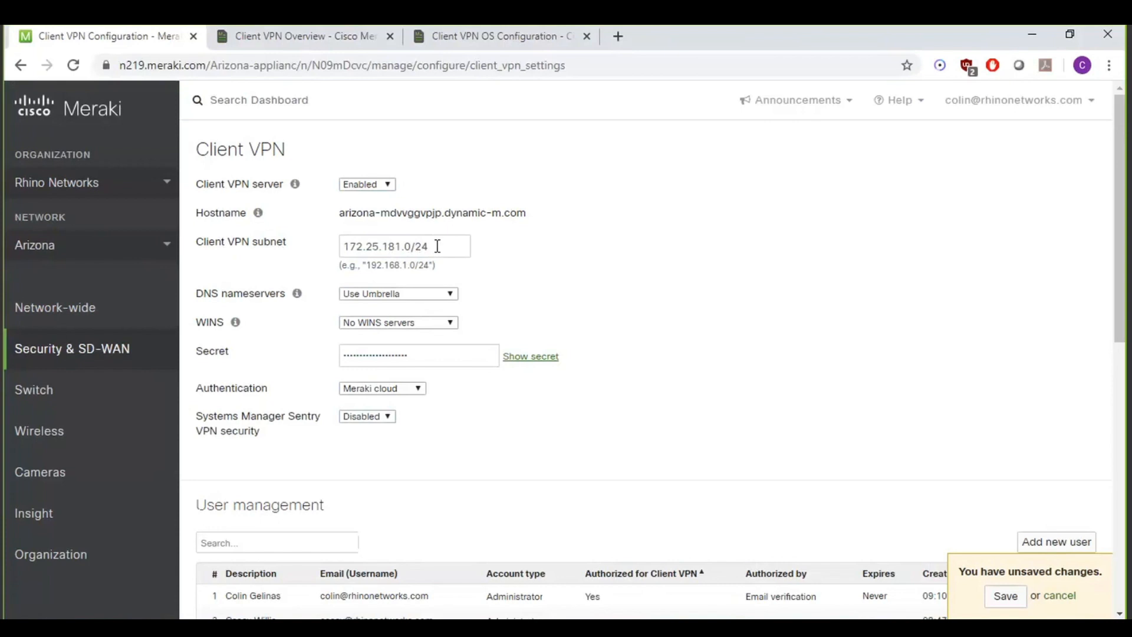
mouse_move(399, 246)
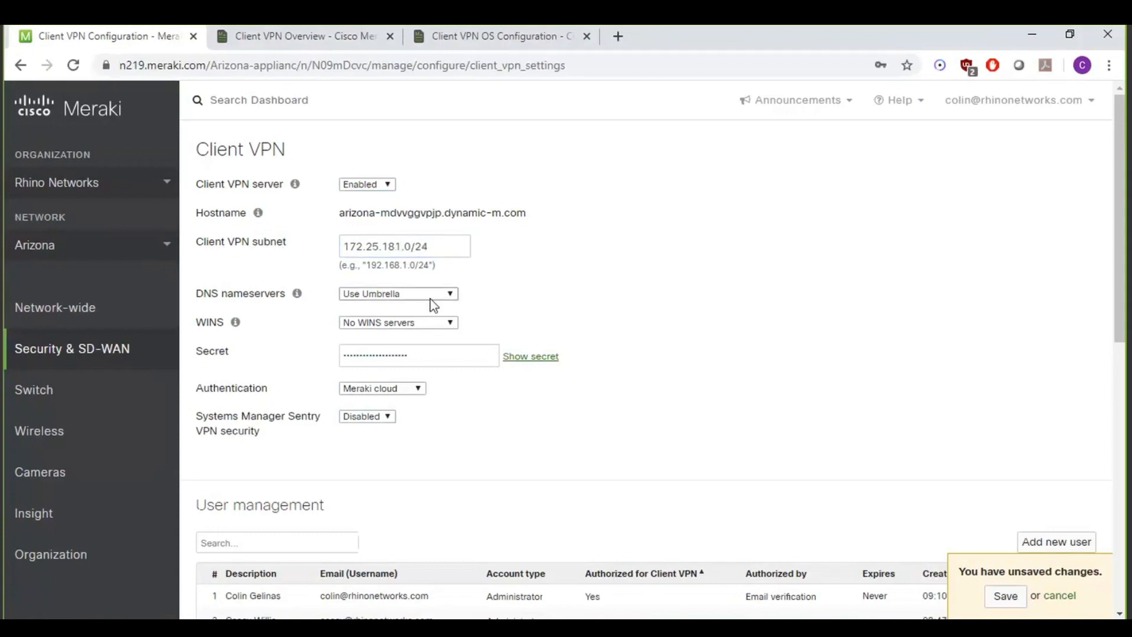
mouse_move(308, 301)
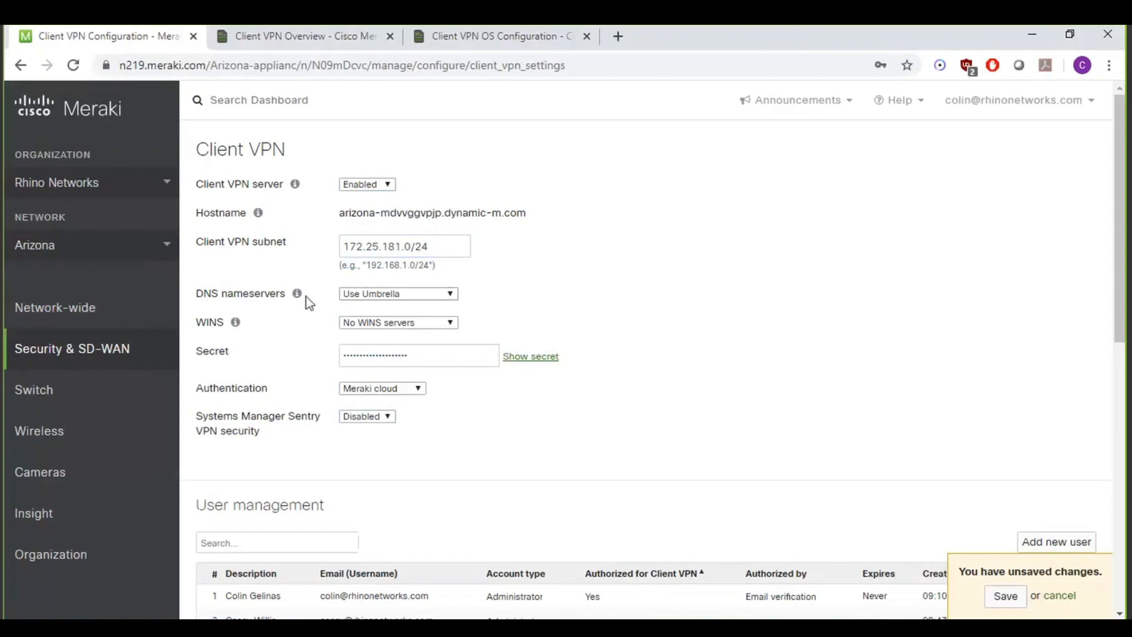
Keep Use Umbrella as DNS nameserver and Meraki cloud as the authentication method.
left_click(397, 294)
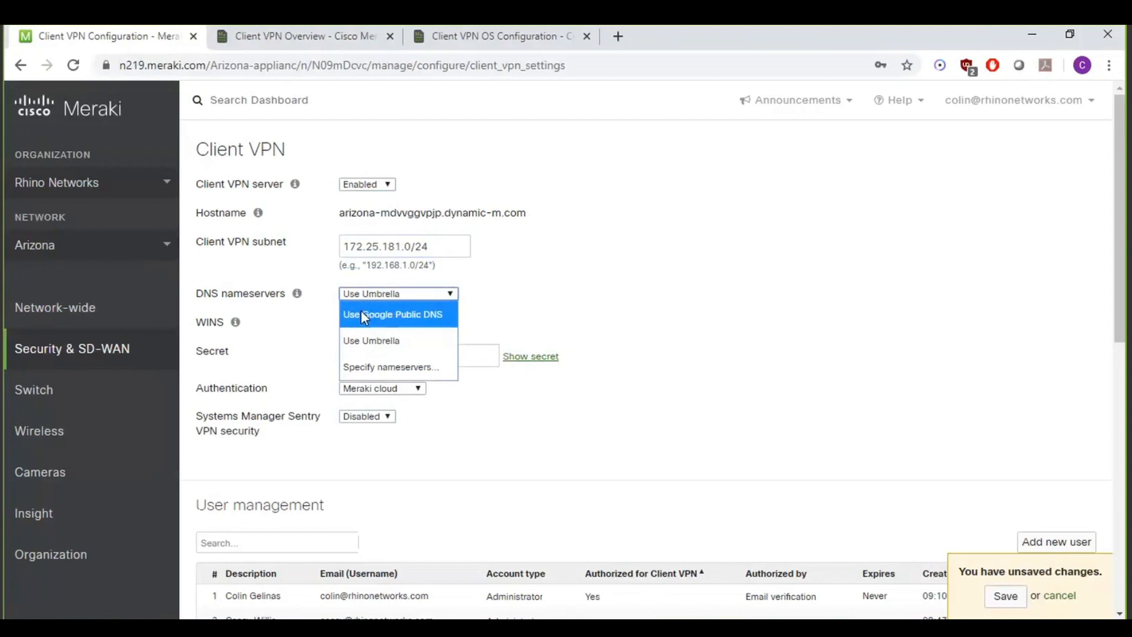
mouse_move(370, 339)
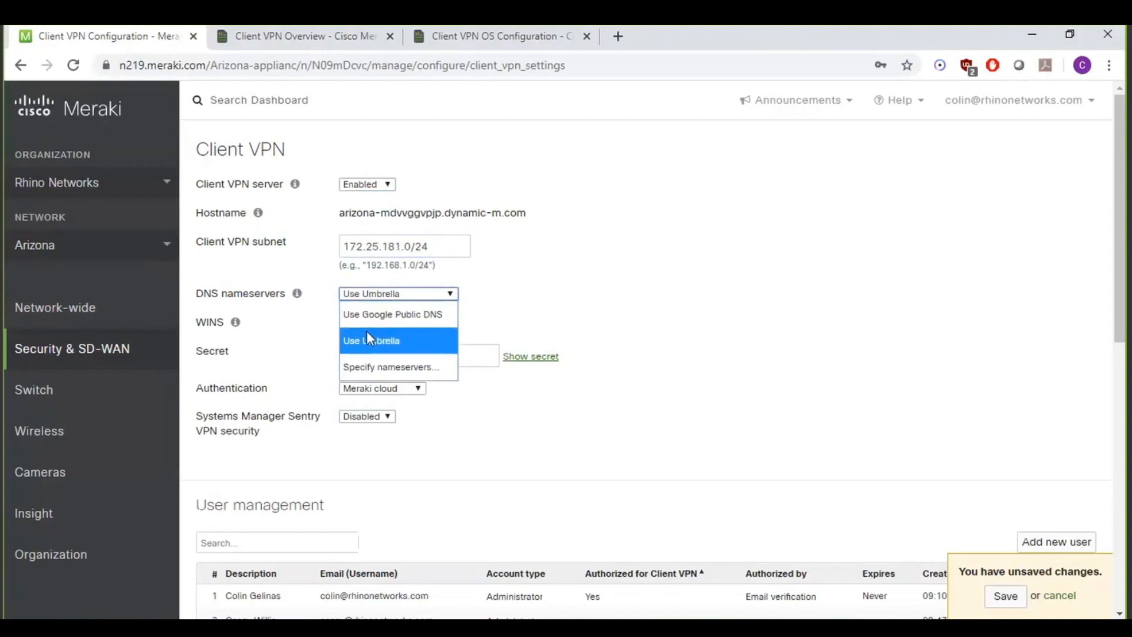
mouse_move(361, 343)
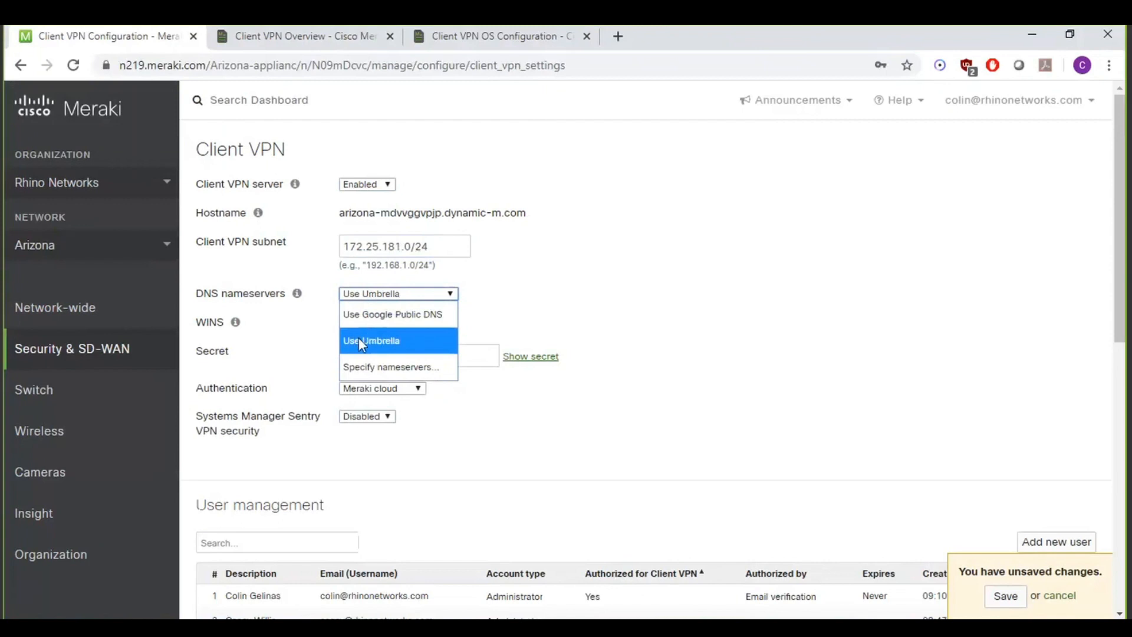
mouse_move(371, 367)
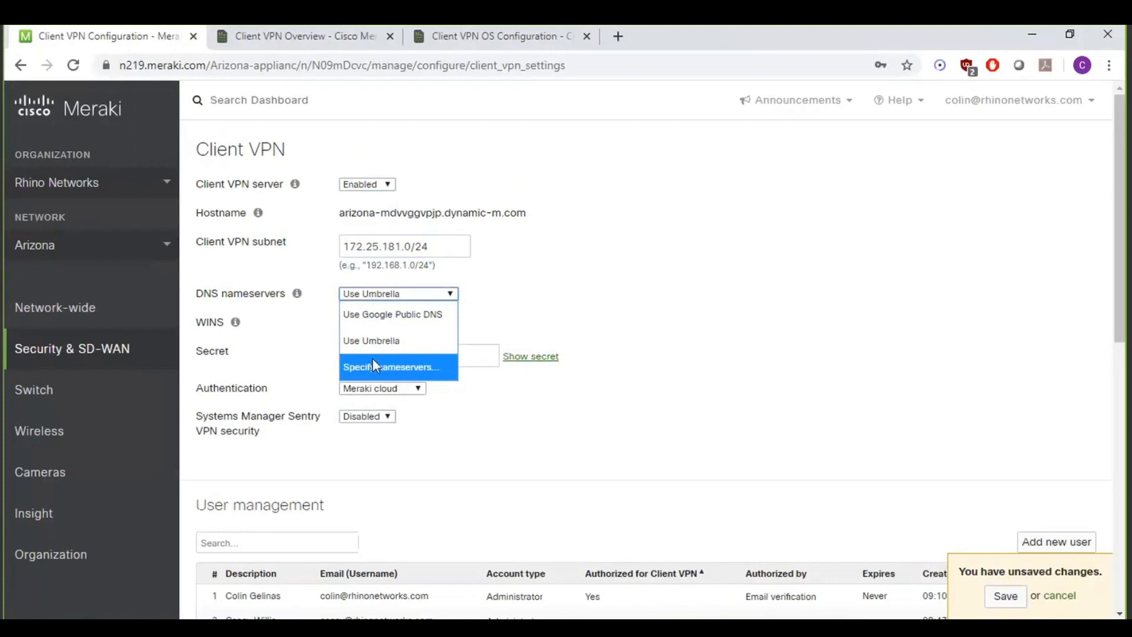
mouse_move(448, 339)
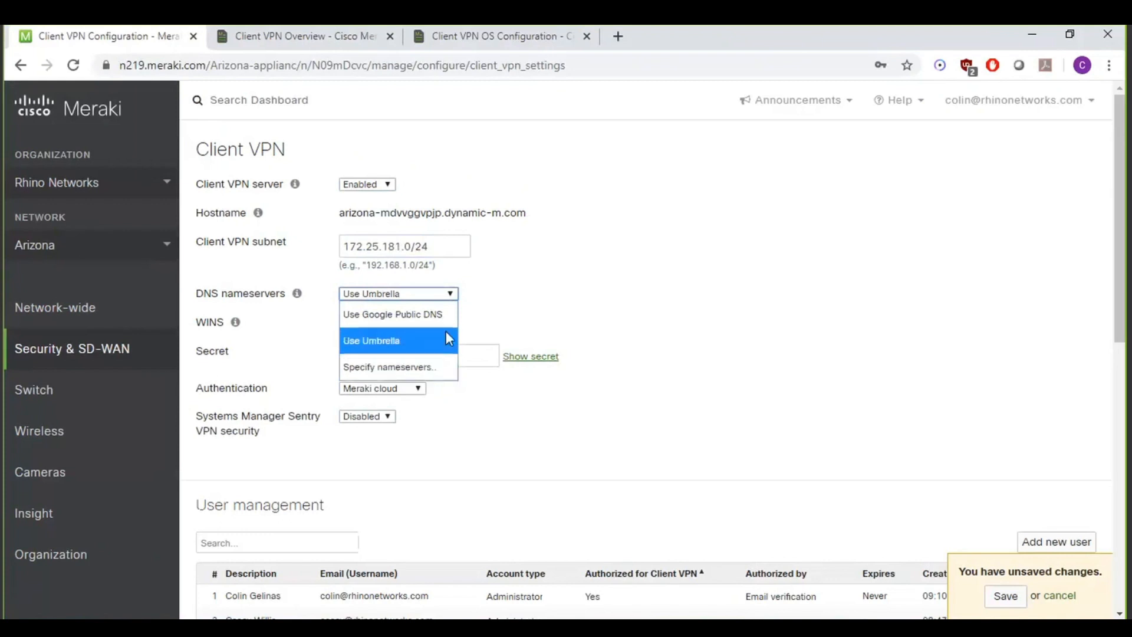
left_click(371, 339)
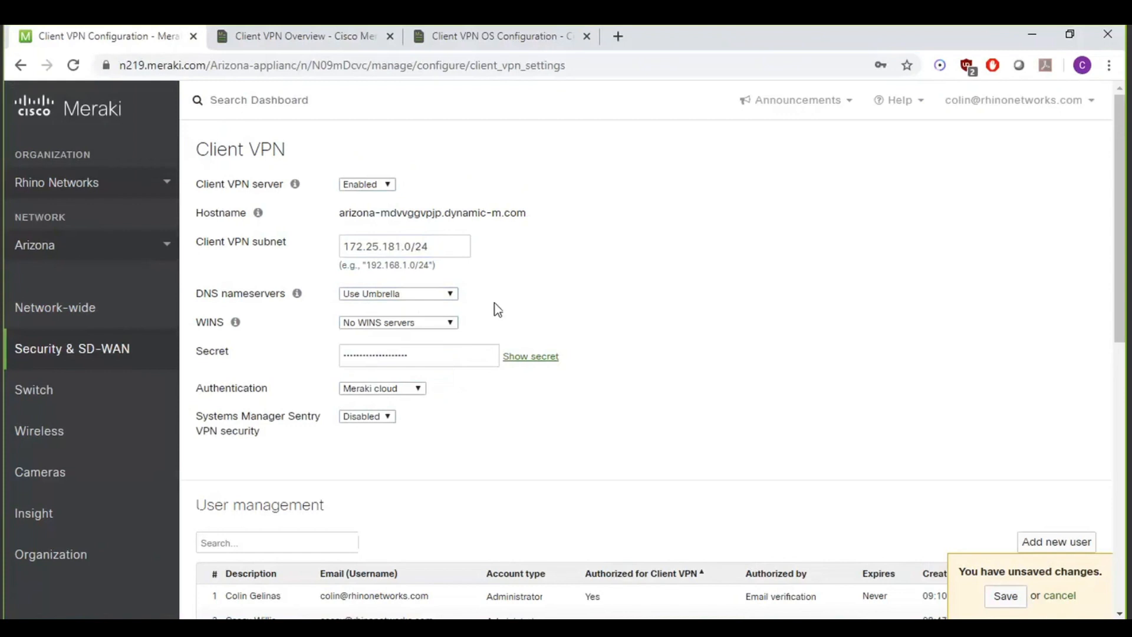
mouse_move(357, 293)
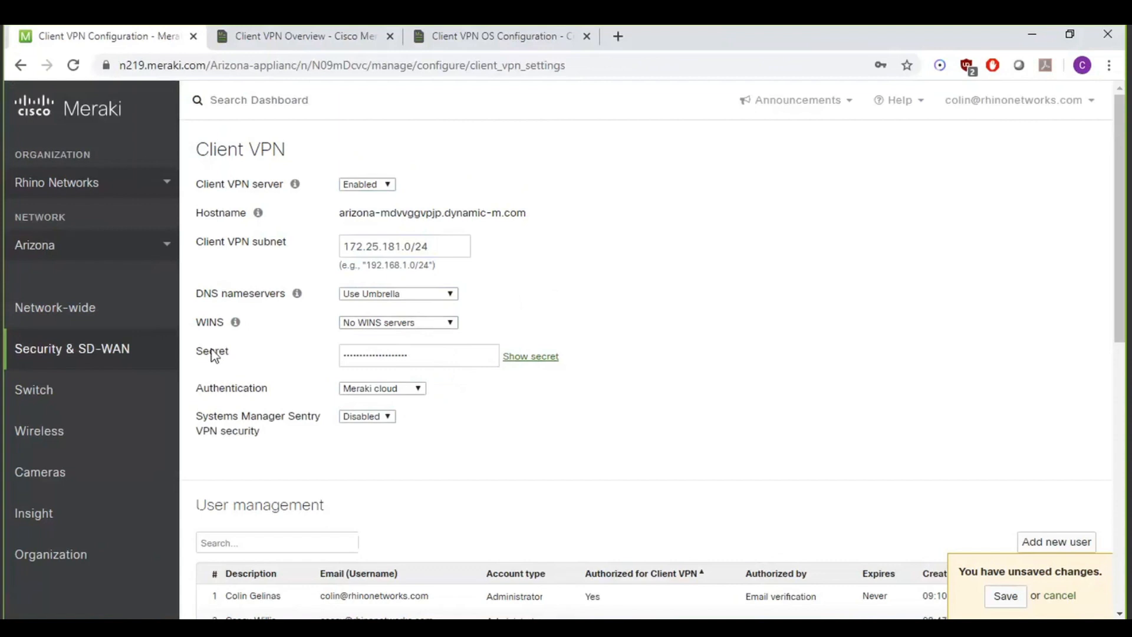
mouse_move(217, 360)
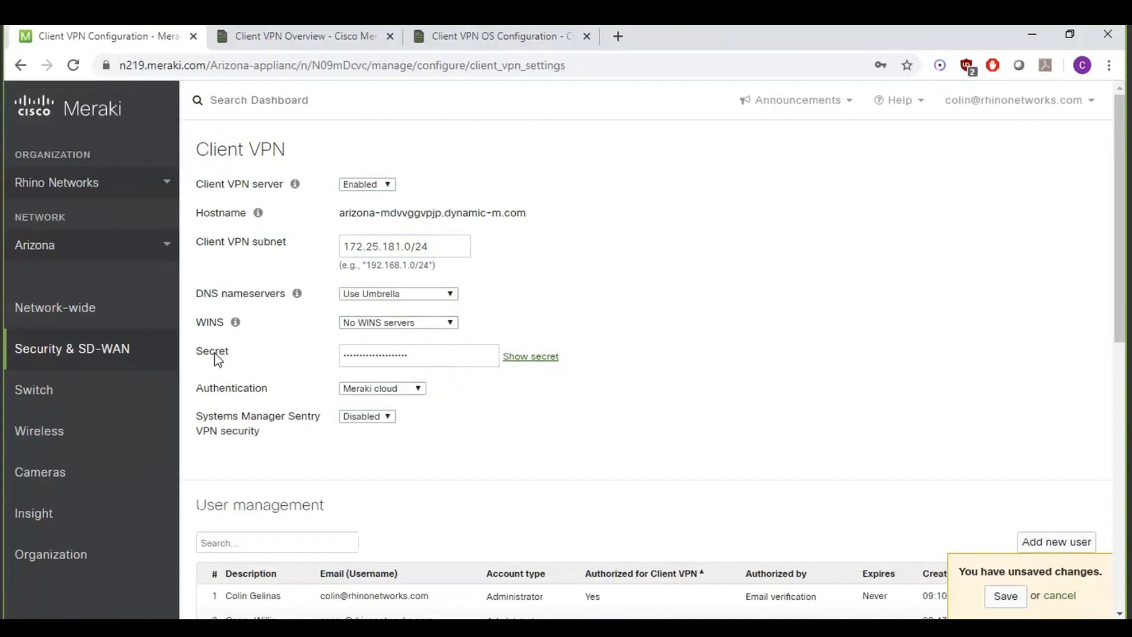
mouse_move(230, 358)
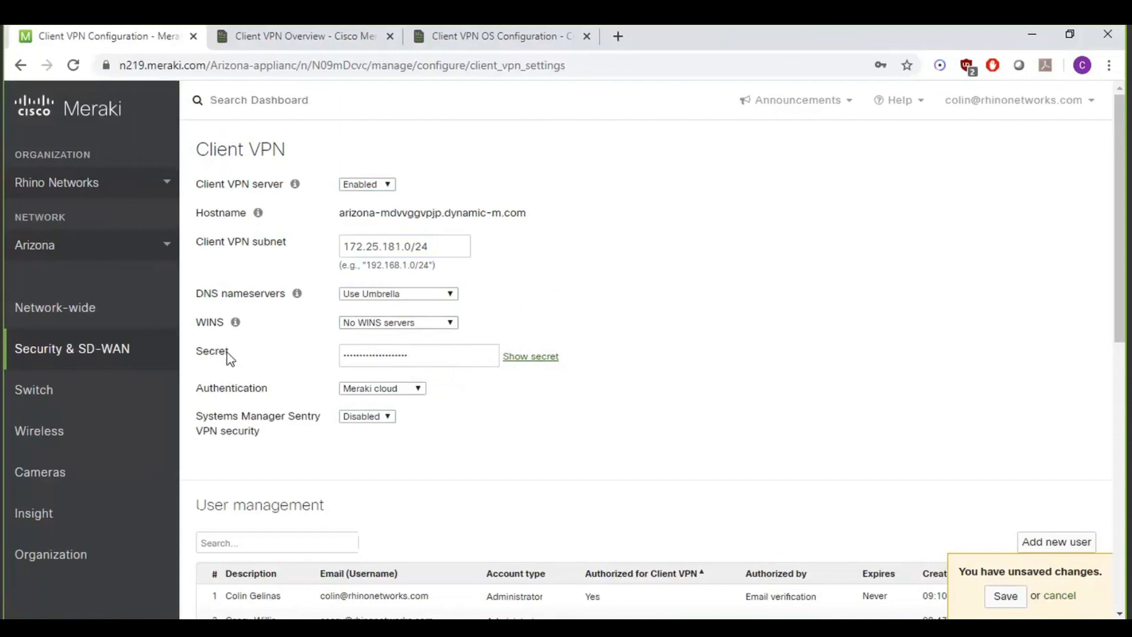
mouse_move(220, 359)
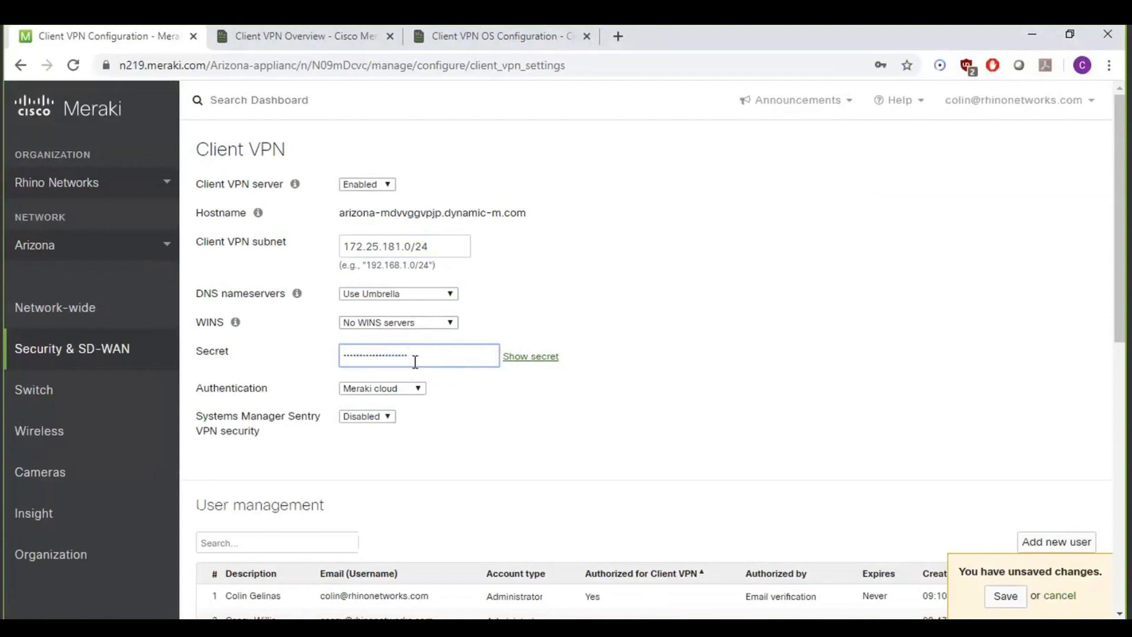
mouse_move(381, 387)
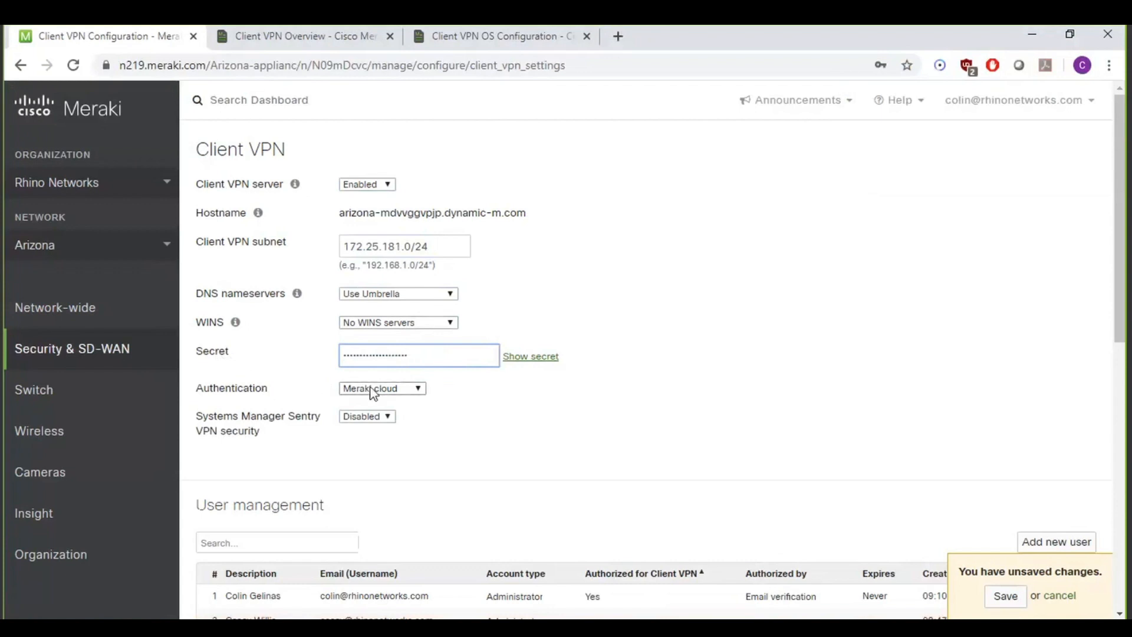
left_click(381, 388)
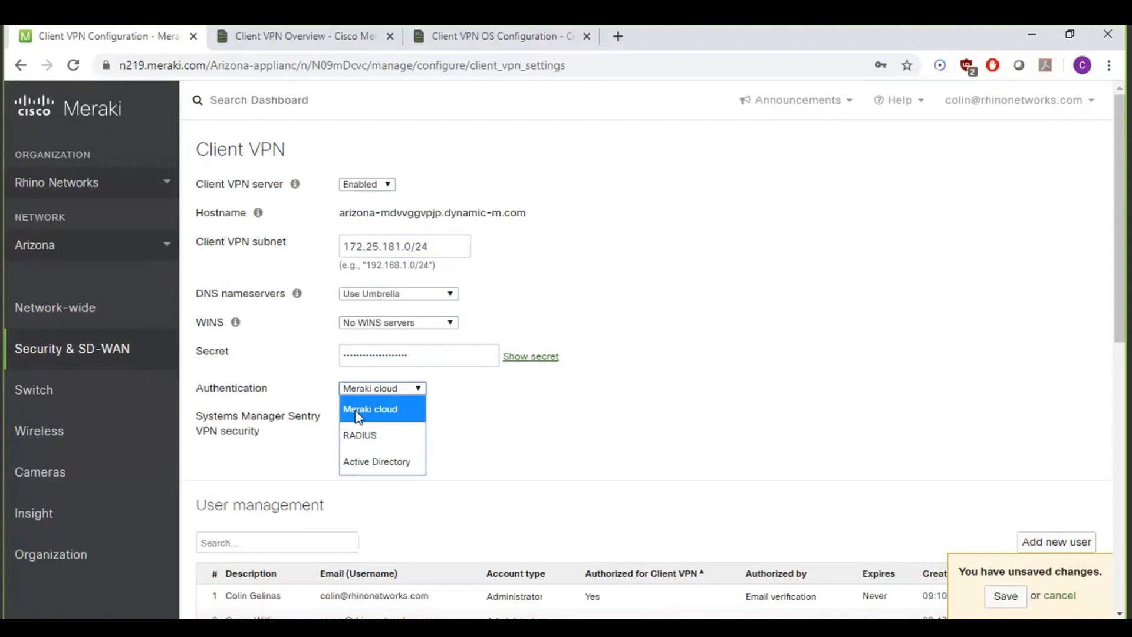
mouse_move(373, 419)
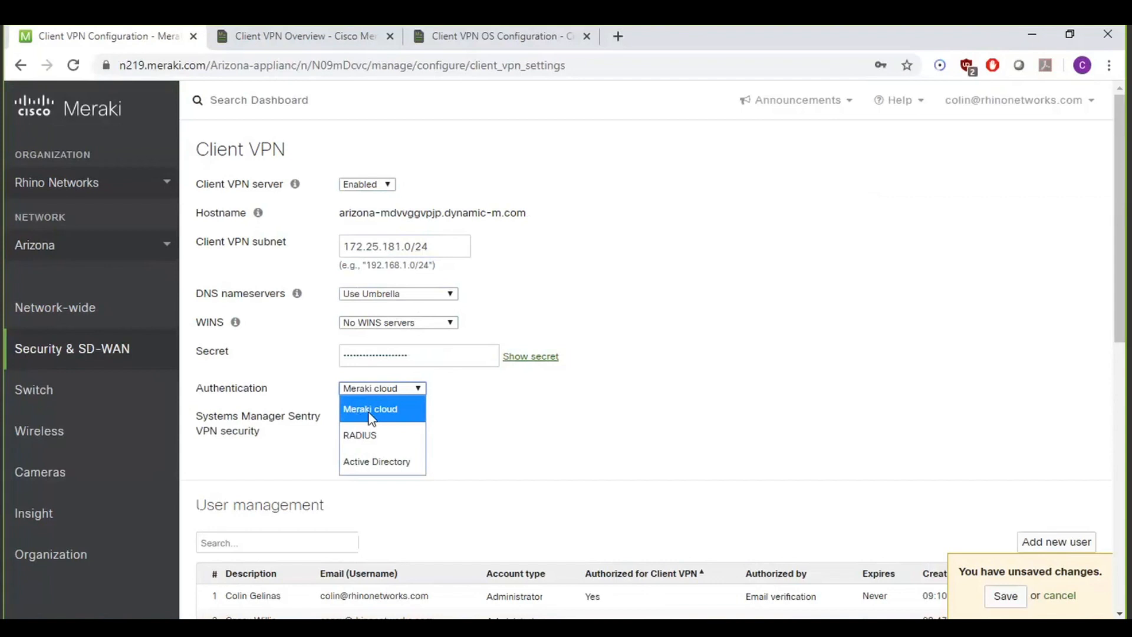
mouse_move(466, 409)
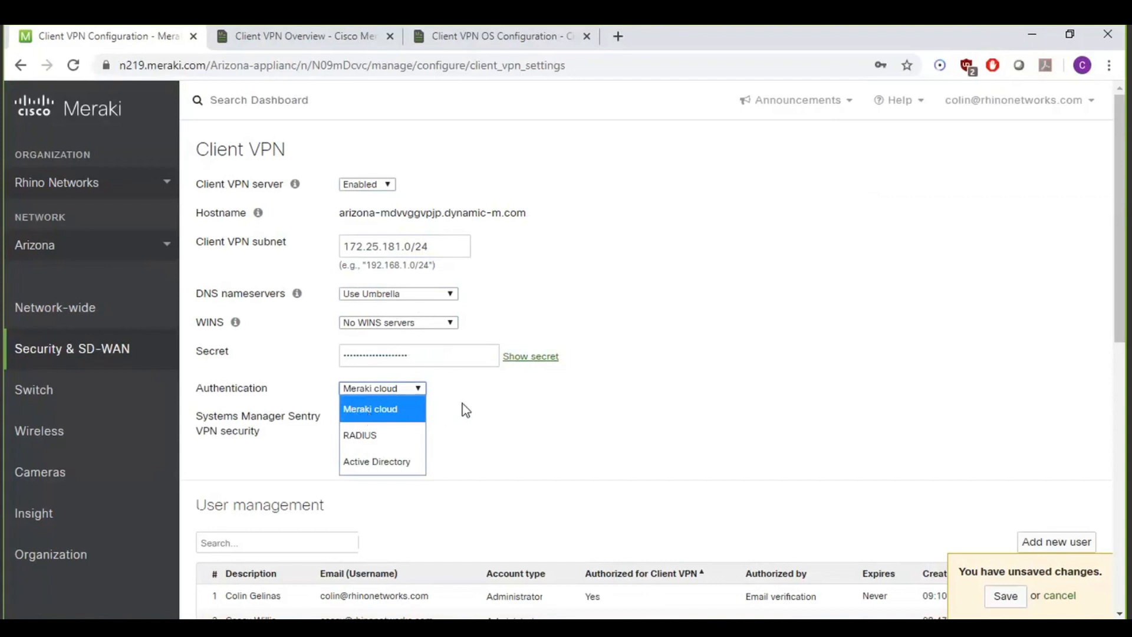
left_click(369, 410)
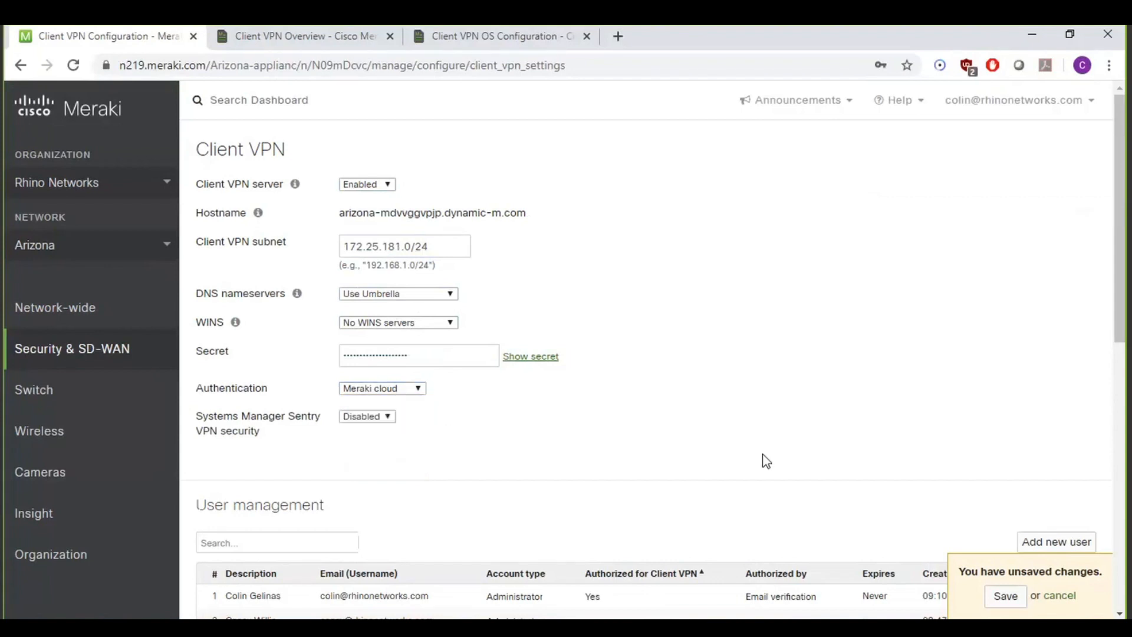
mouse_move(700, 476)
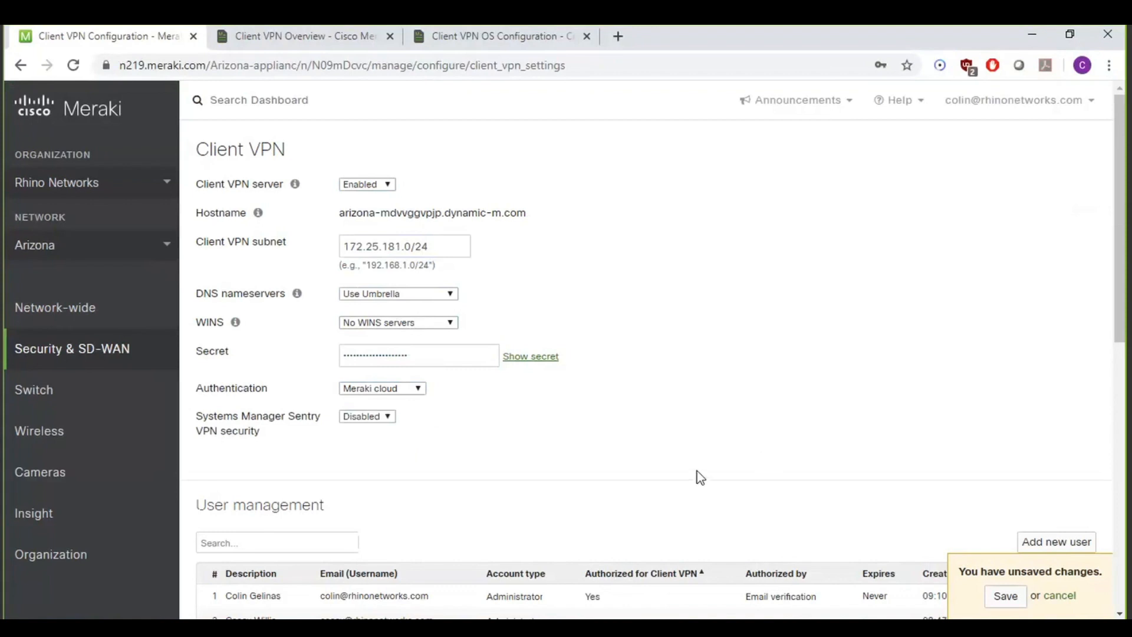
mouse_move(391, 406)
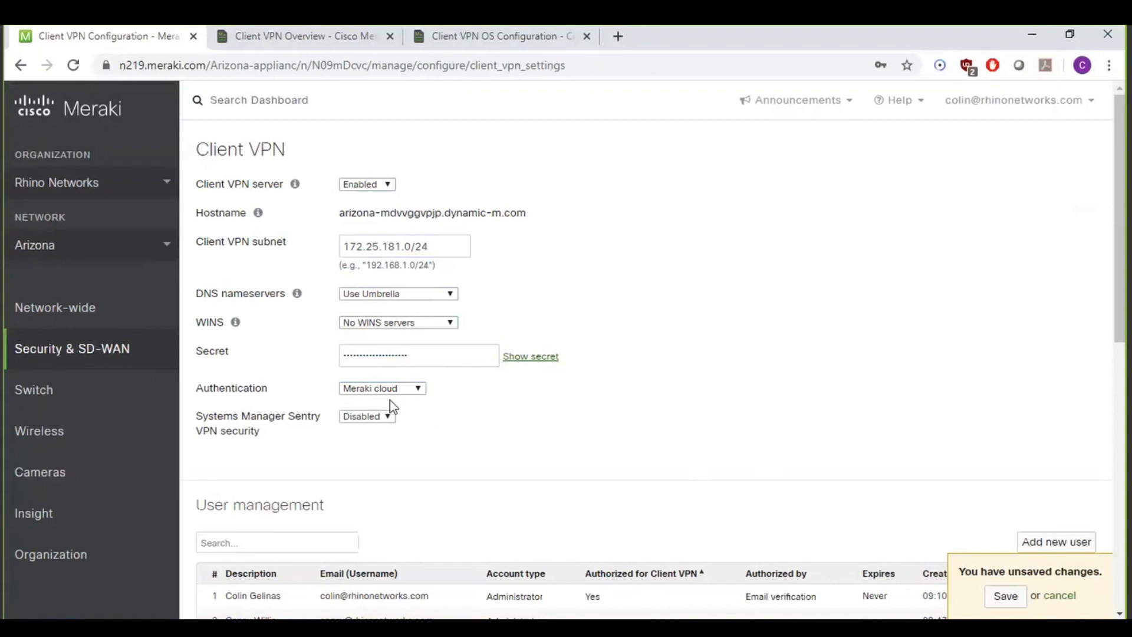
mouse_move(805, 461)
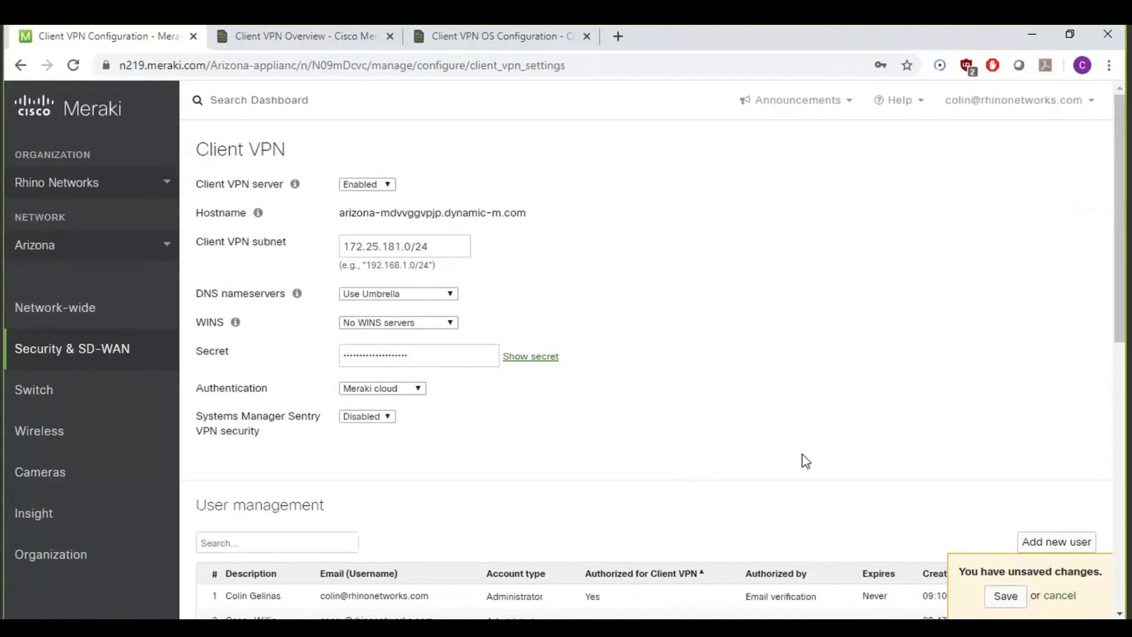
mouse_move(1034, 540)
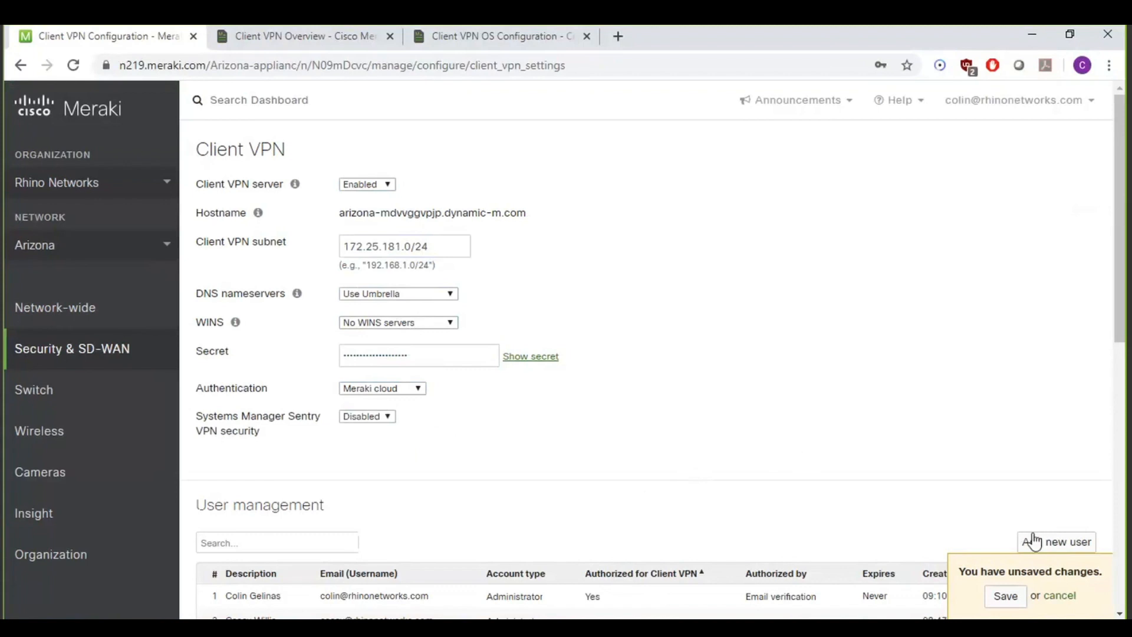
mouse_move(1057, 541)
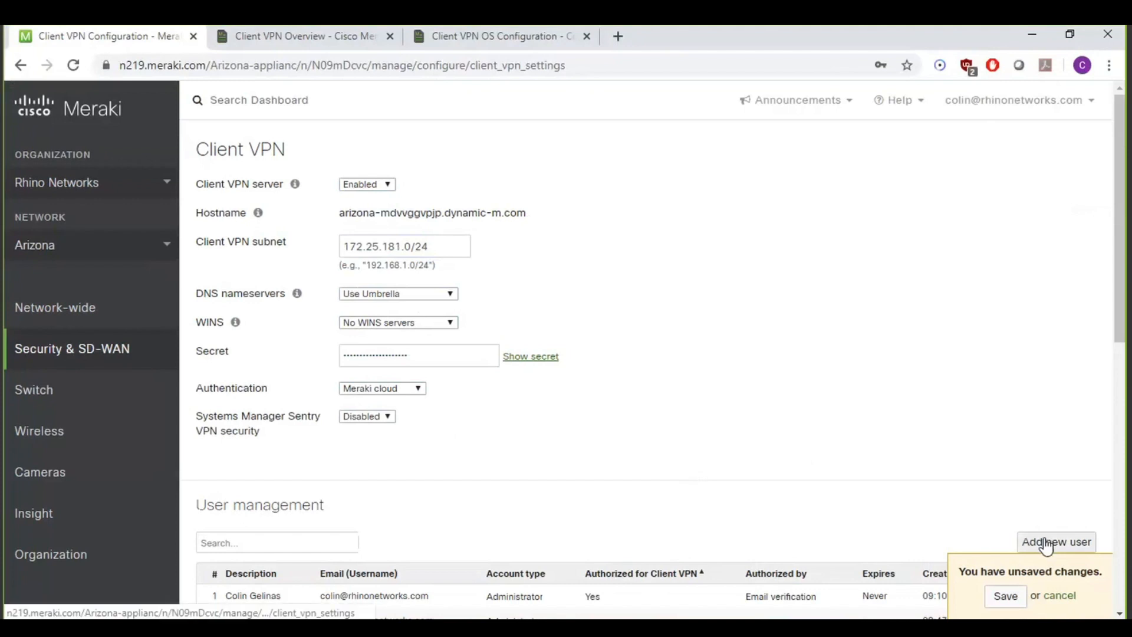
left_click(1055, 541)
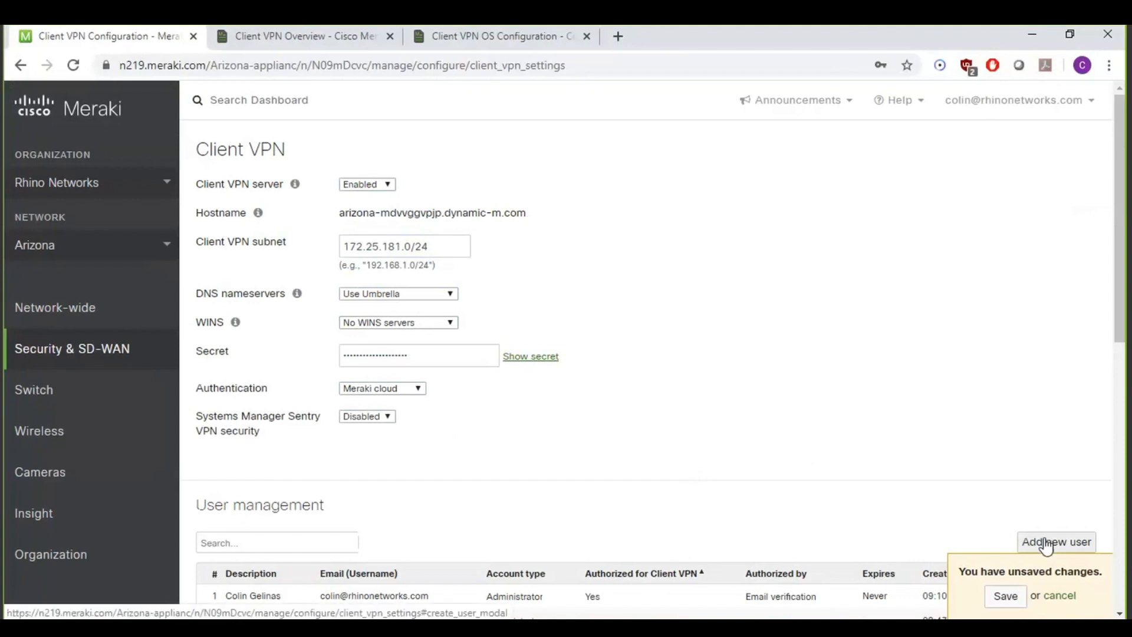
left_click(1054, 541)
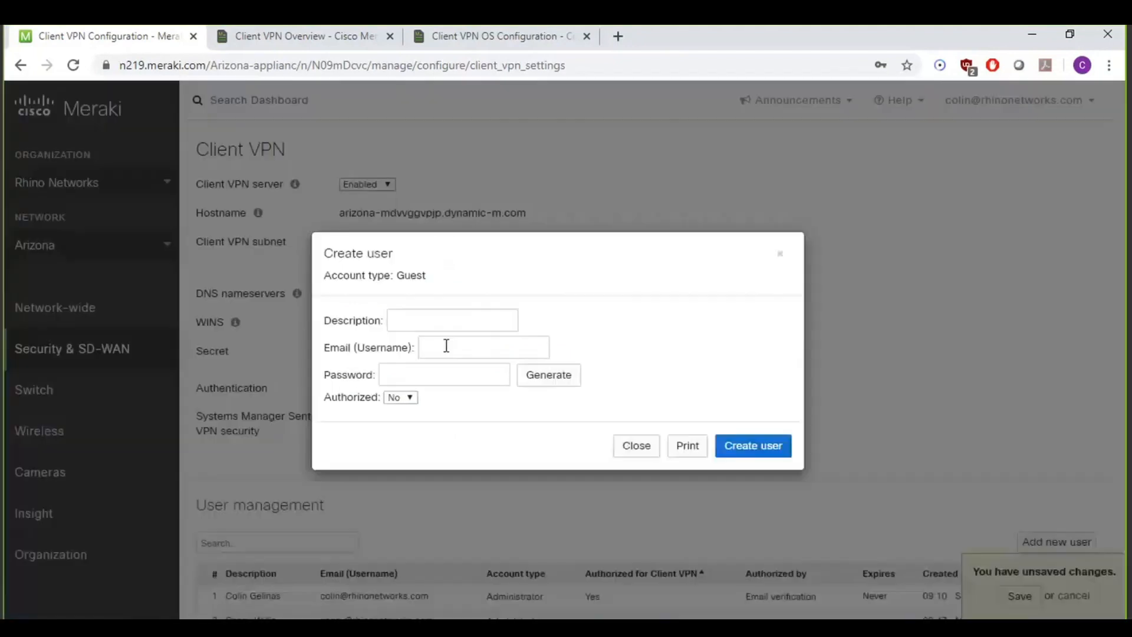
mouse_move(635, 446)
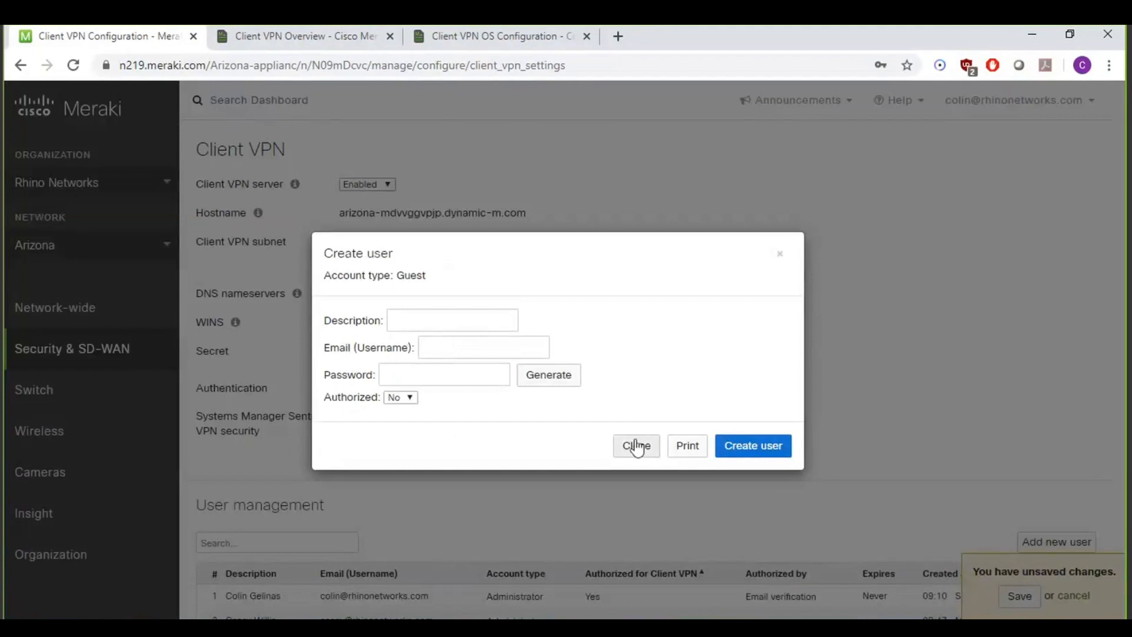
left_click(636, 445)
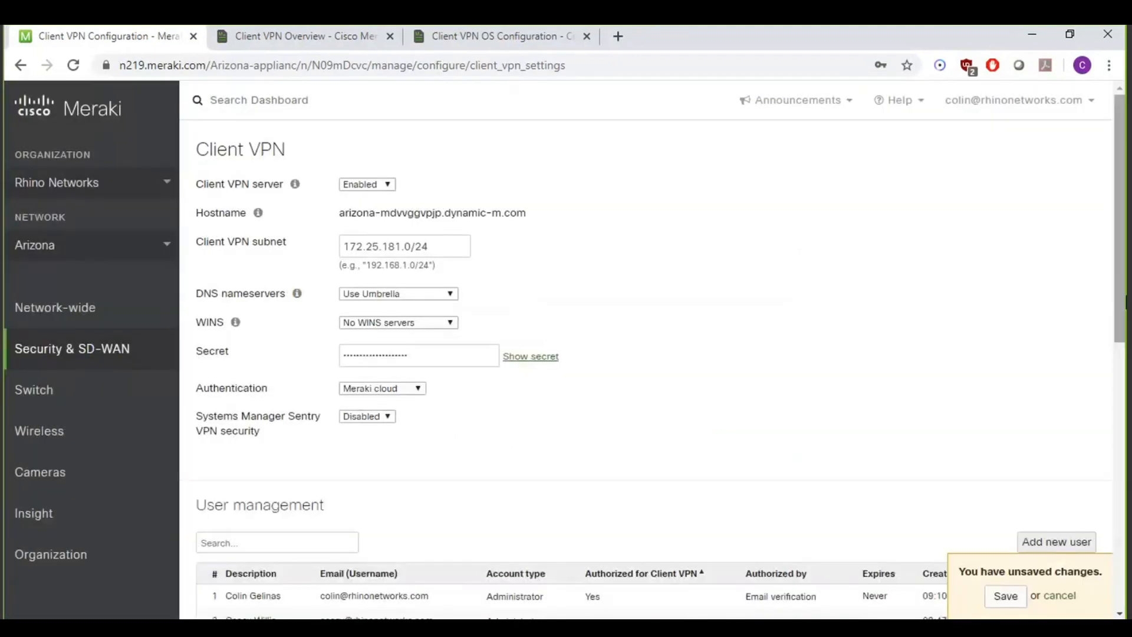
Authorize an existing administrator in User management for Client VPN with no expiry.
scroll("down", 3)
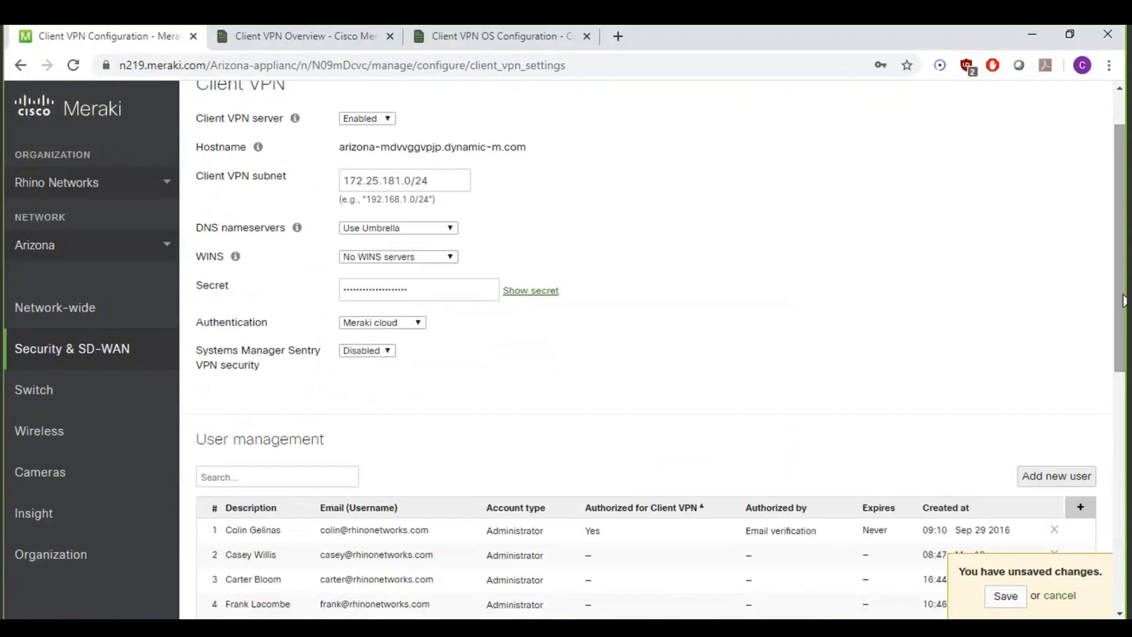
mouse_move(629, 524)
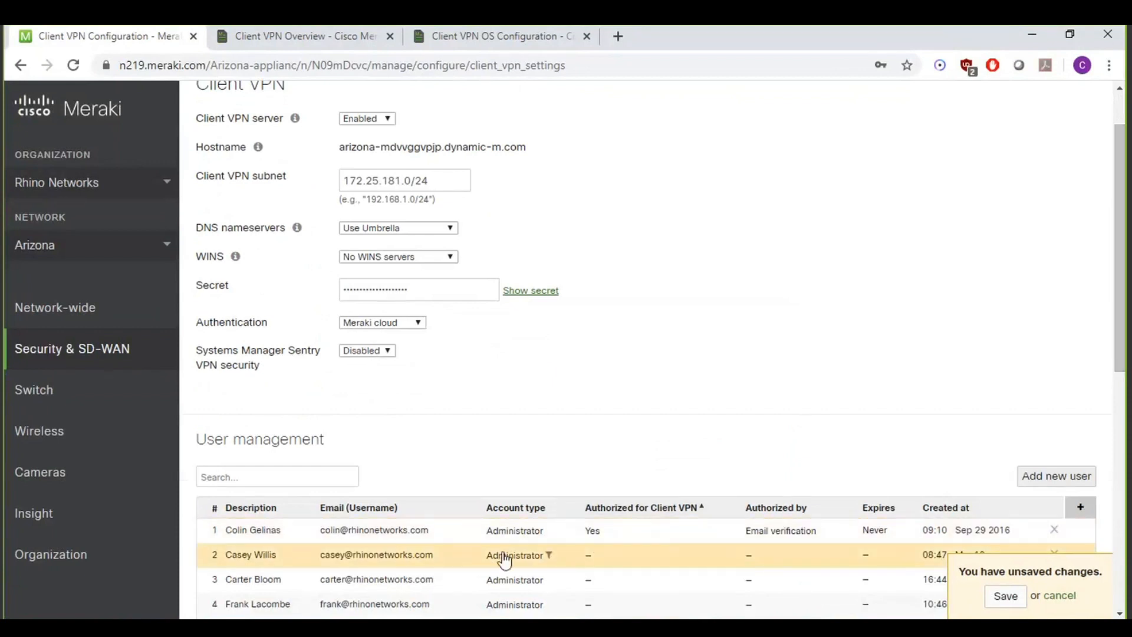
mouse_move(605, 553)
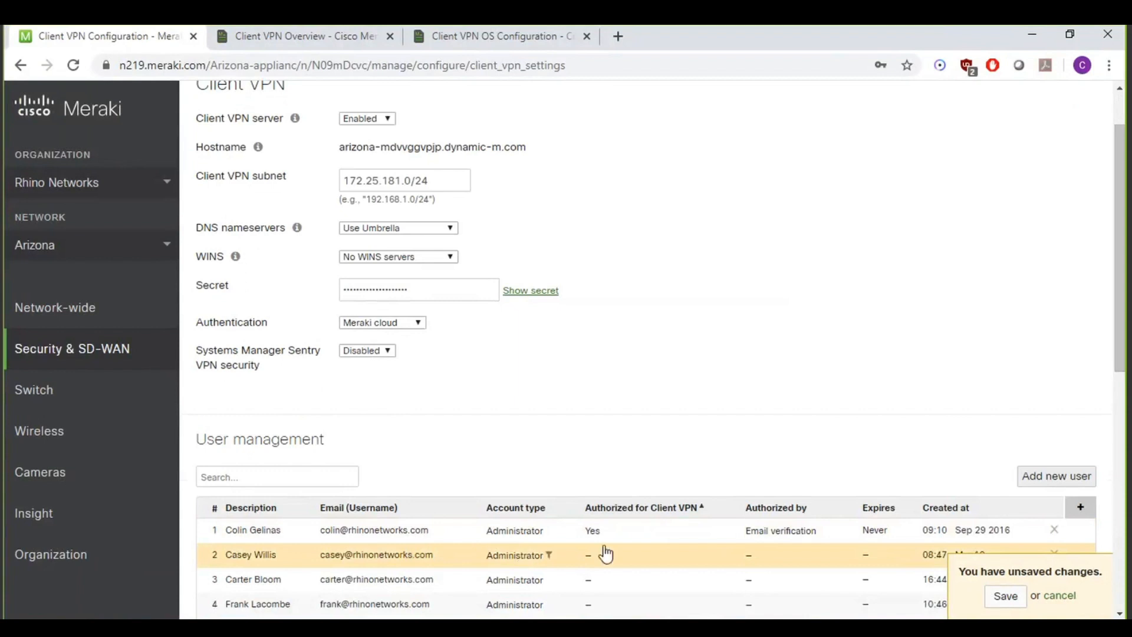
mouse_move(422, 585)
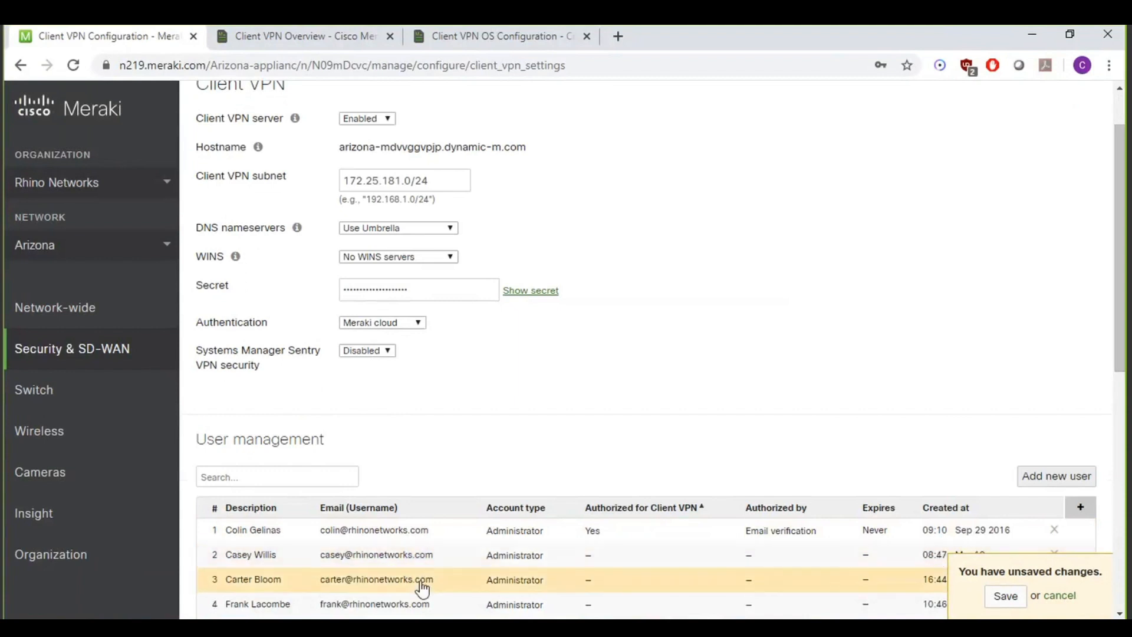
scroll("down", 3)
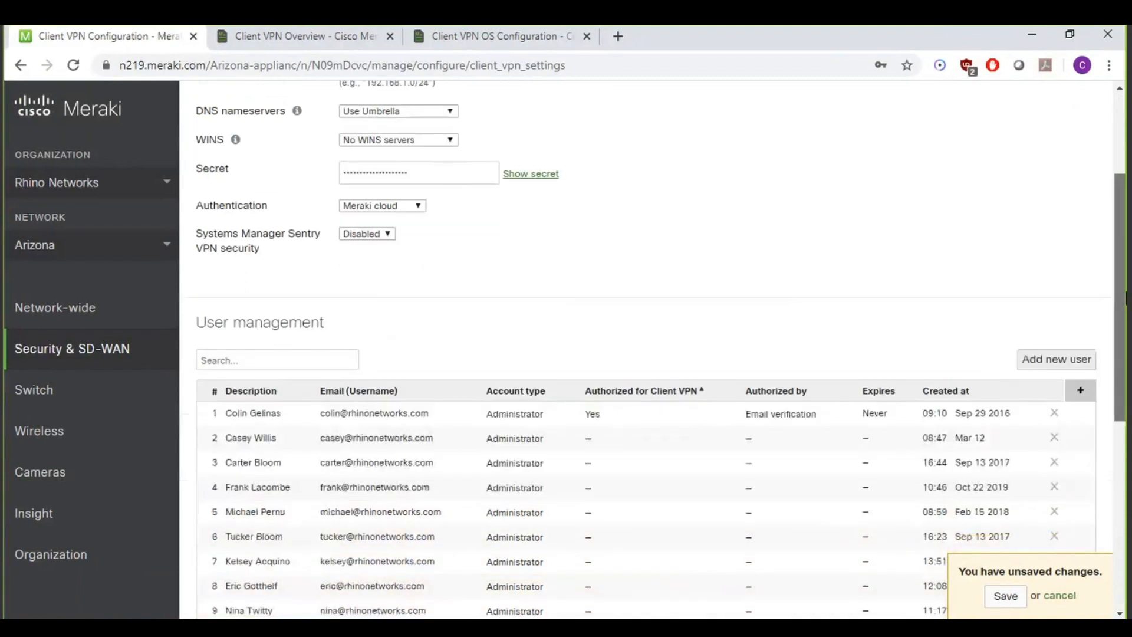
left_click(257, 561)
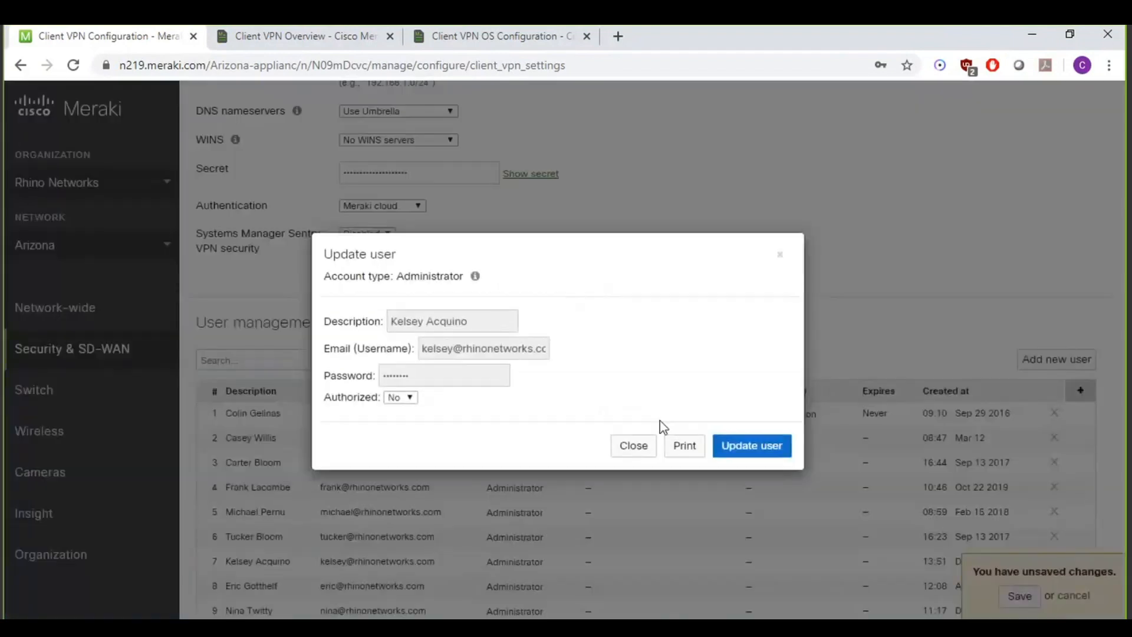
left_click(399, 397)
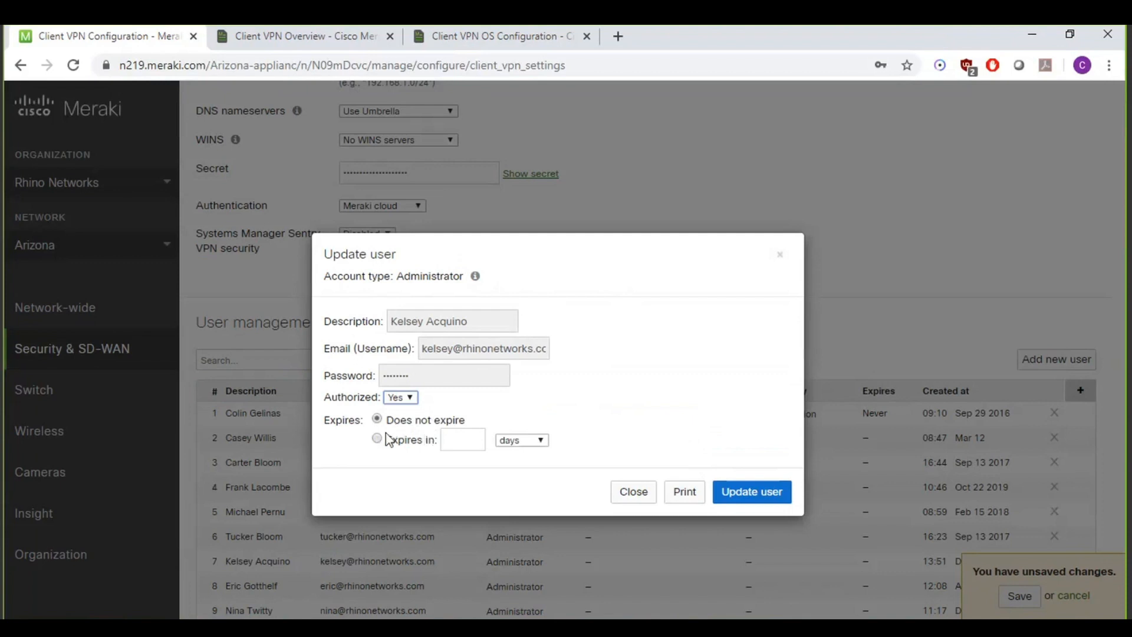
mouse_move(405, 424)
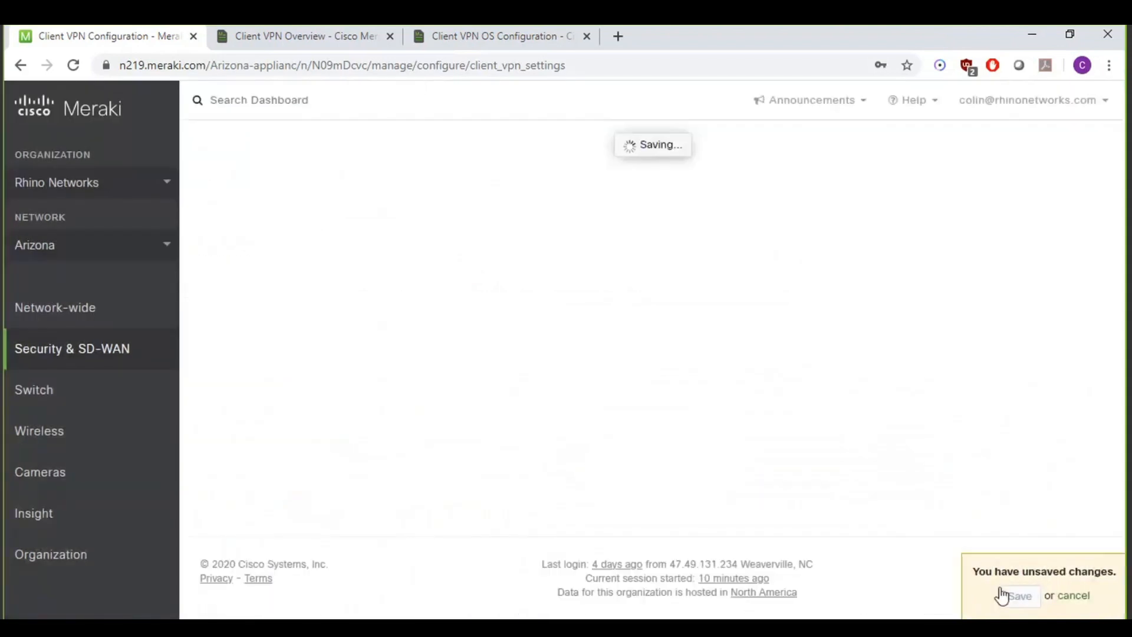
Save the Client VPN configuration so the server is enabled with no pending changes.
left_click(1018, 594)
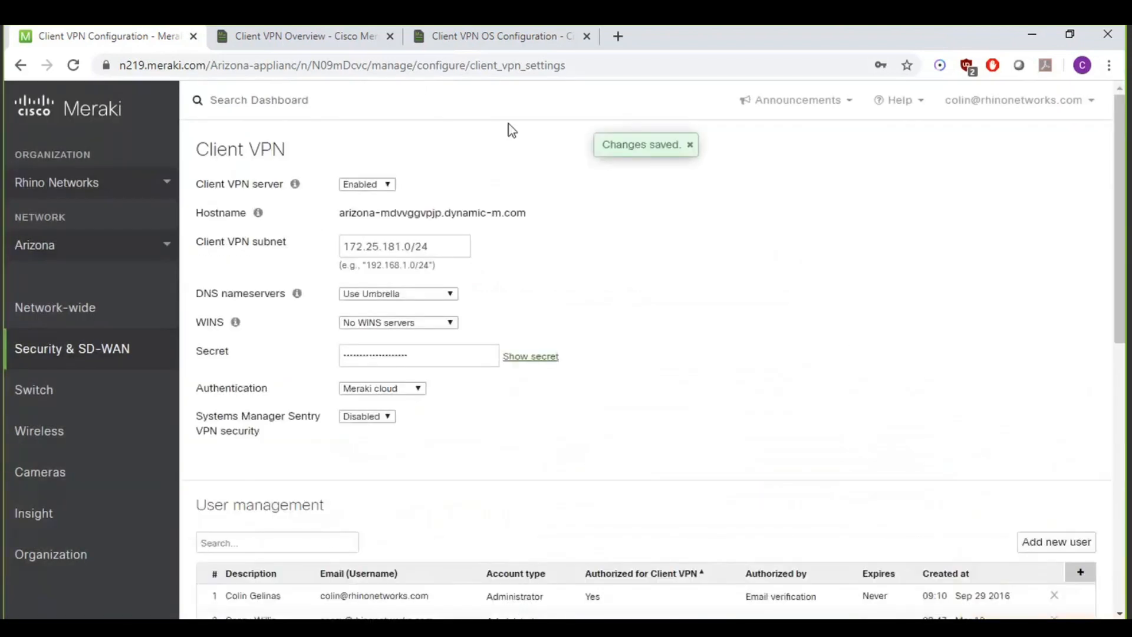
mouse_move(405, 98)
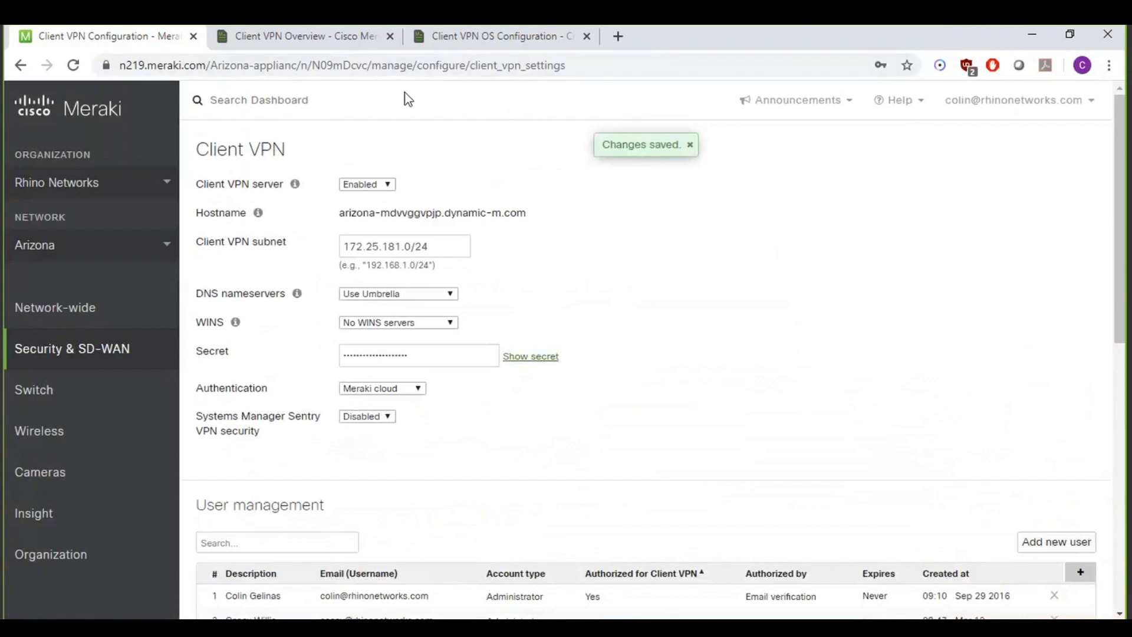
mouse_move(361, 218)
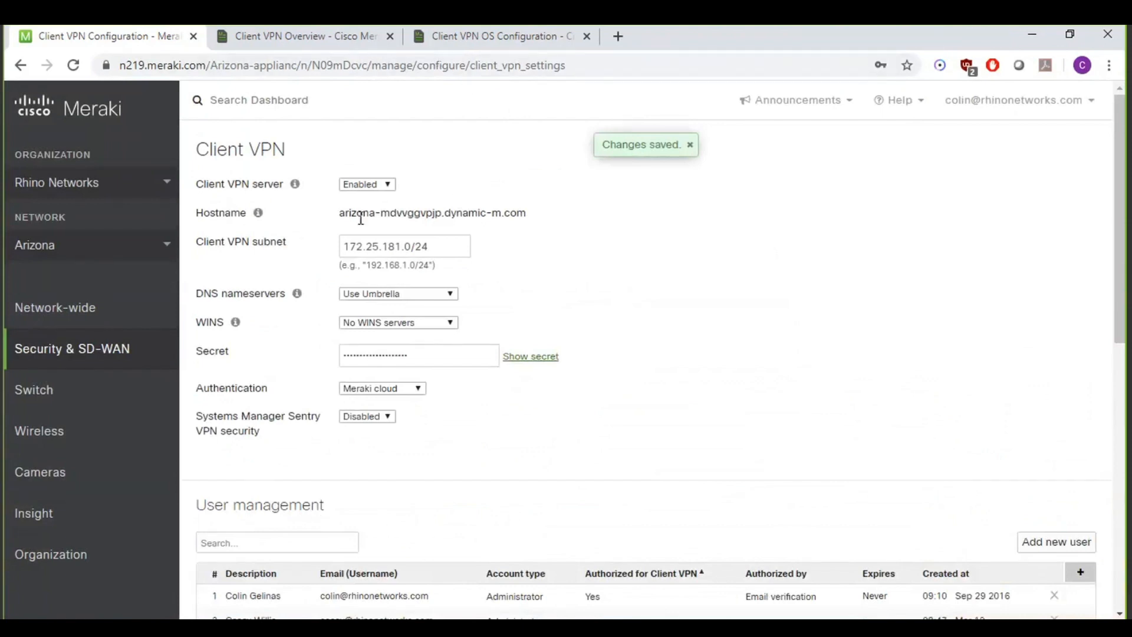
mouse_move(423, 150)
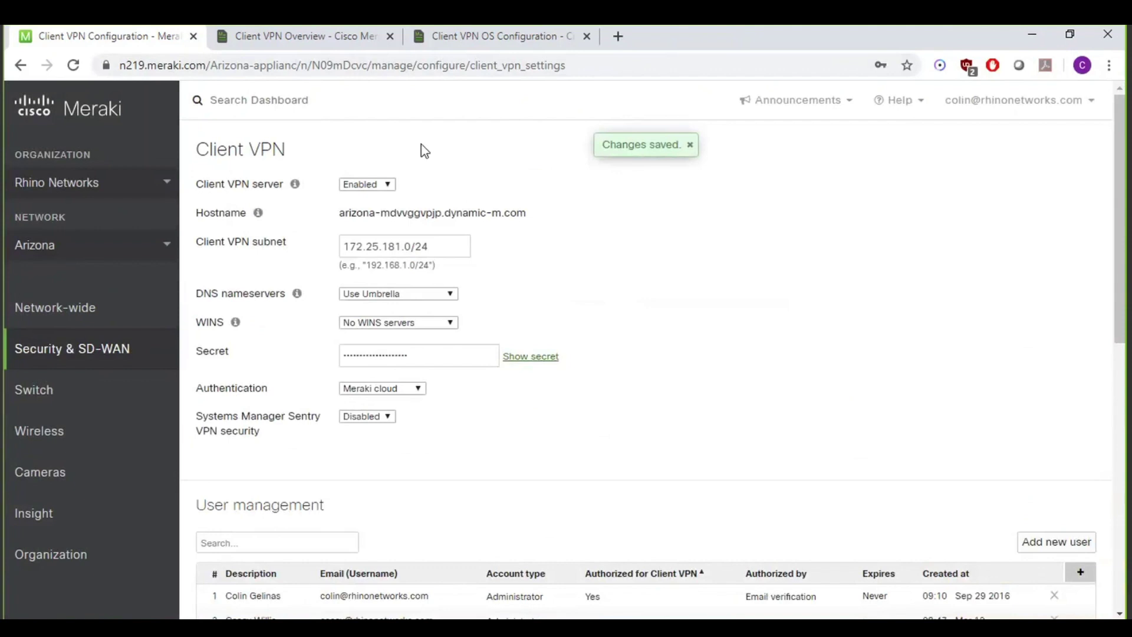
mouse_move(541, 185)
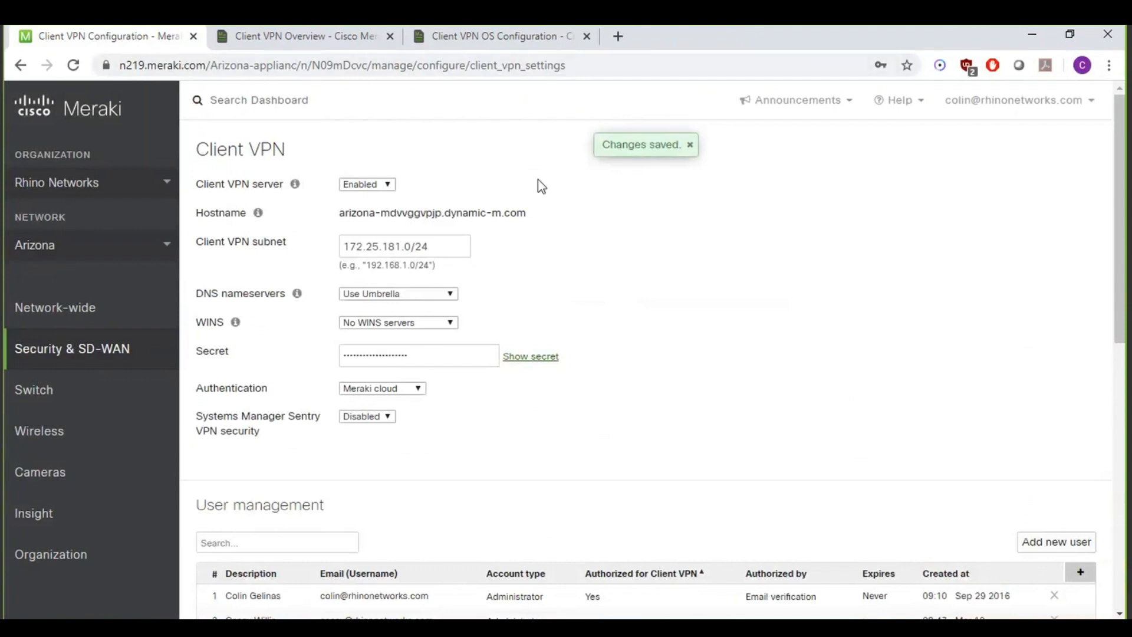
mouse_move(1097, 499)
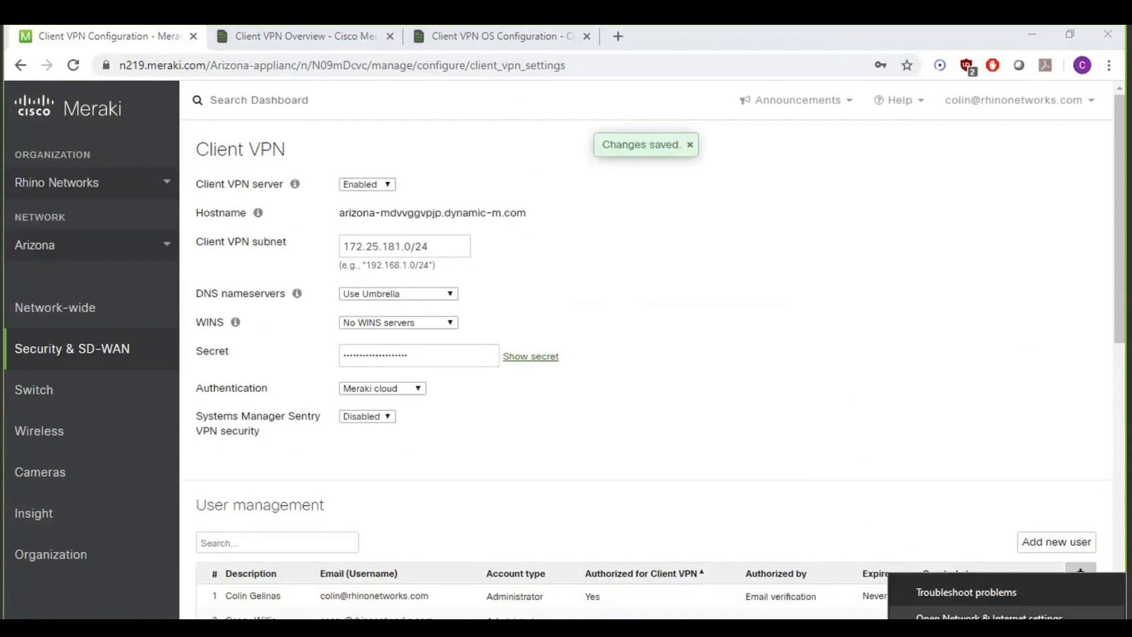
Start a new Windows VPN connection named 'Rhino Networks VPN Test'.
left_click(987, 615)
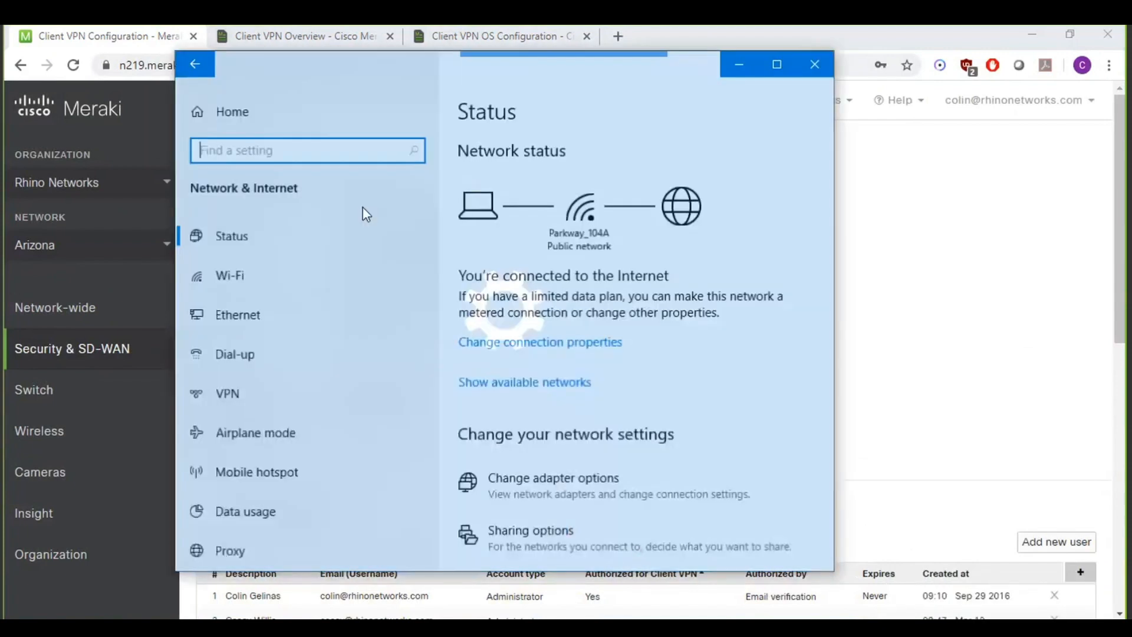
left_click(226, 393)
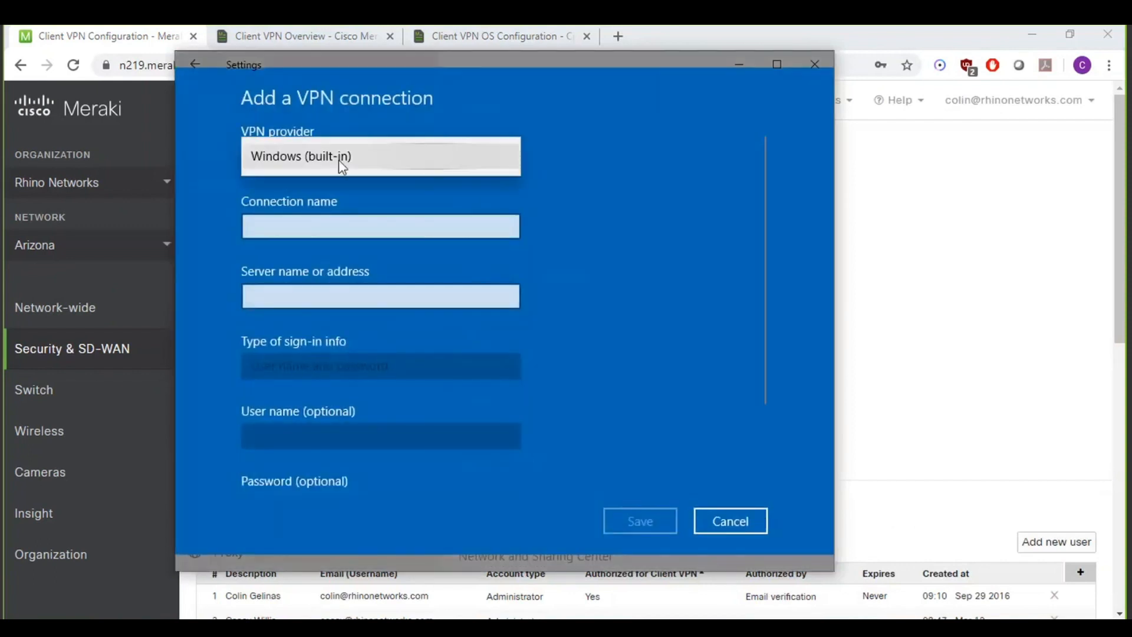
left_click(380, 226)
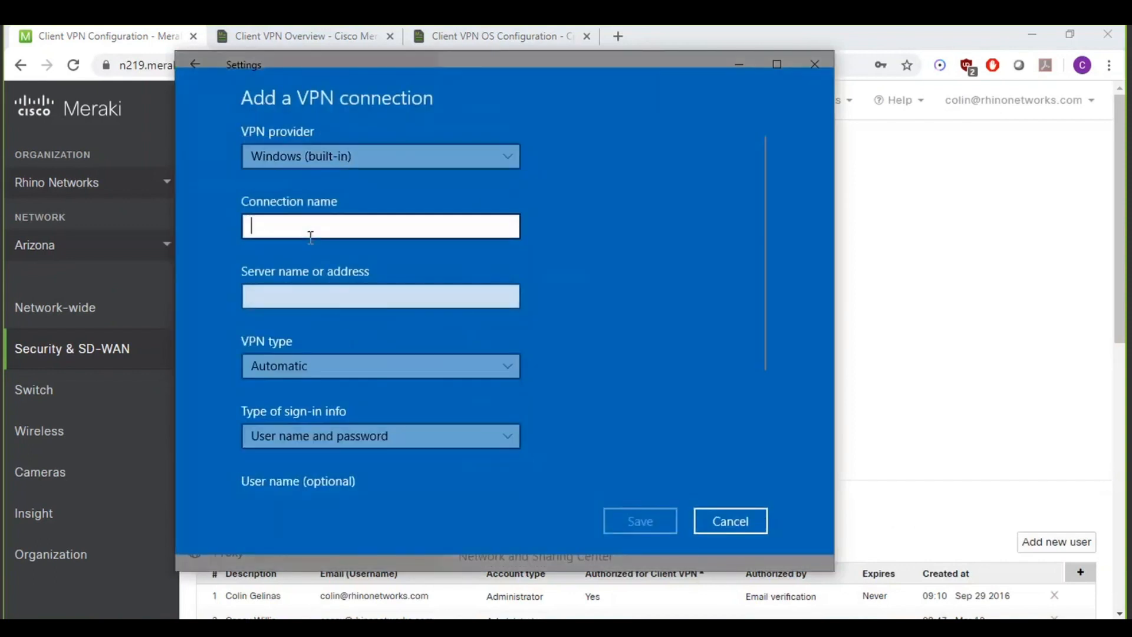
type("Rh")
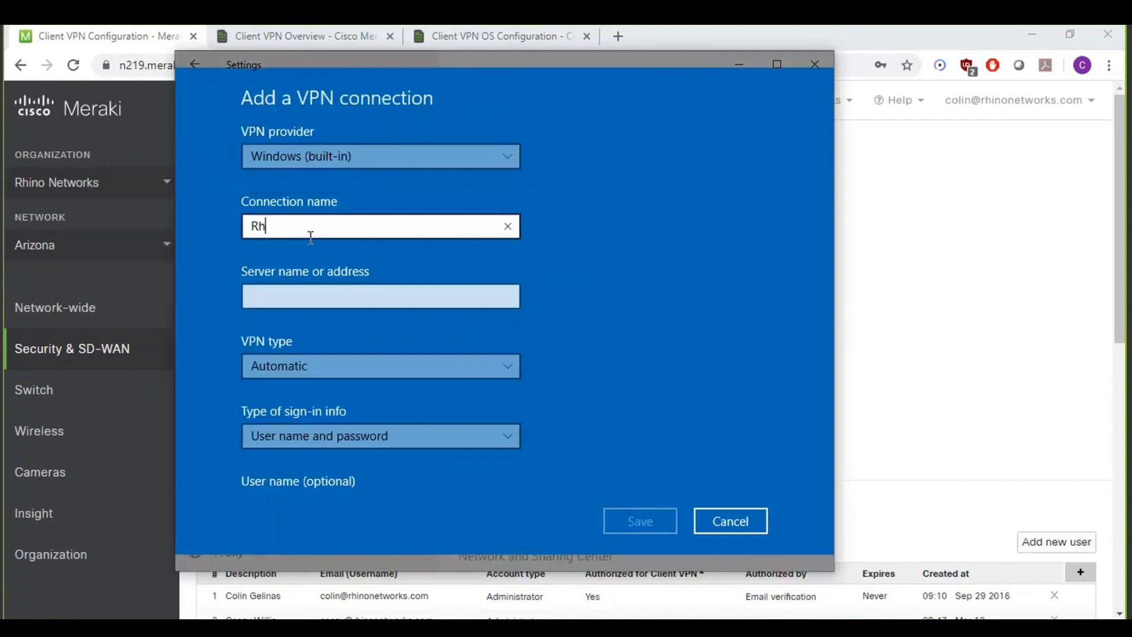
type("ino Networks VPN")
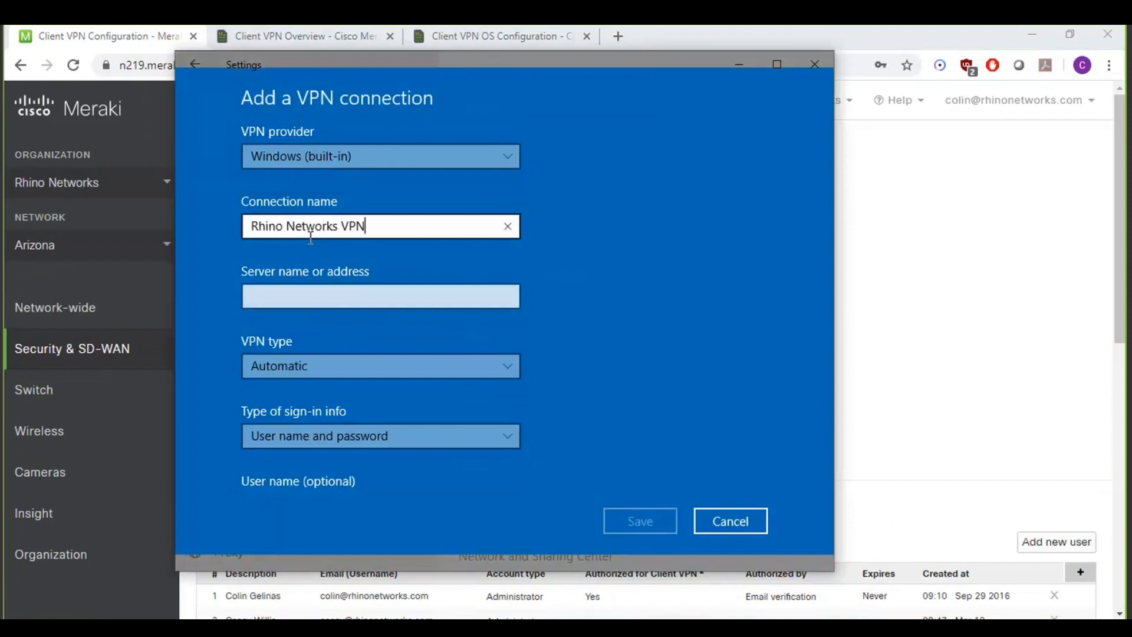
type("Test")
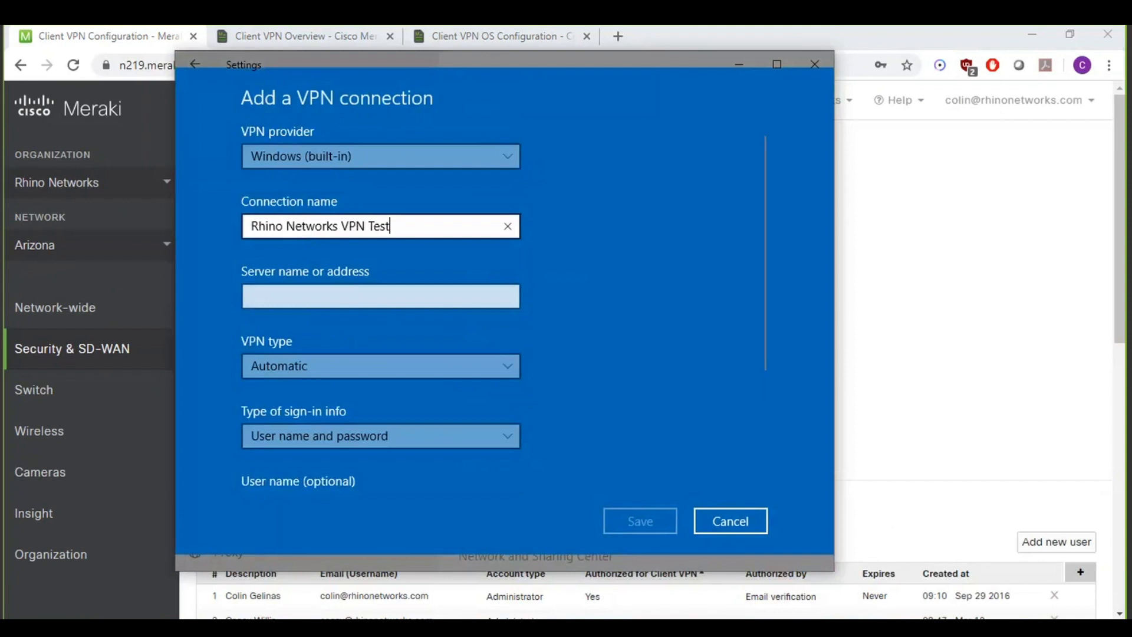
Use the Meraki hostname arizona-mdvvggvpjp.dynamic-m.com as the server address.
left_click(729, 520)
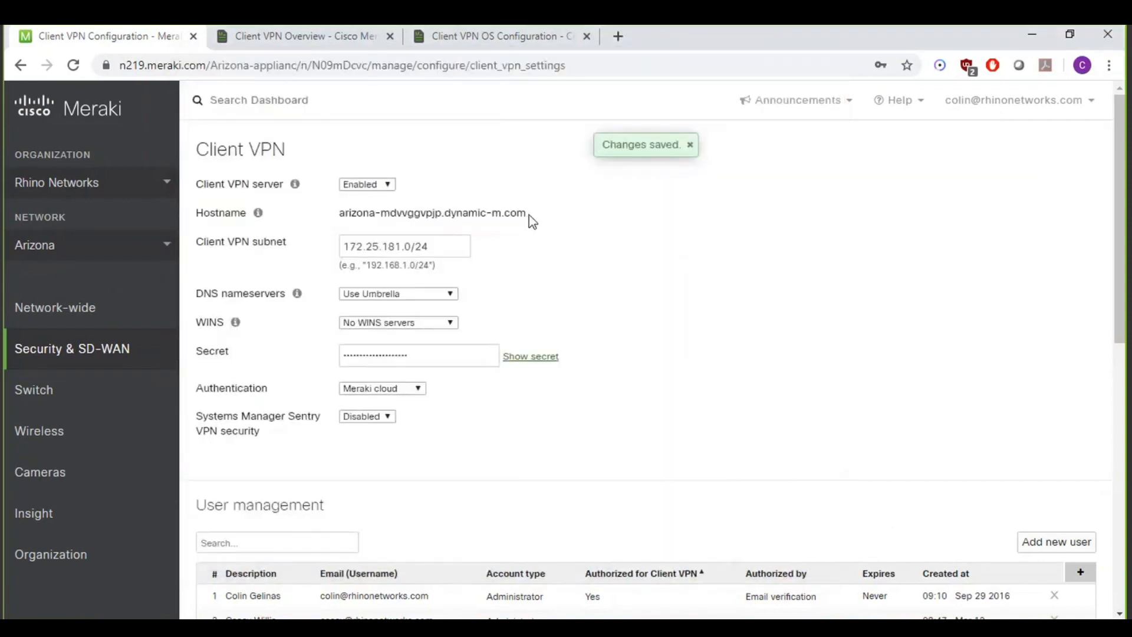
double_click(432, 212)
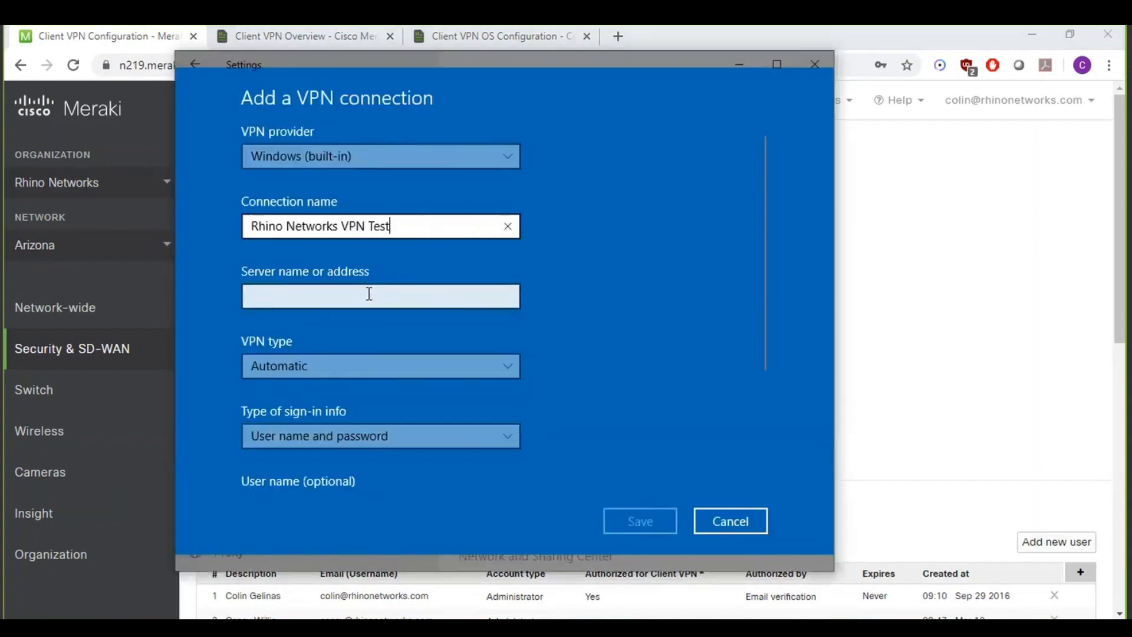
type("arizona-mdvvggvpjp.dynamic-m.com")
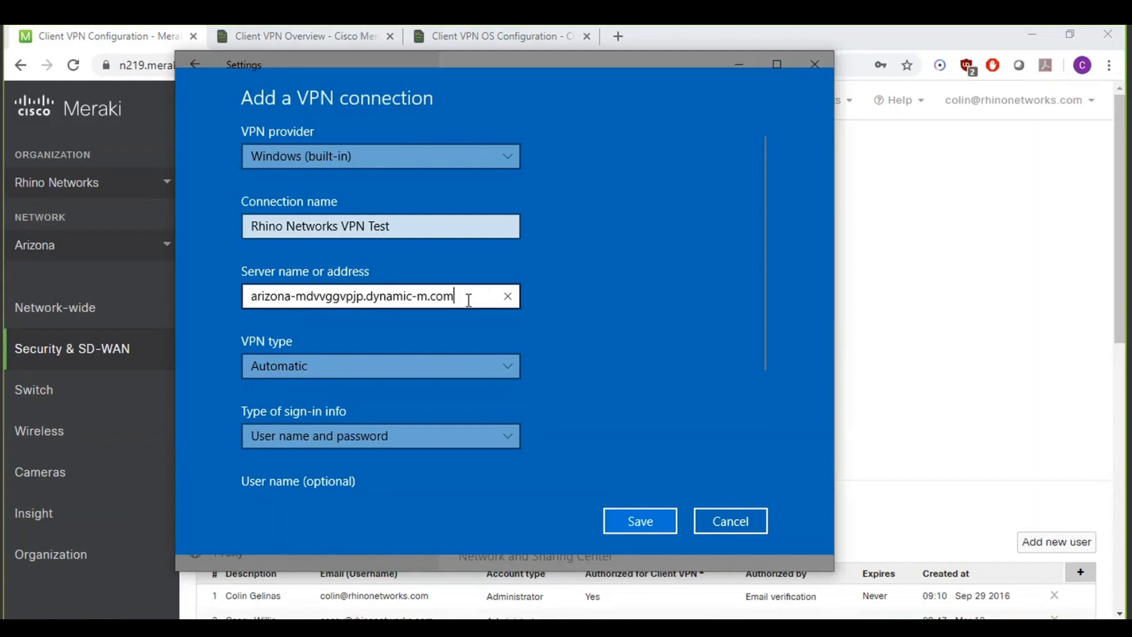
Set the type to L2TP/IPsec with the Meraki pre-shared key and save the connection.
triple_click(351, 295)
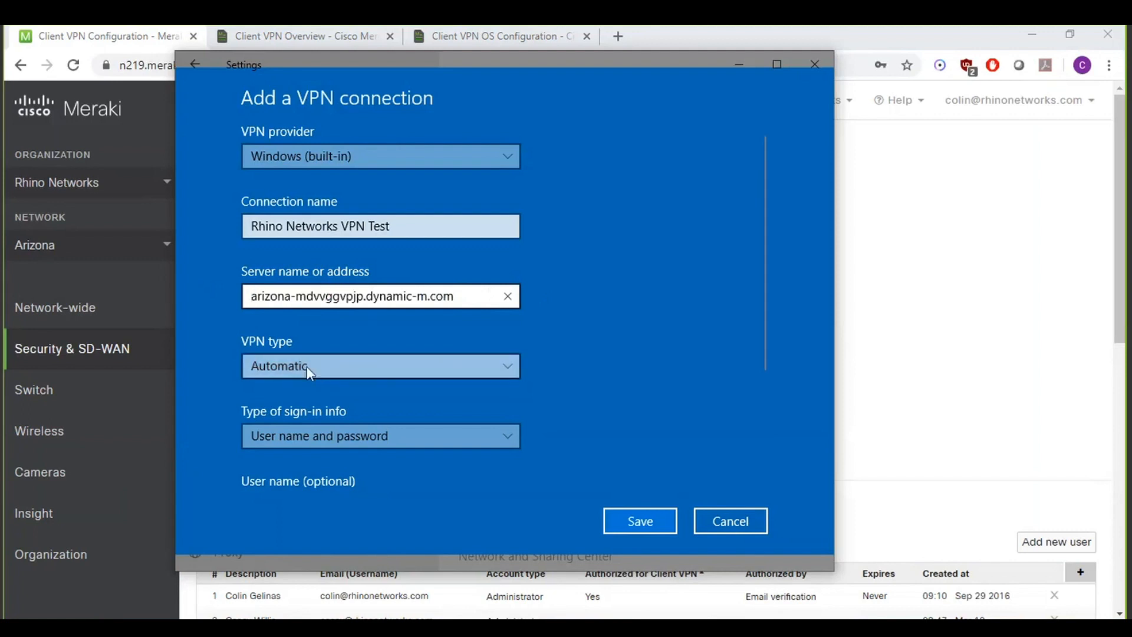
left_click(379, 365)
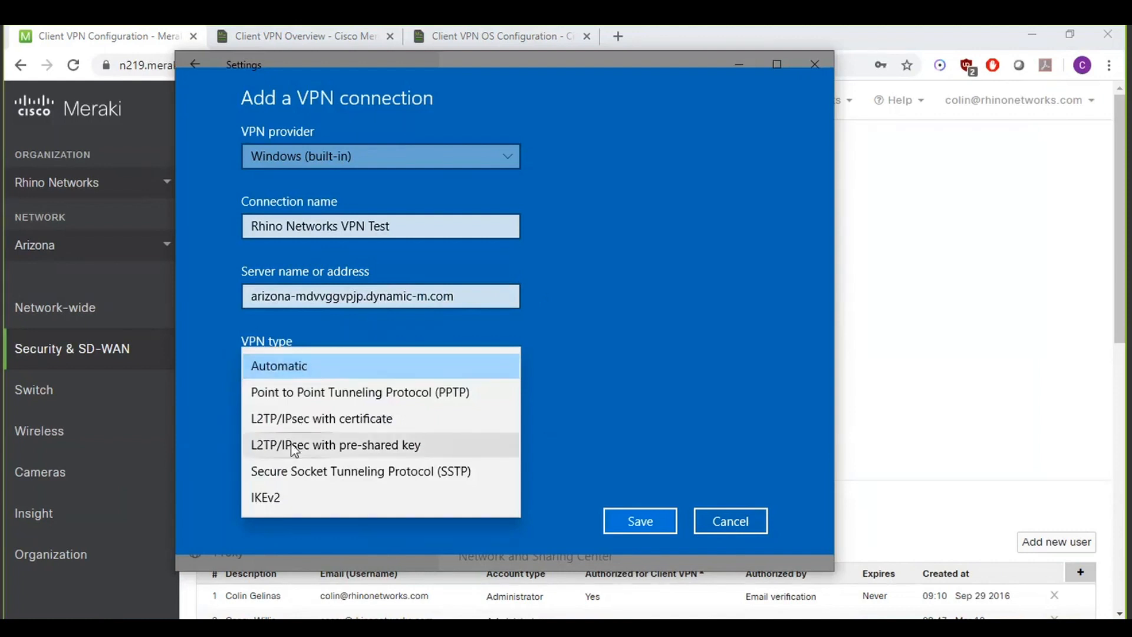
mouse_move(390, 449)
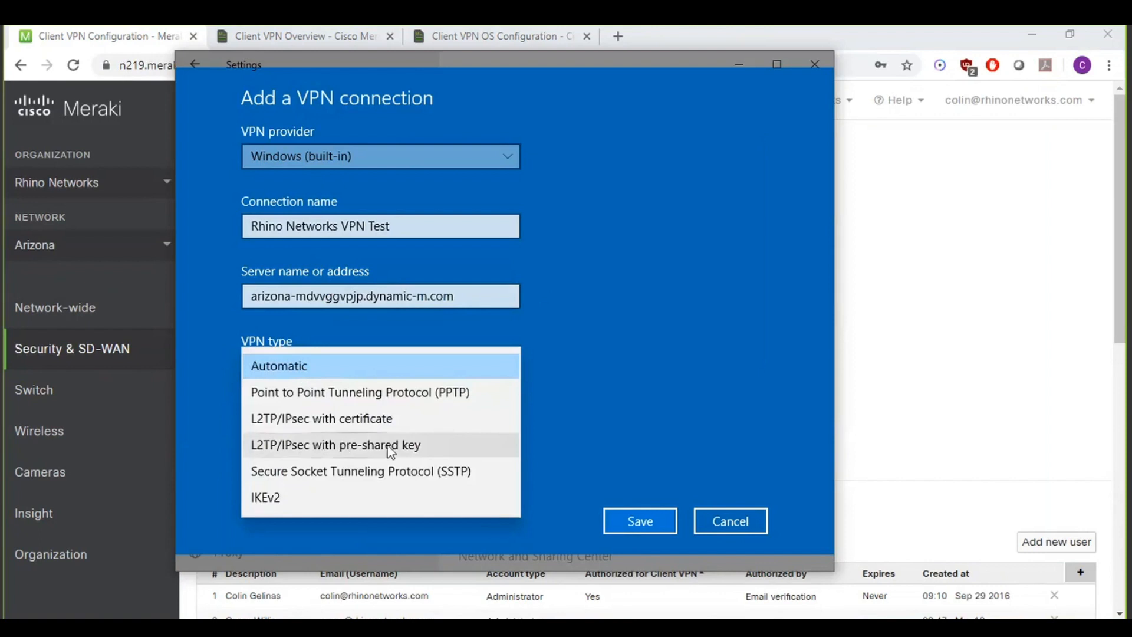
left_click(334, 444)
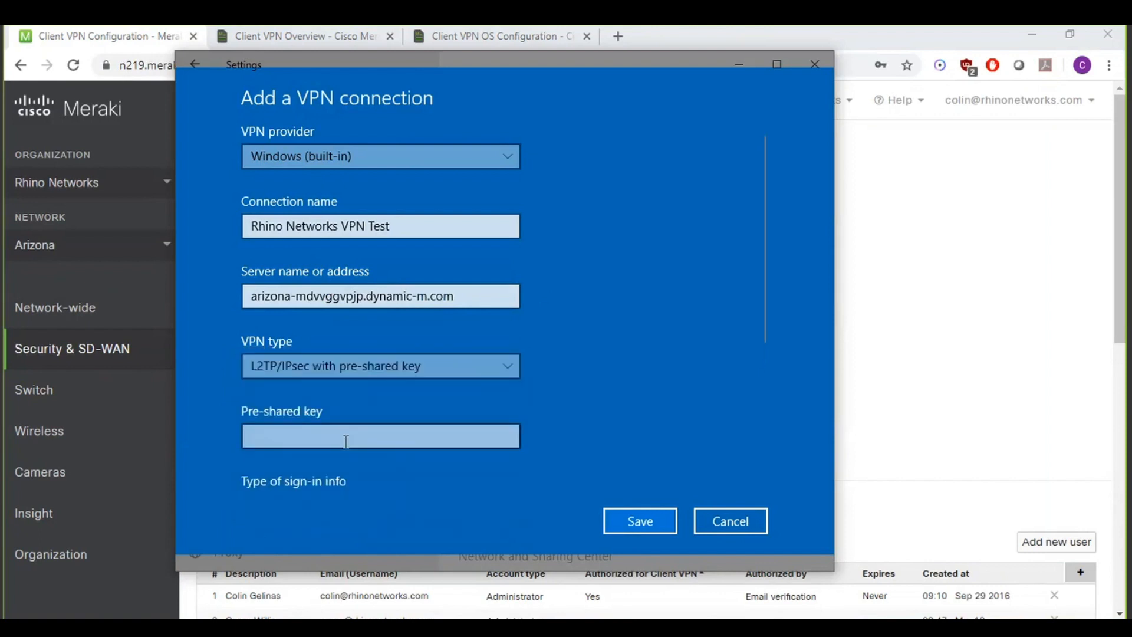
mouse_move(966, 282)
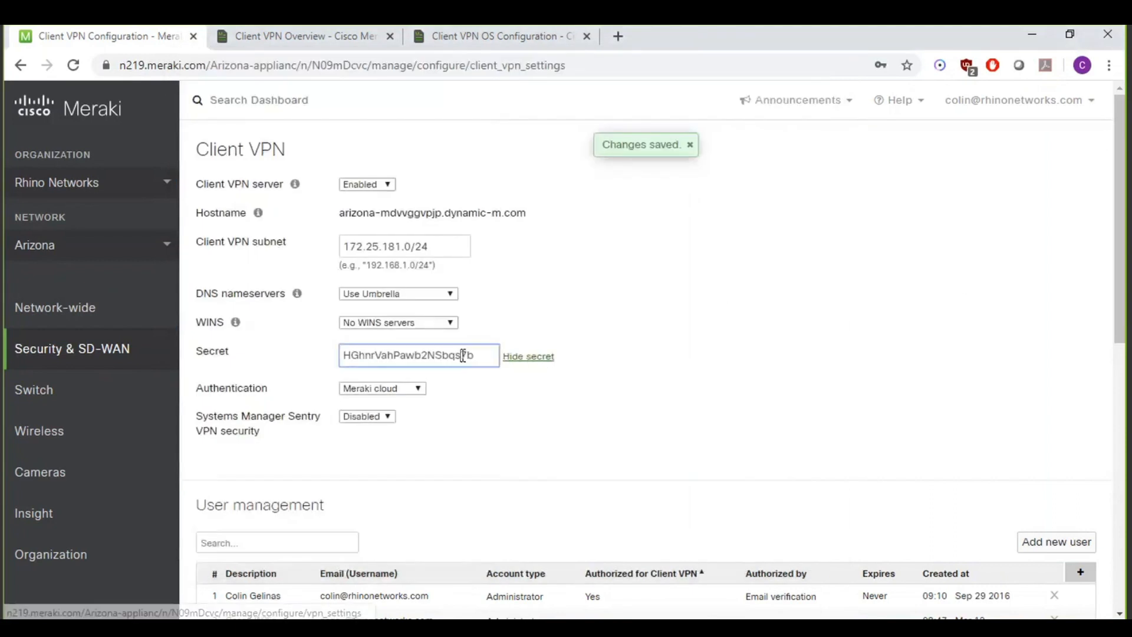
triple_click(418, 354)
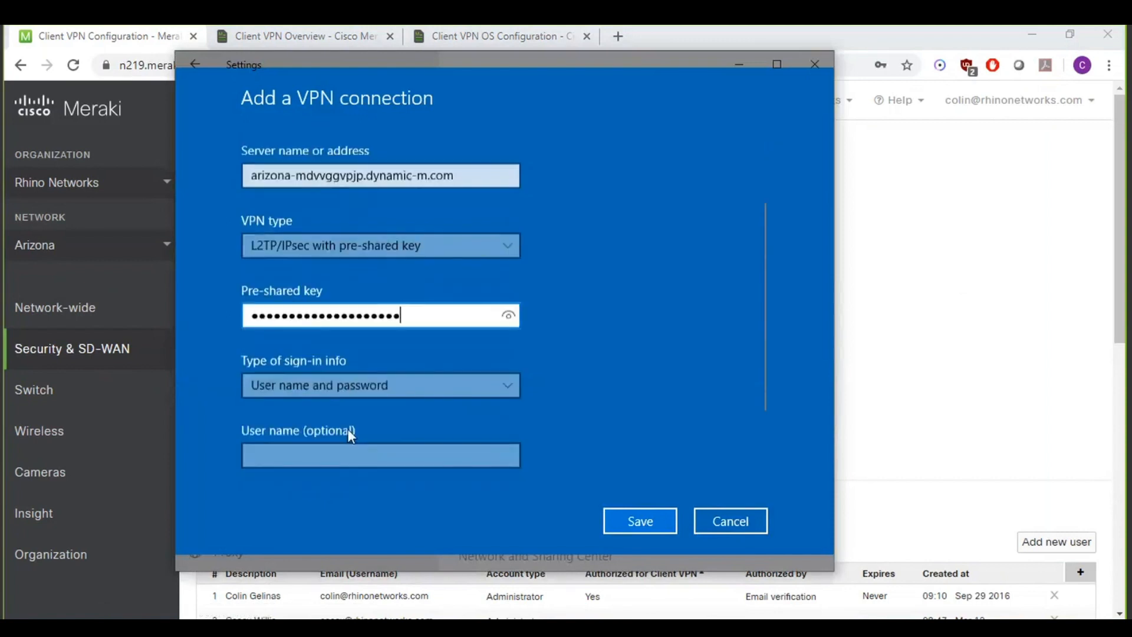
scroll("down", 3)
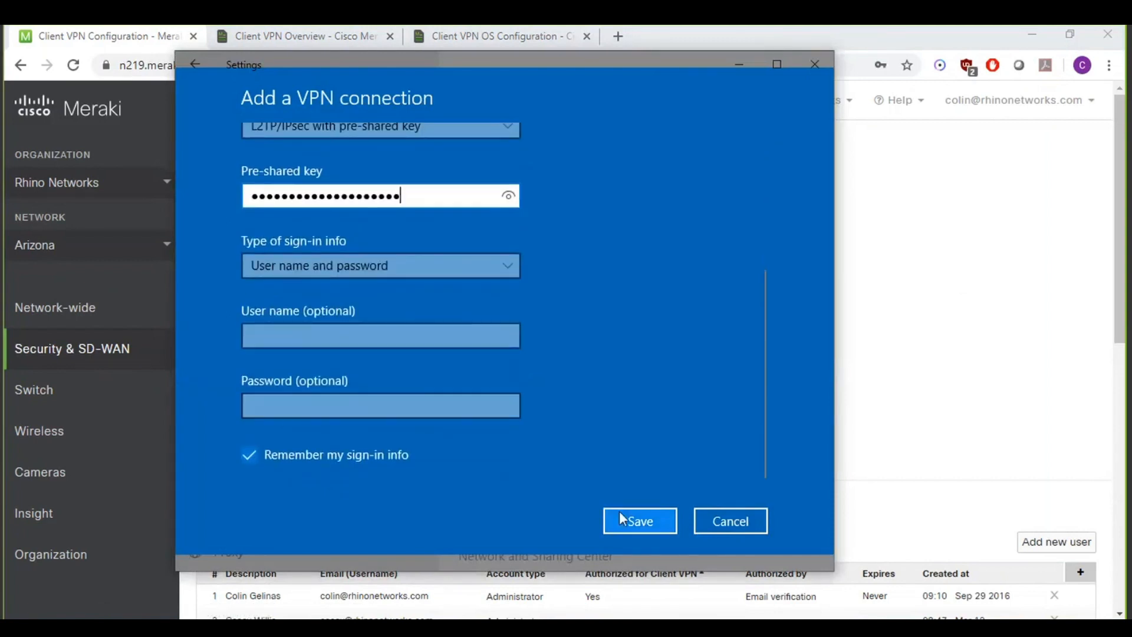
left_click(638, 520)
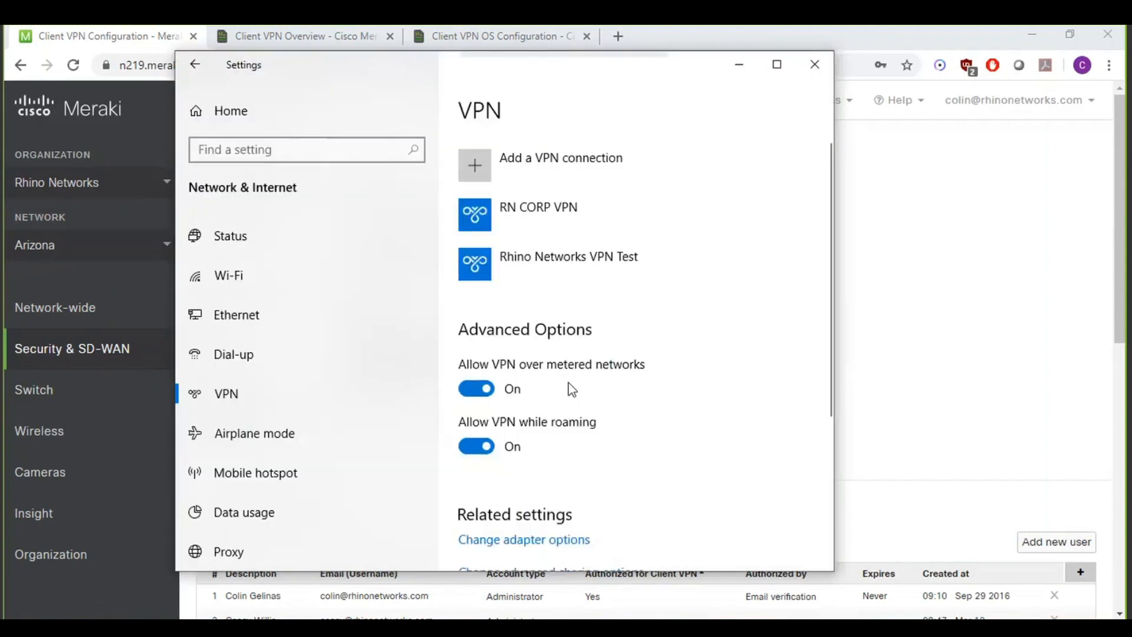
mouse_move(525, 526)
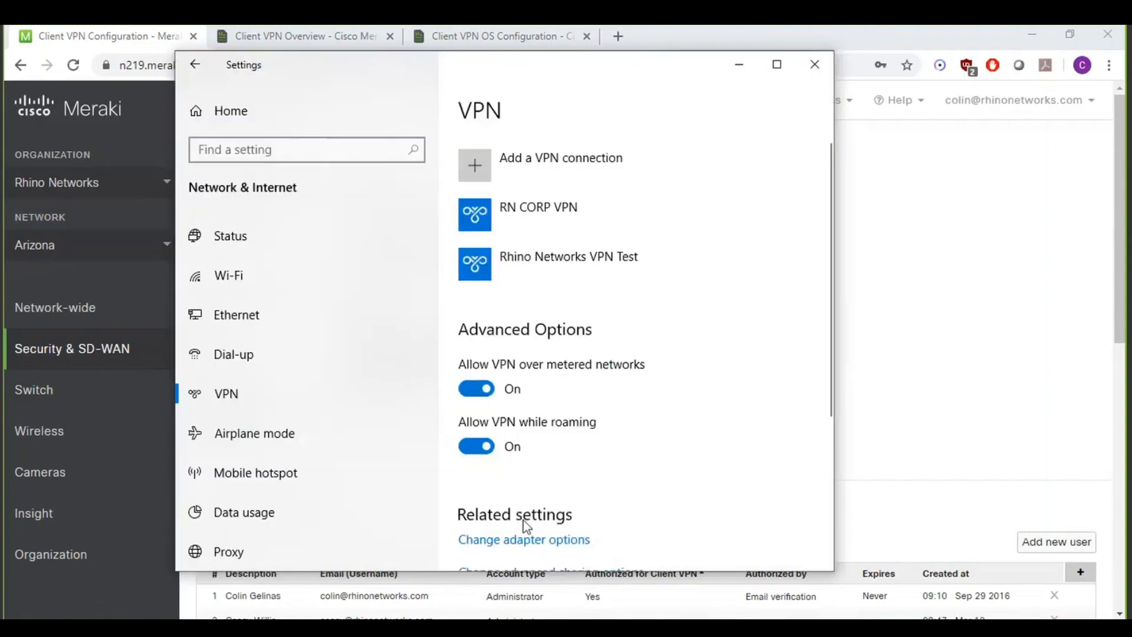
mouse_move(524, 539)
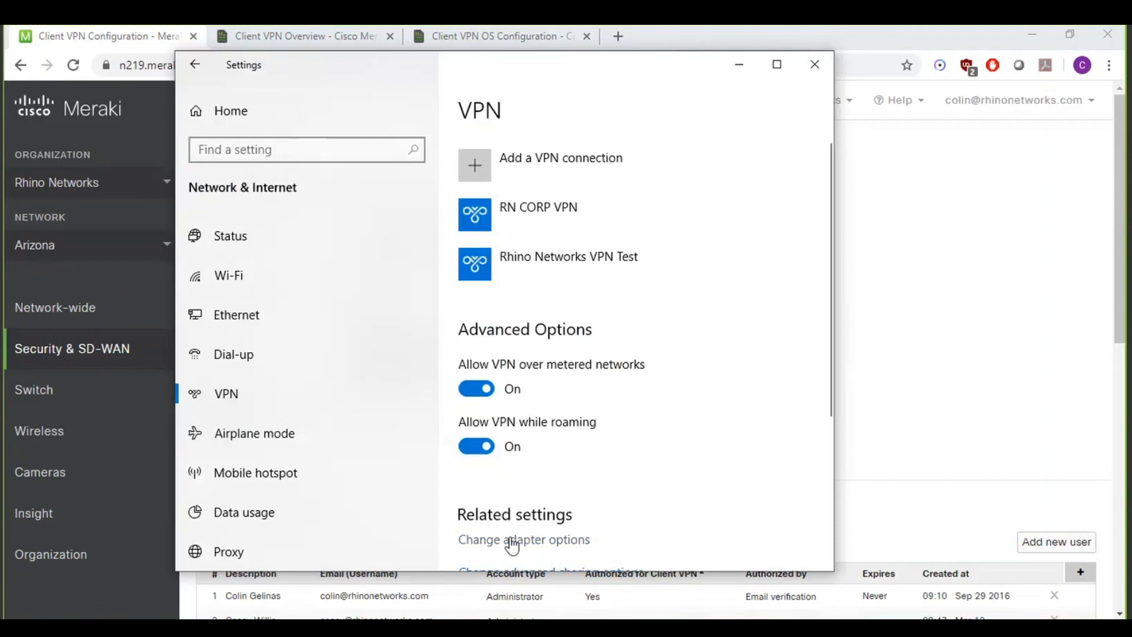
Reach the Security settings of Rhino Networks VPN Test from Network Connections.
left_click(523, 539)
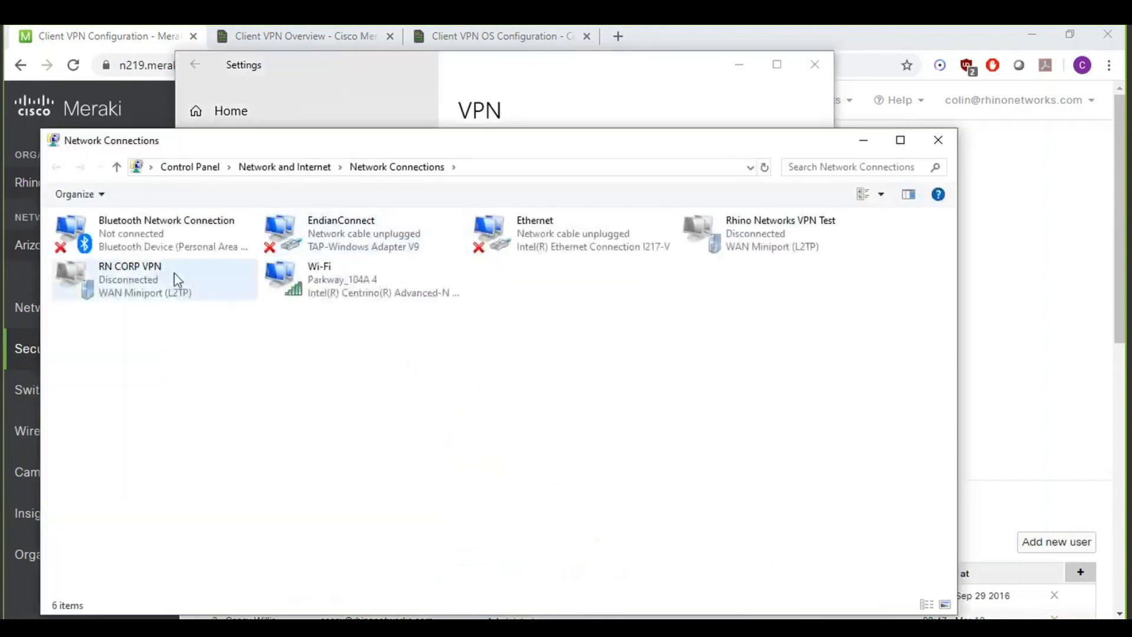
right_click(153, 279)
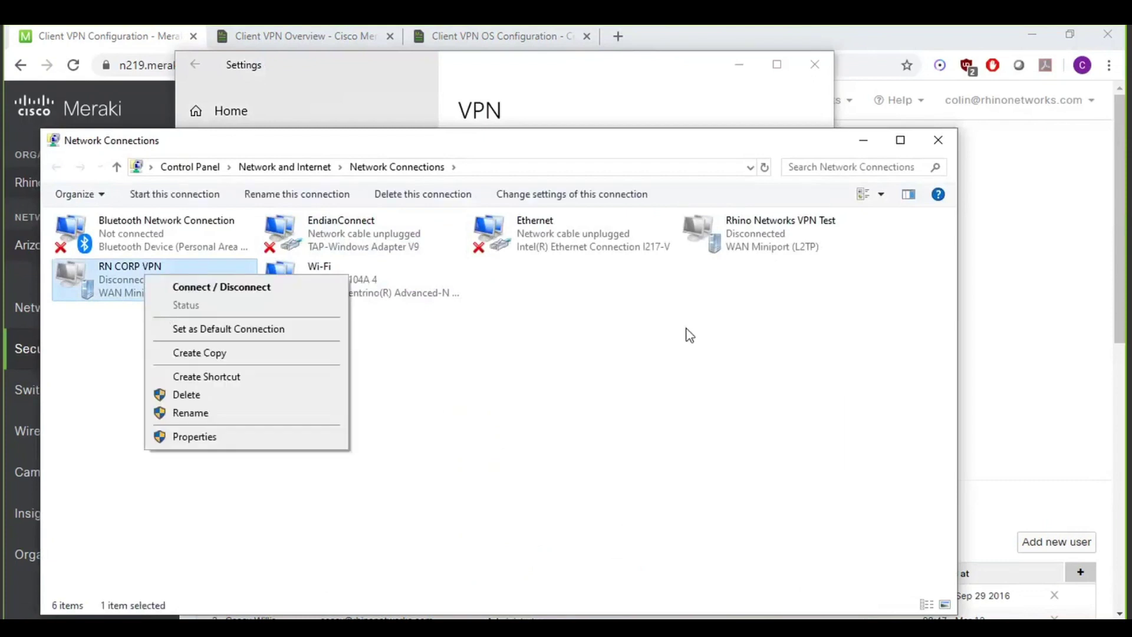
right_click(781, 232)
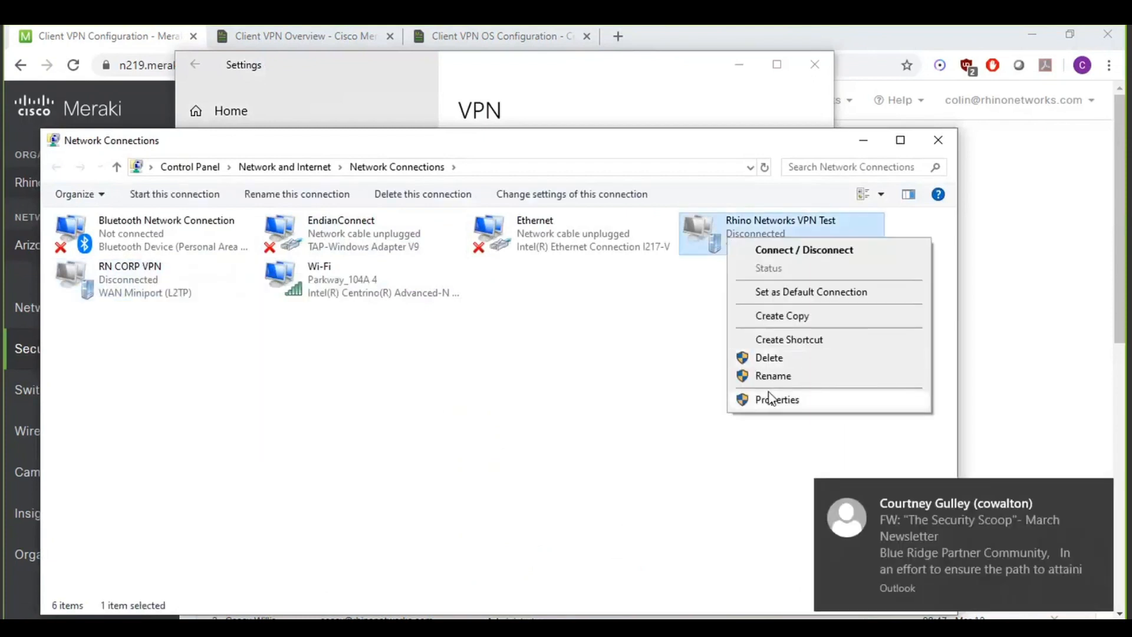
left_click(777, 399)
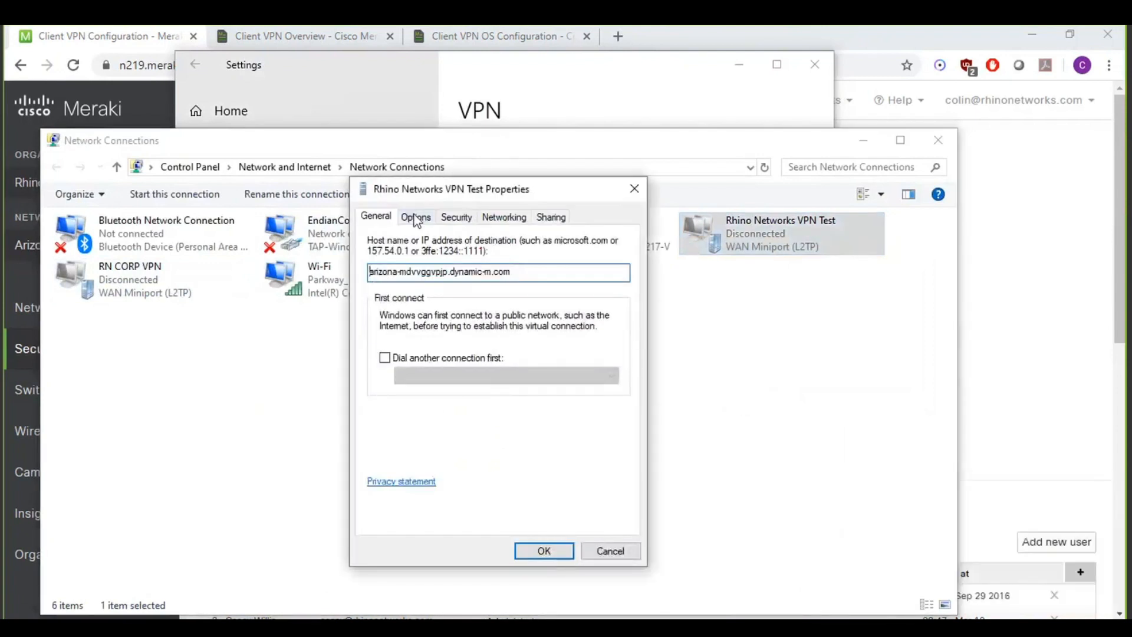
left_click(455, 216)
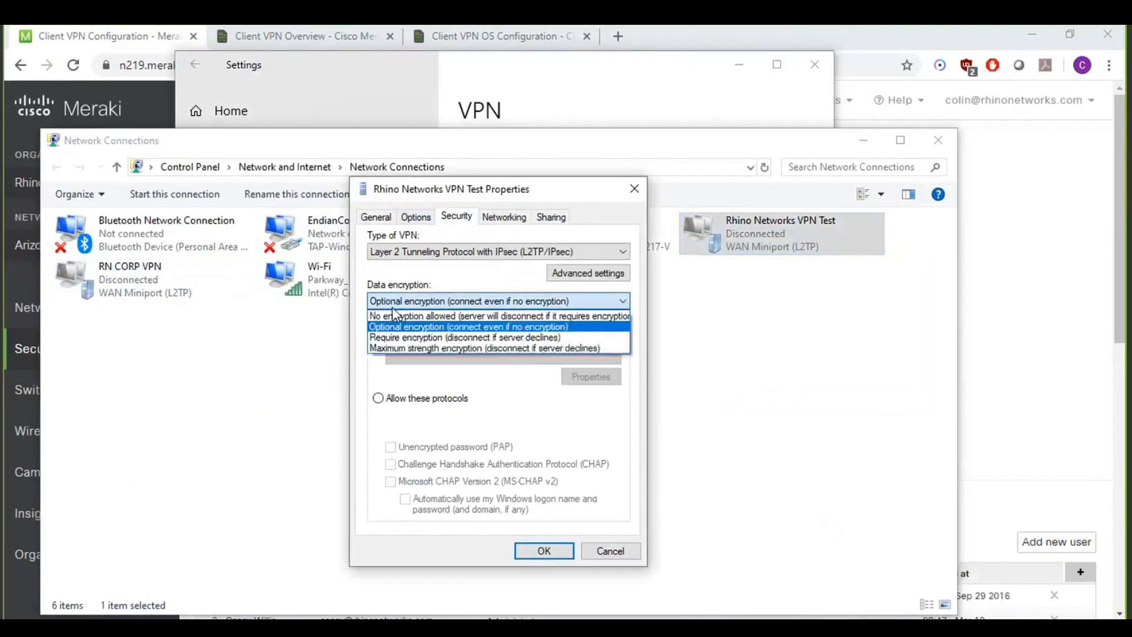
mouse_move(388, 337)
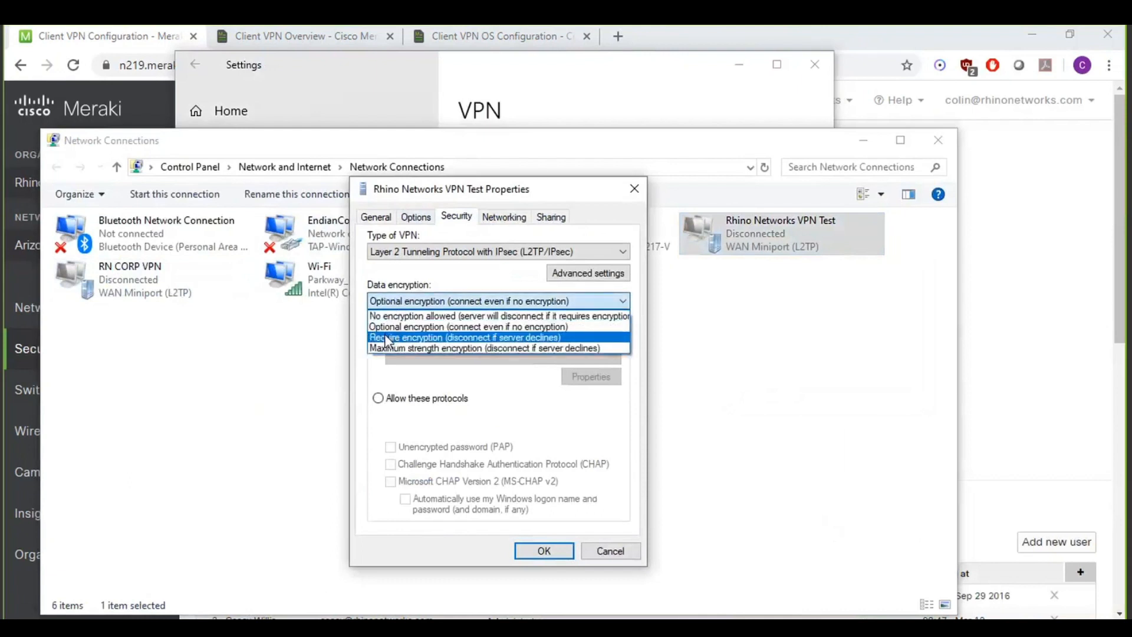
Require encryption and allow only unencrypted password (PAP), with MS-CHAP v2 off.
left_click(468, 337)
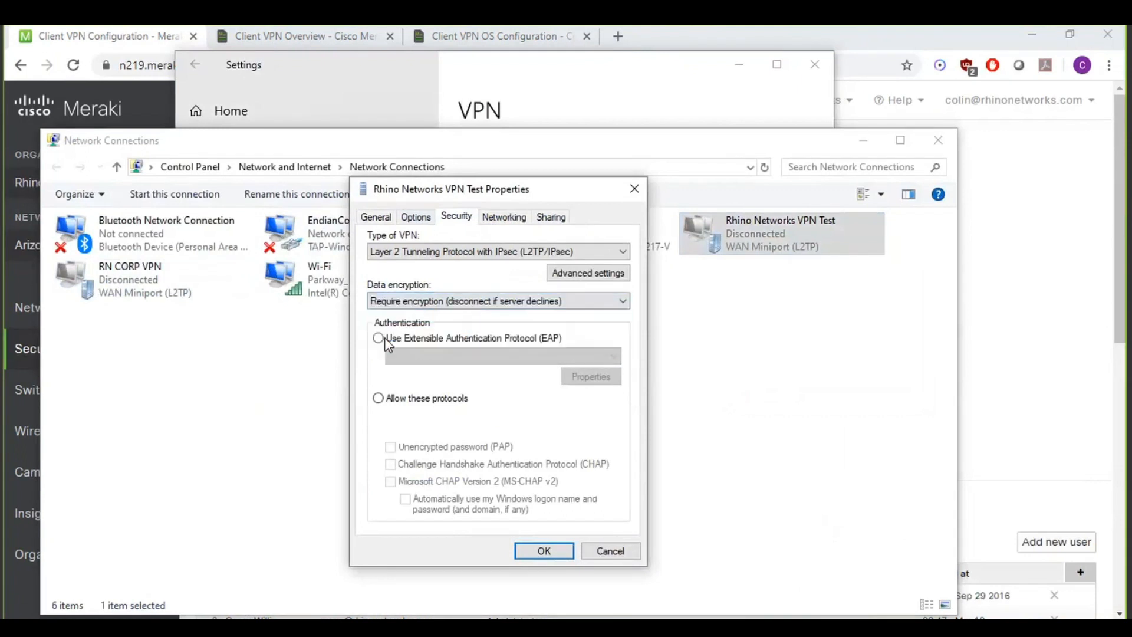
left_click(378, 398)
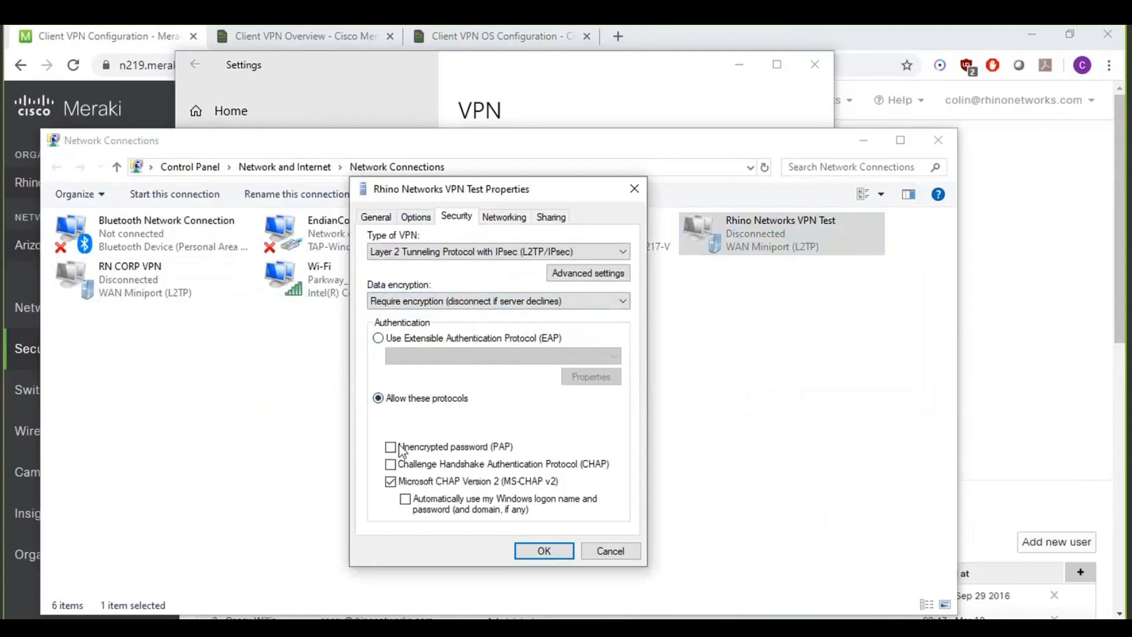
mouse_move(396, 452)
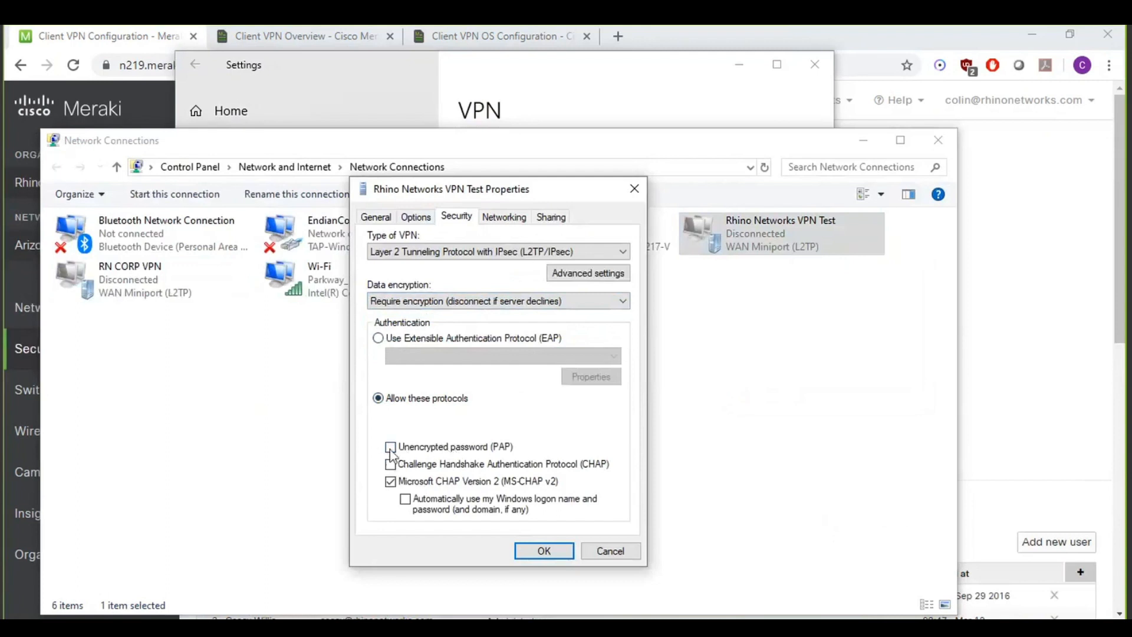
left_click(390, 445)
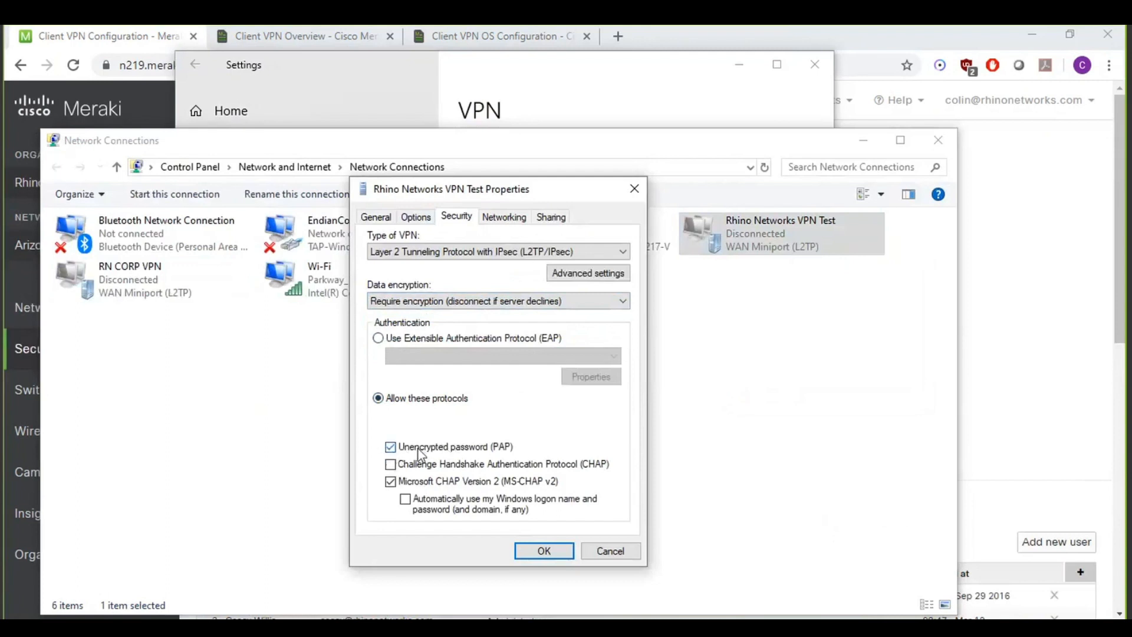
left_click(390, 481)
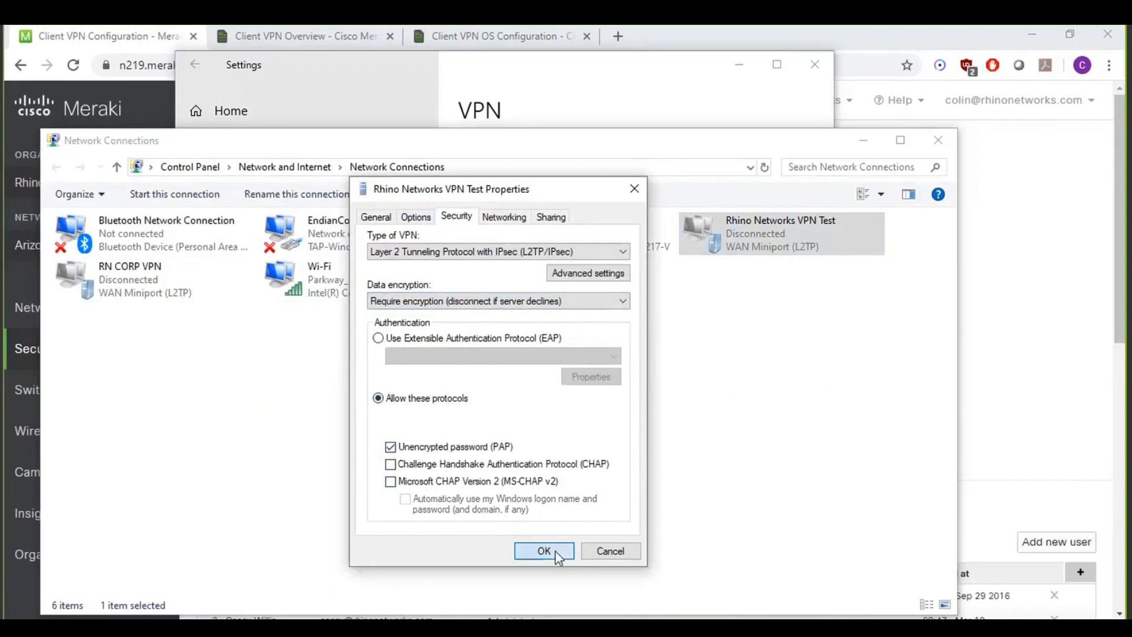
left_click(544, 551)
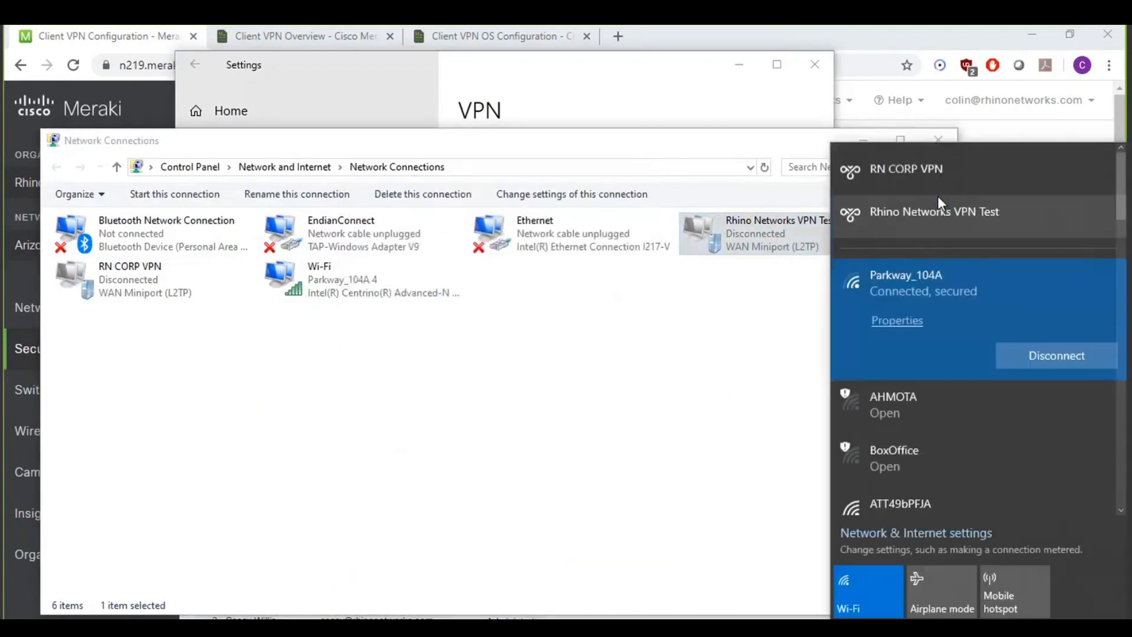
Connect to Rhino Networks VPN Test signing in as user 'colin' with a password.
left_click(934, 211)
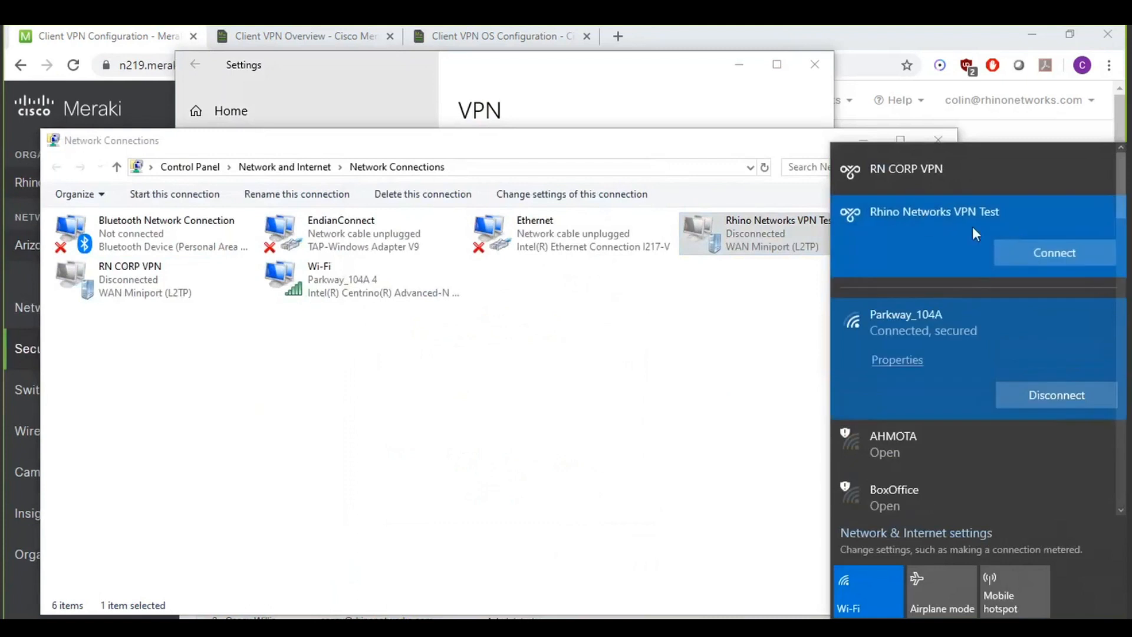
mouse_move(1053, 252)
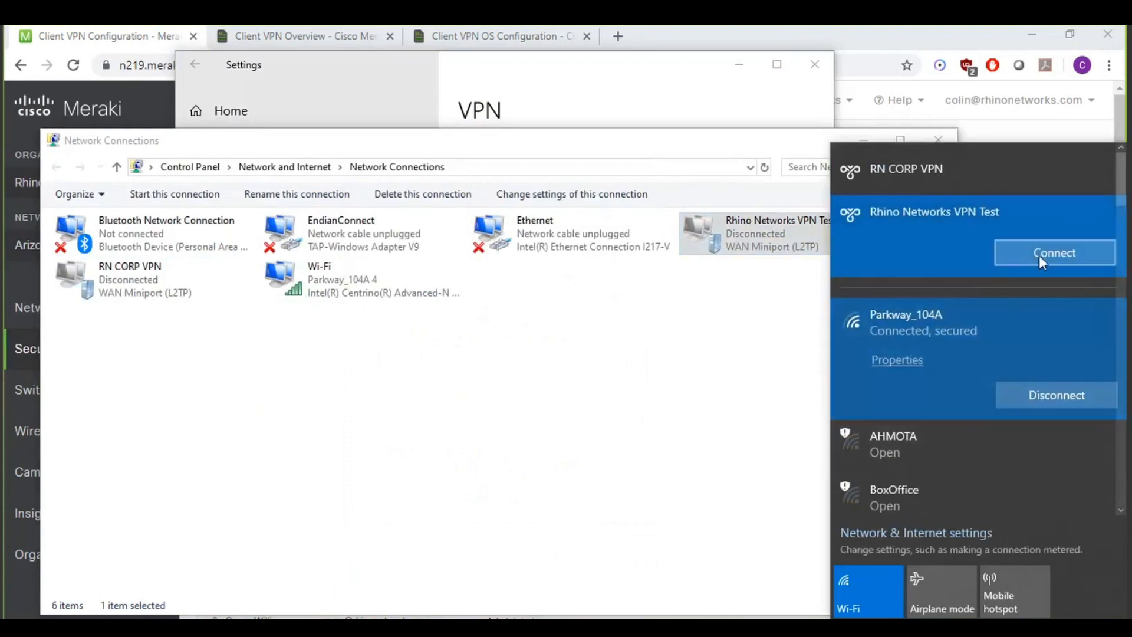
left_click(1052, 252)
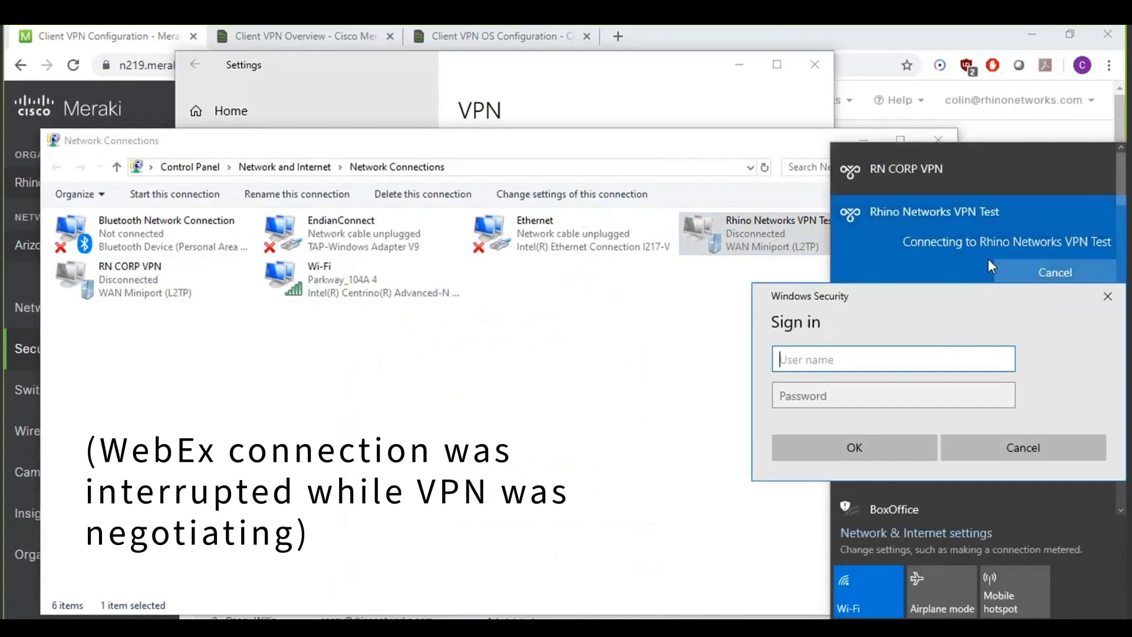
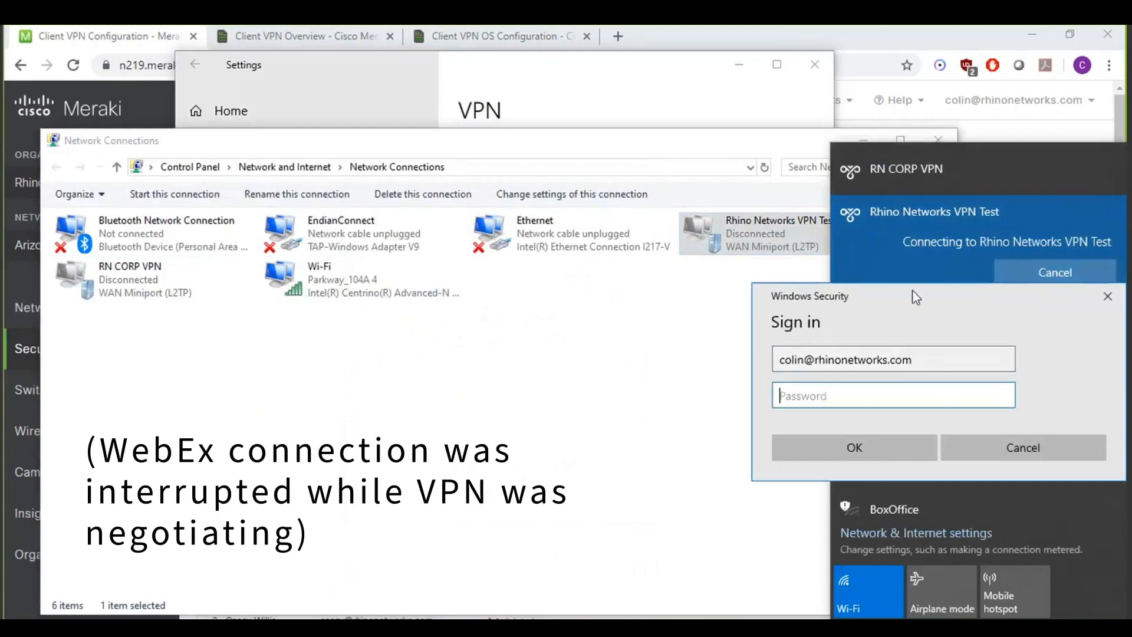
type("password")
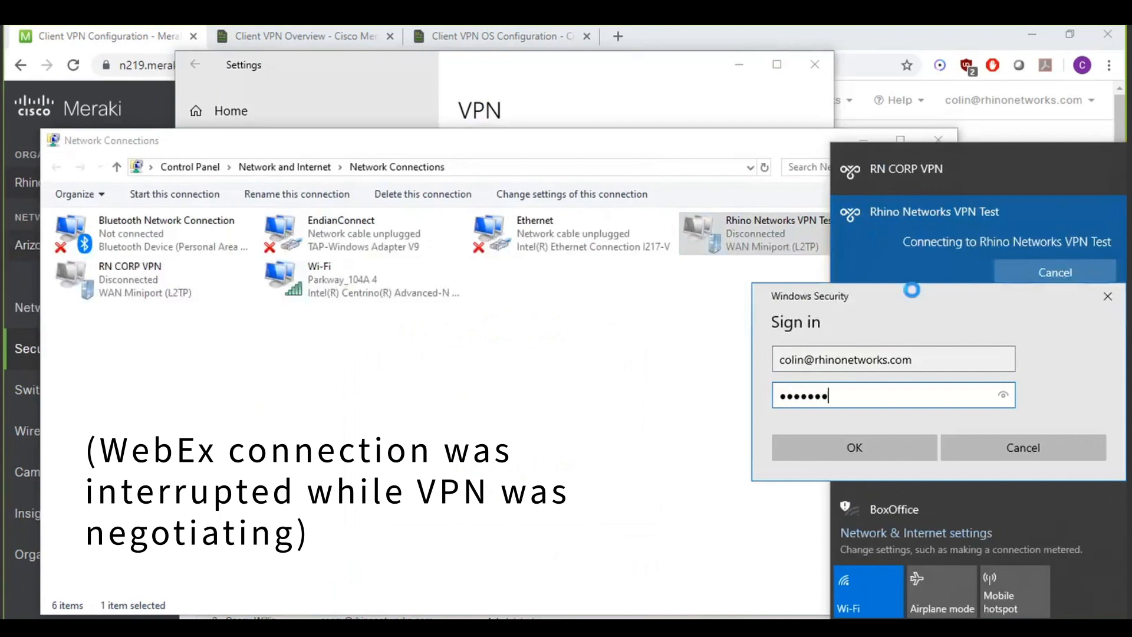
left_click(853, 448)
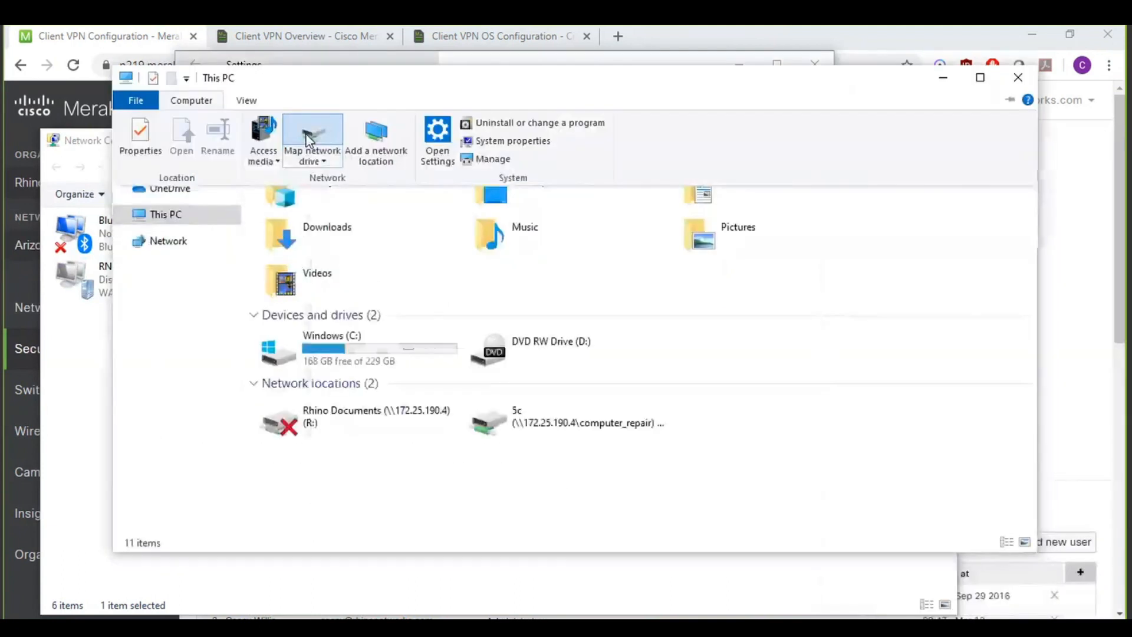
Map a network drive to \\test using different credentials.
left_click(311, 136)
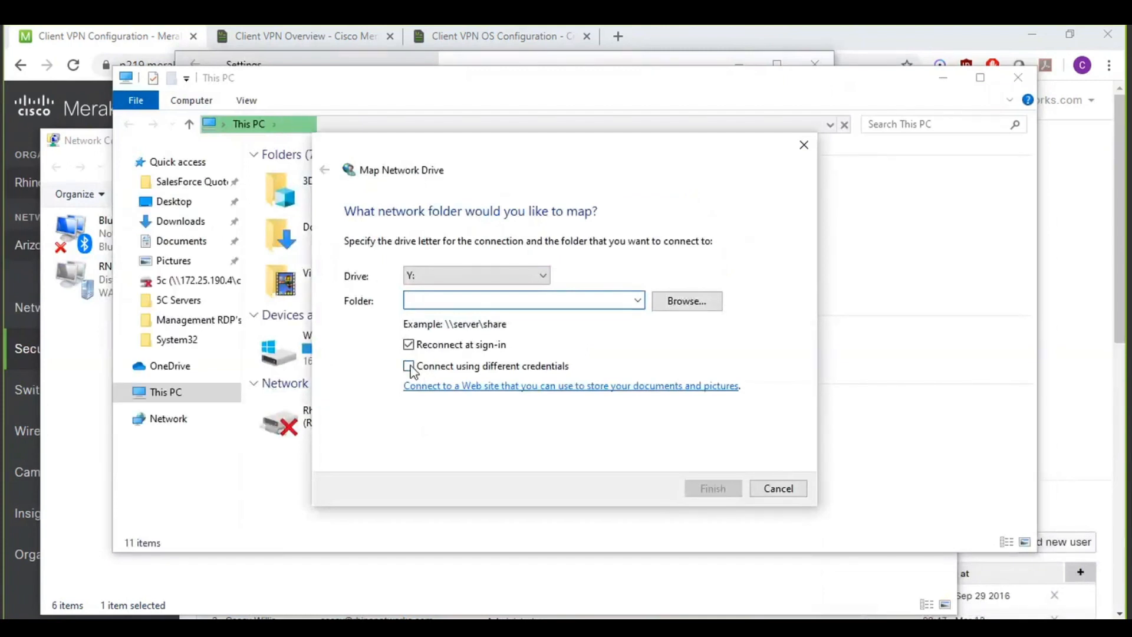
left_click(409, 365)
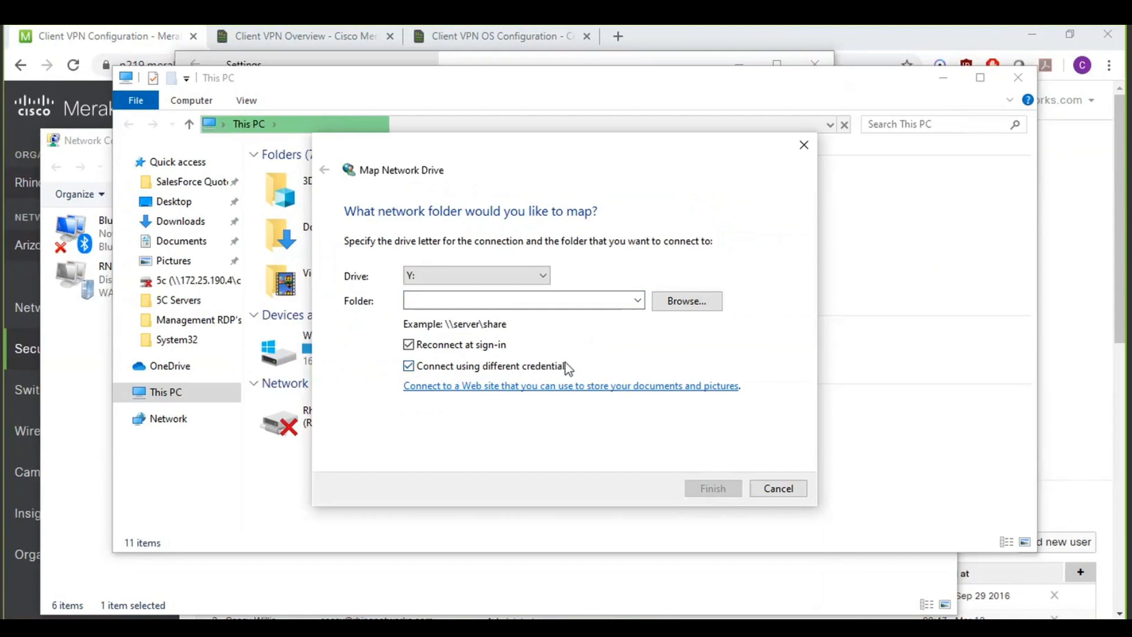
mouse_move(523, 370)
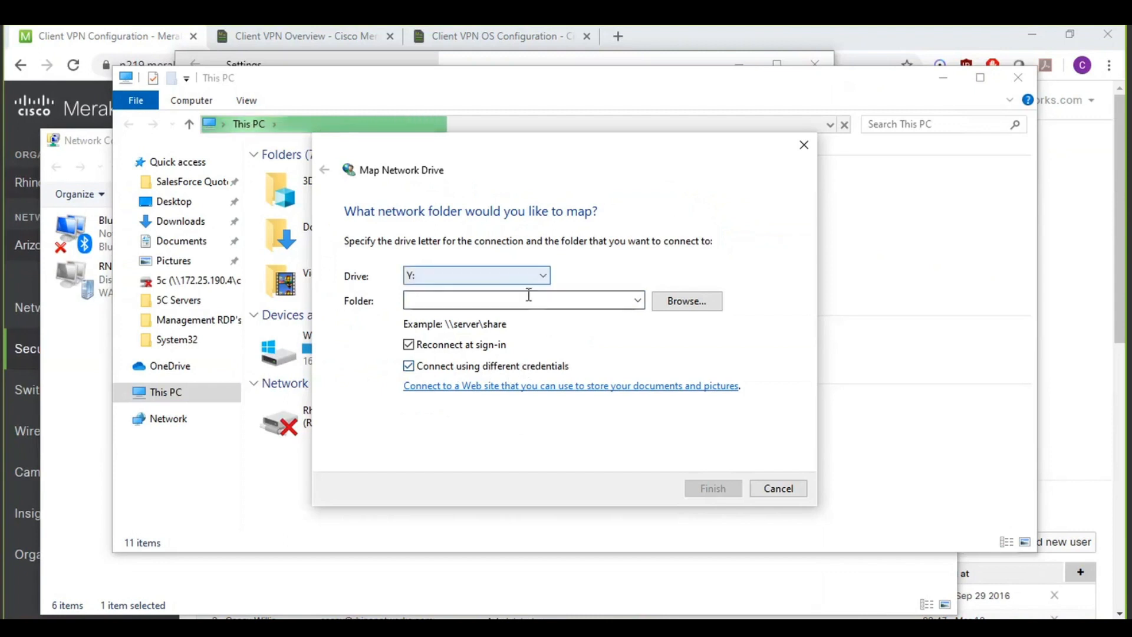
type("\\\\t")
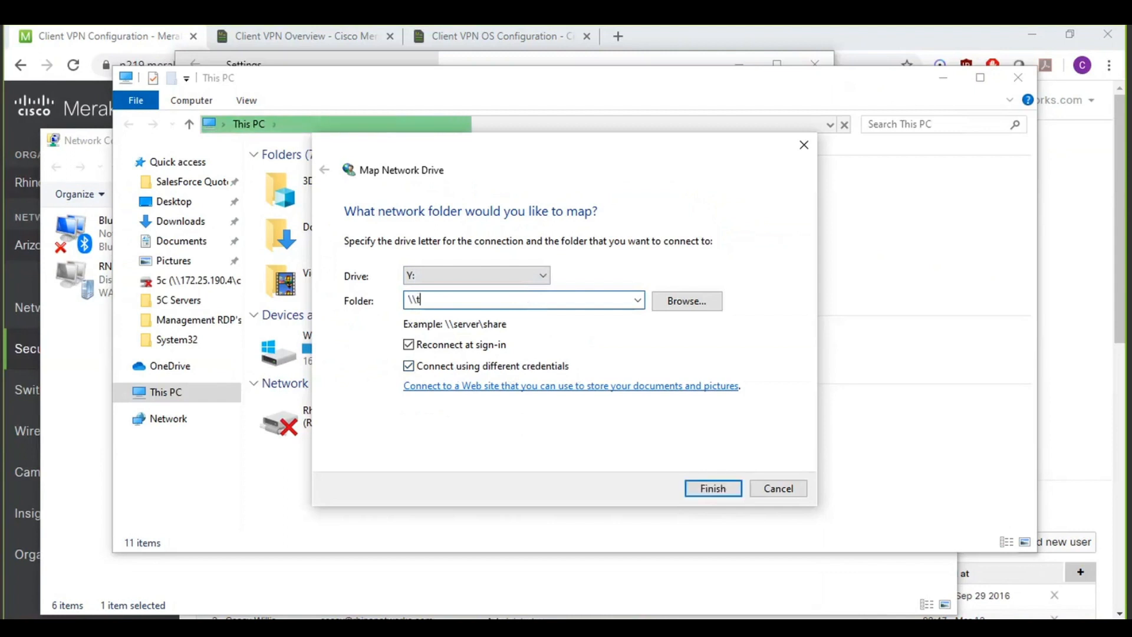
type("est")
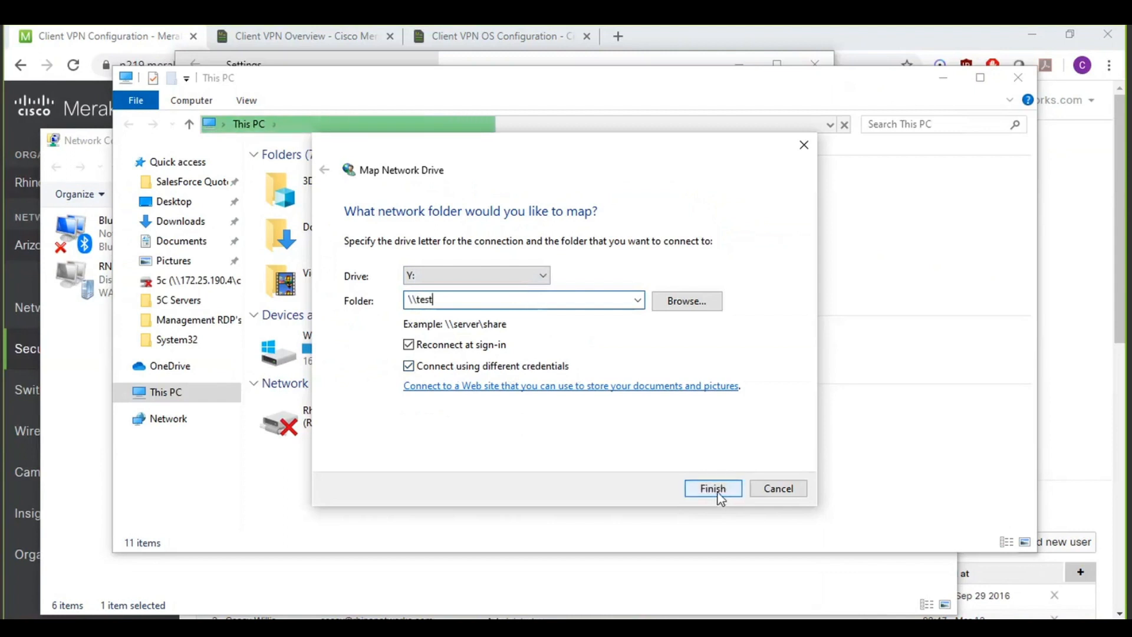
left_click(712, 488)
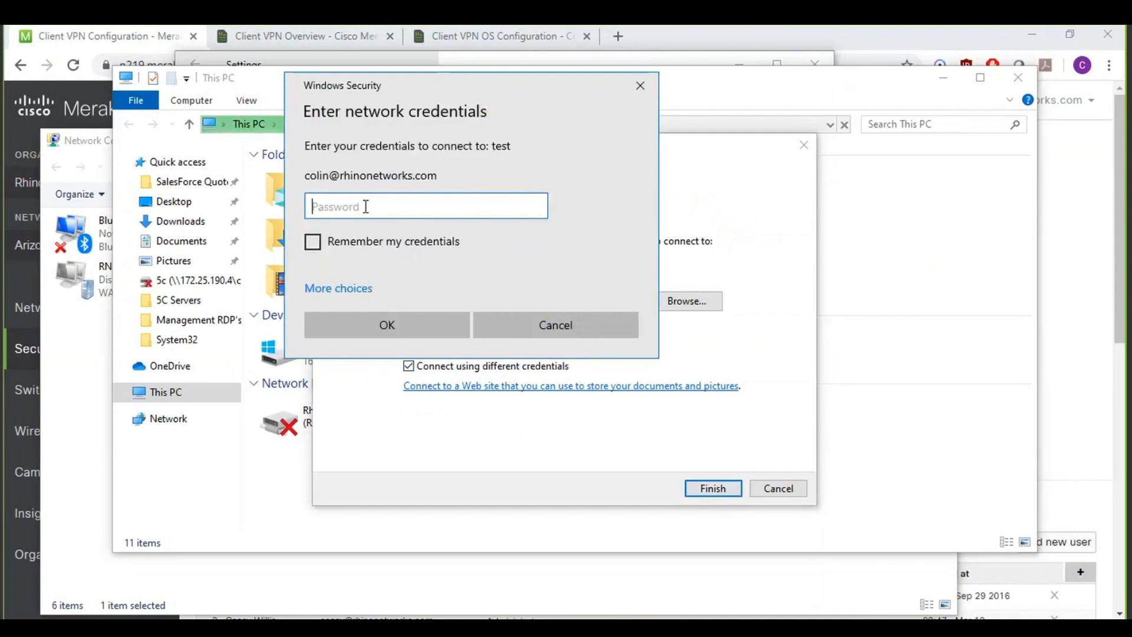
mouse_move(355, 194)
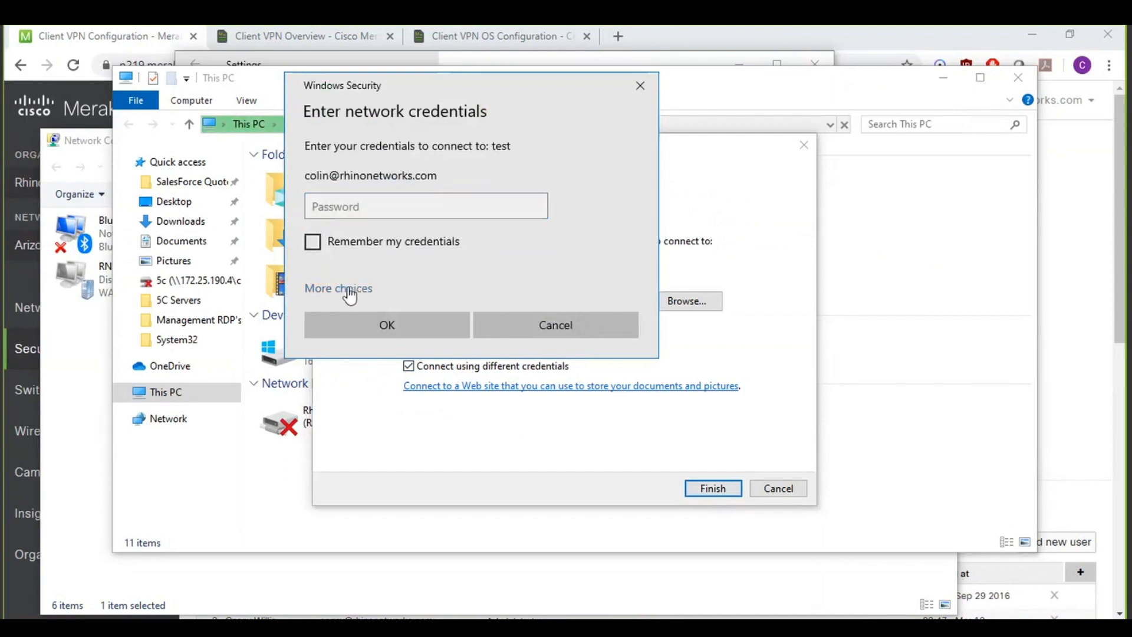
Enter the domain account rhinonetworks\colin, set it to be remembered, and dismiss the prompt.
left_click(339, 288)
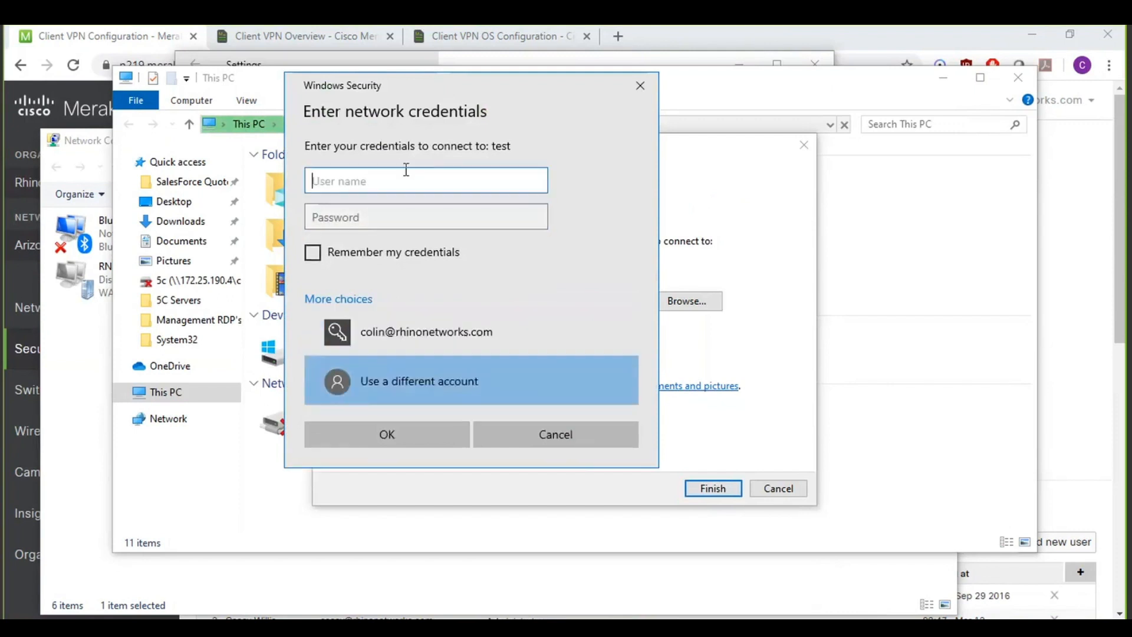
type("rhinonetw")
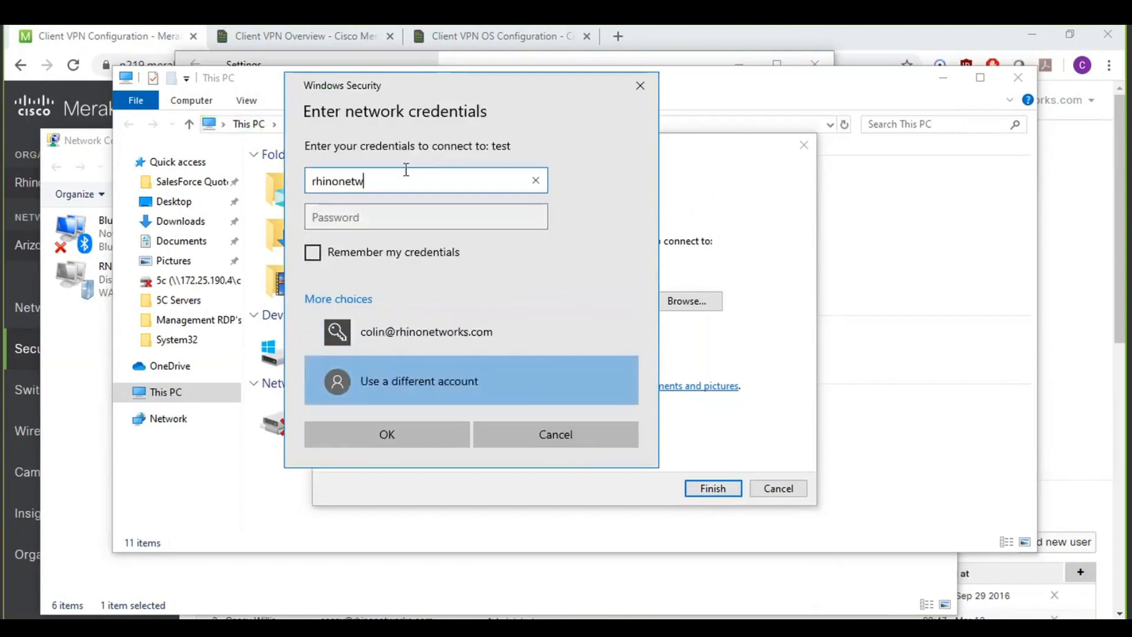
type("orks\\colin")
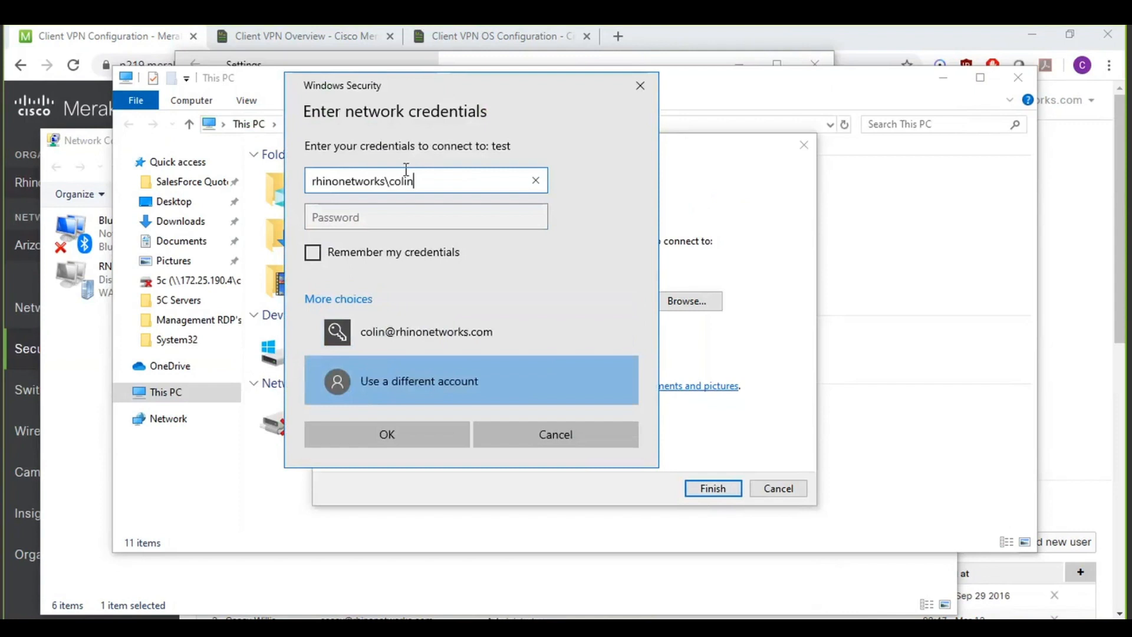
mouse_move(395, 276)
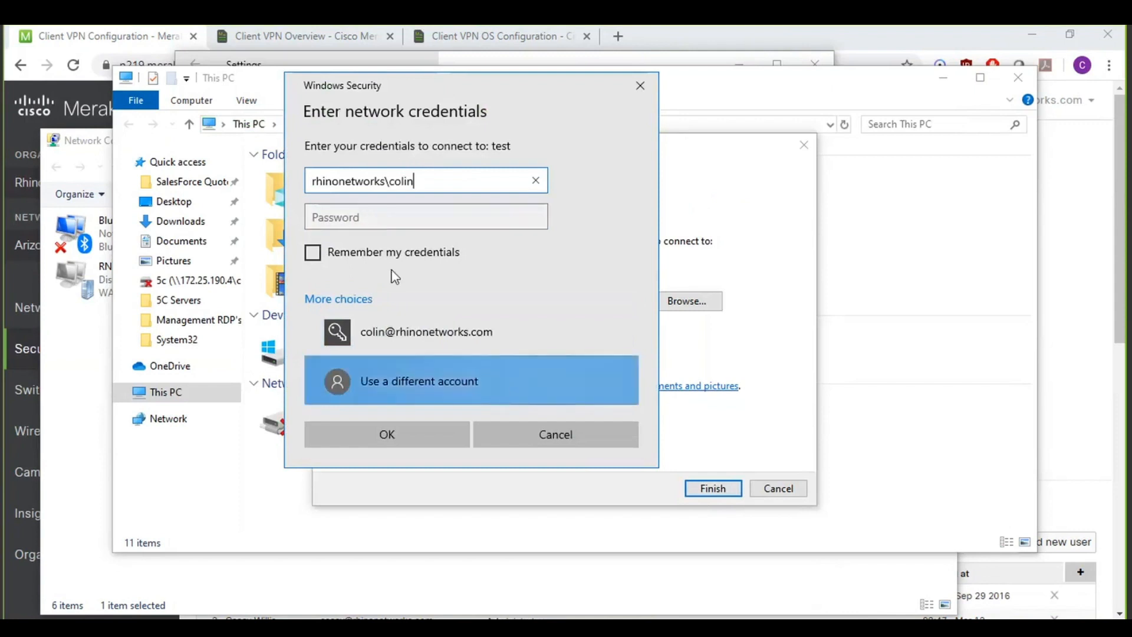
left_click(313, 252)
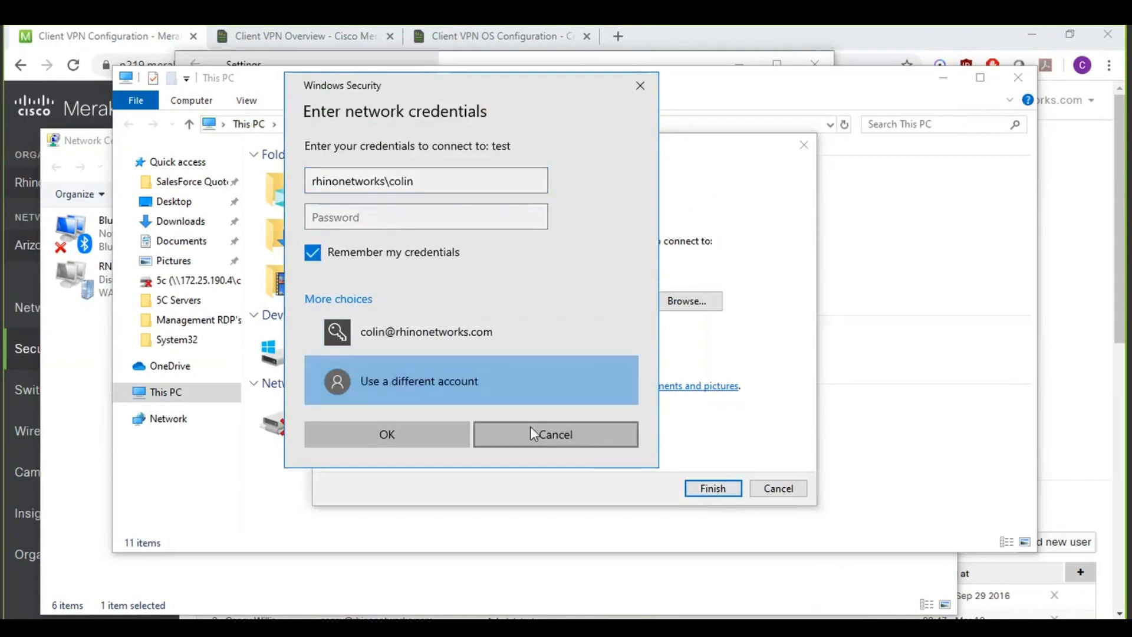
left_click(555, 434)
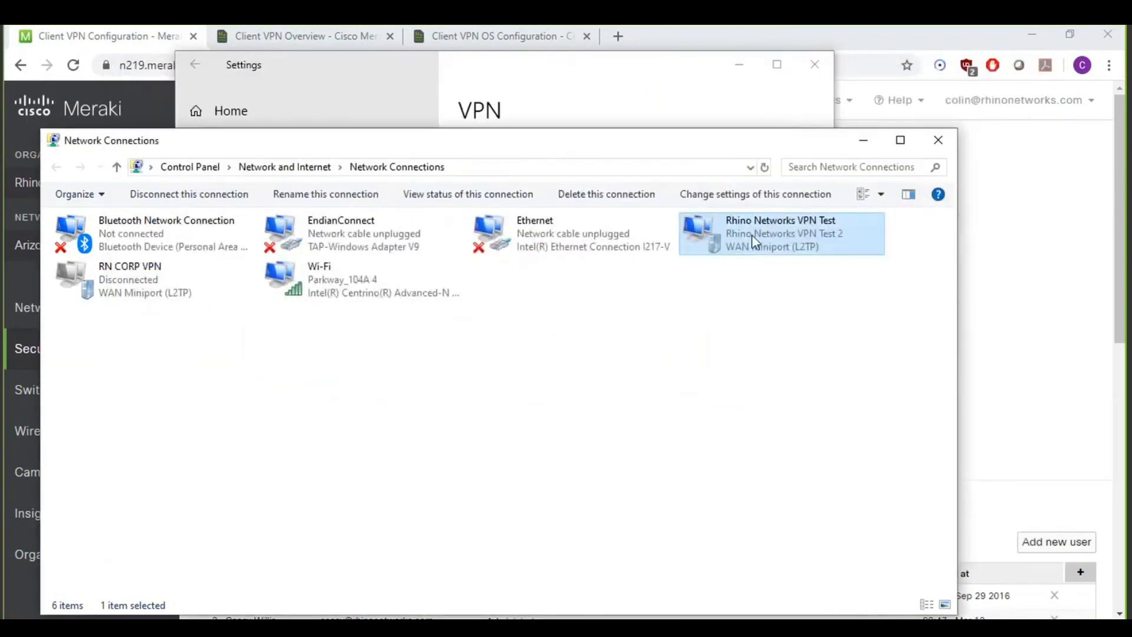
mouse_move(526, 299)
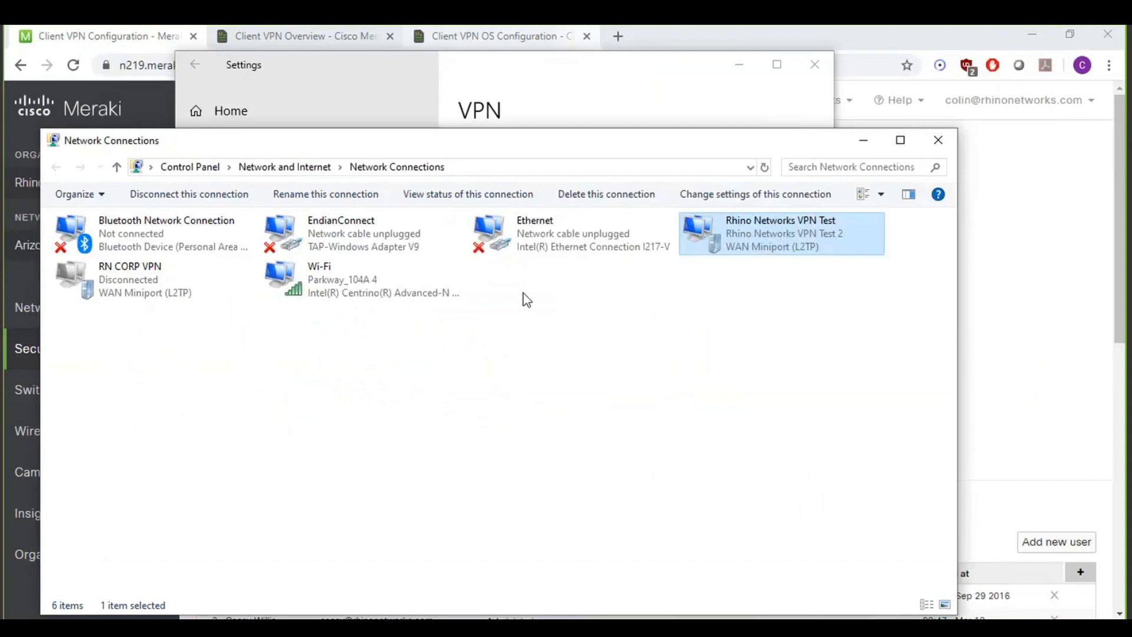
Bring Network Connections forward to check the Rhino Networks VPN Test status.
left_click(561, 325)
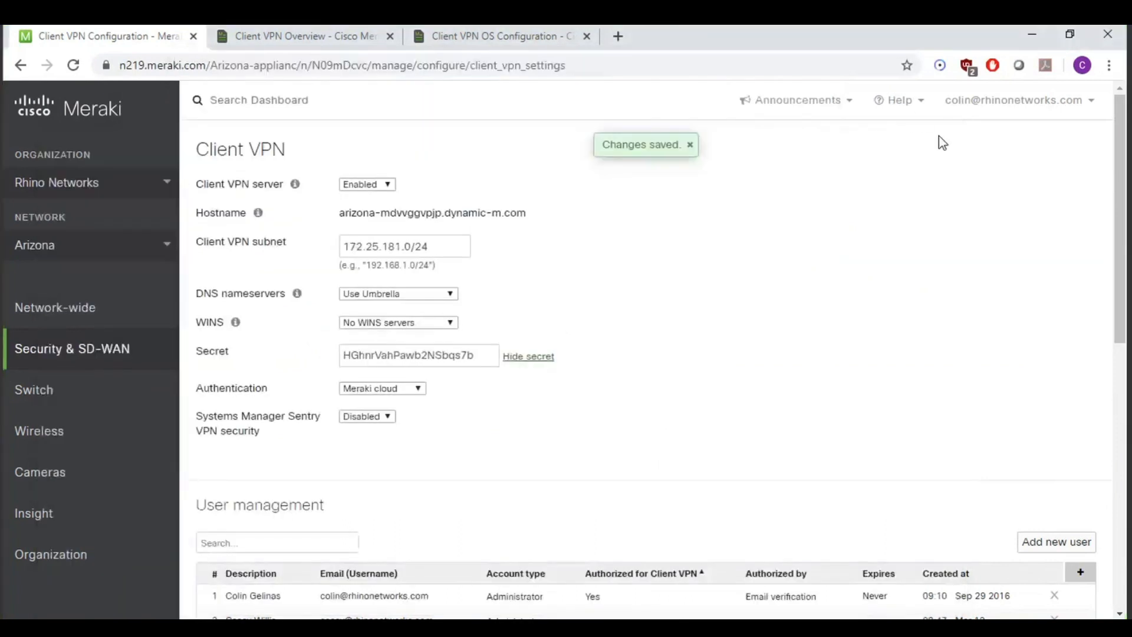
Reach the Meraki Support Center via Help > Get help and browse its documentation categories.
left_click(898, 99)
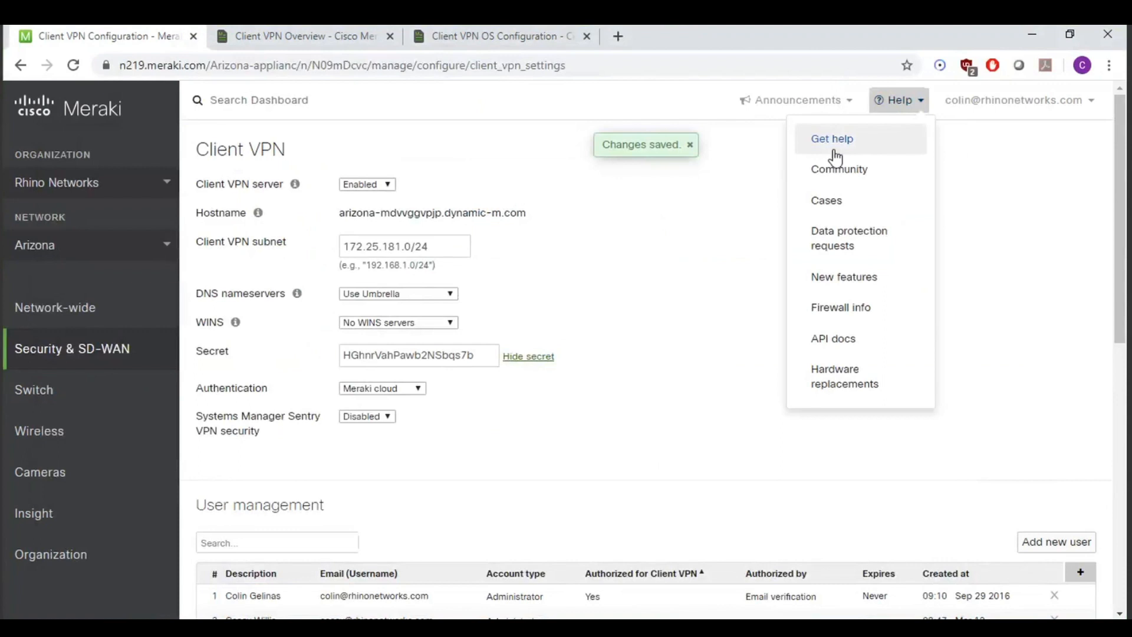
left_click(831, 139)
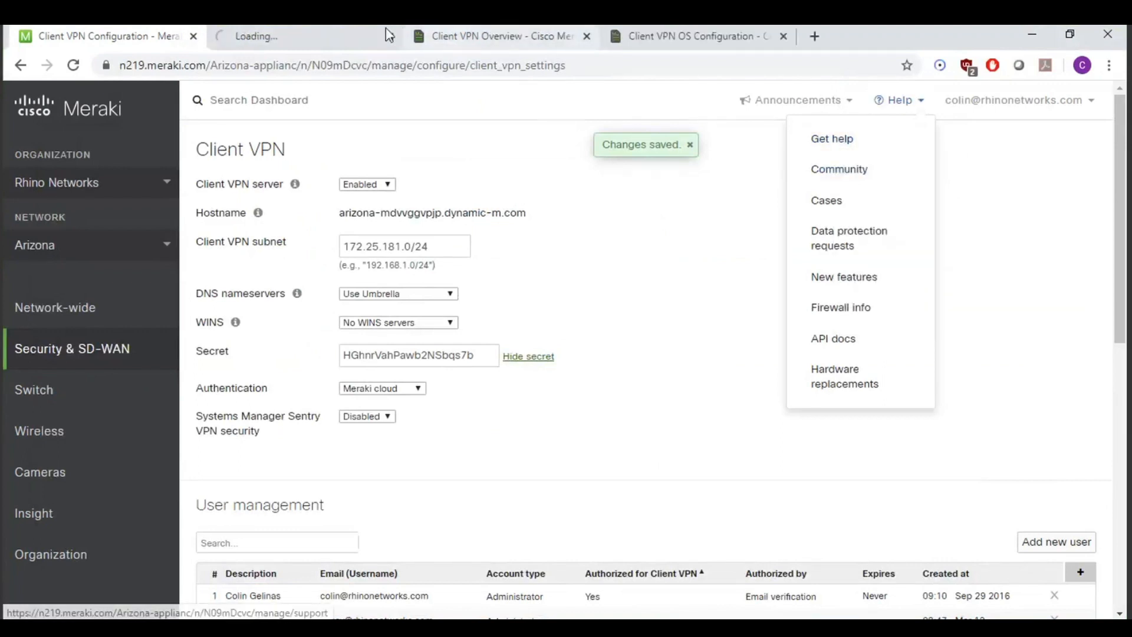
left_click(832, 140)
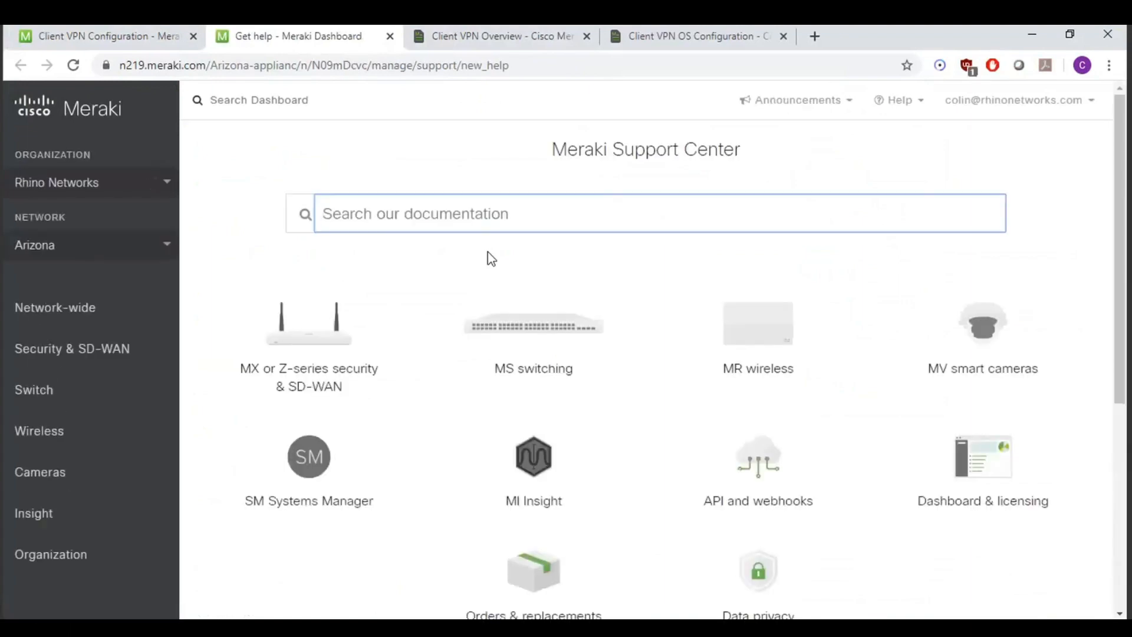
scroll("down", 3)
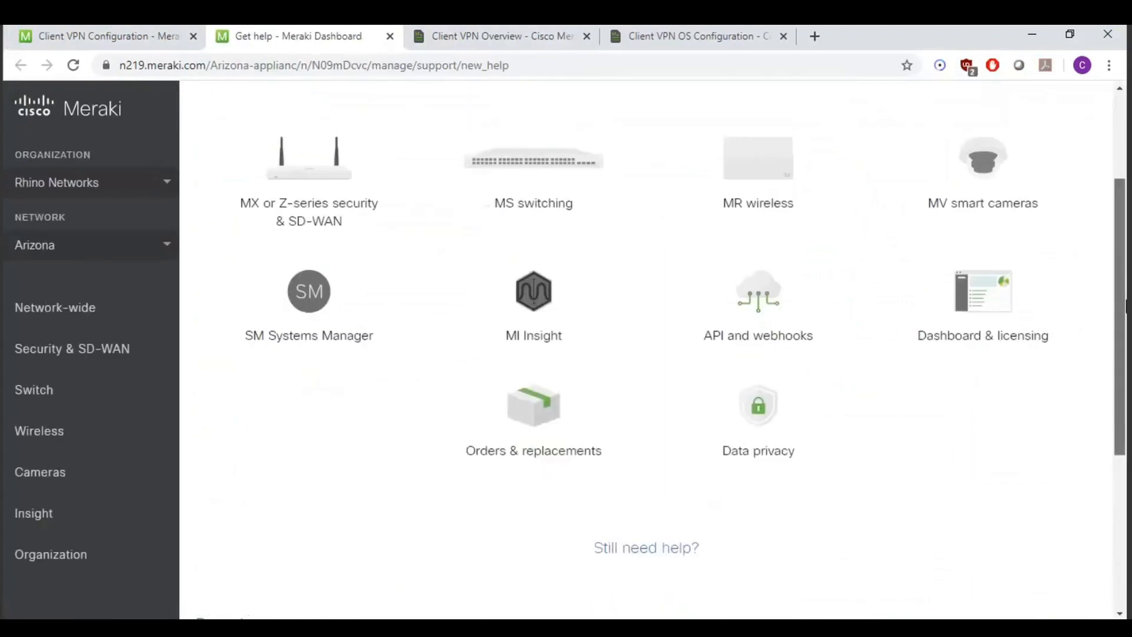